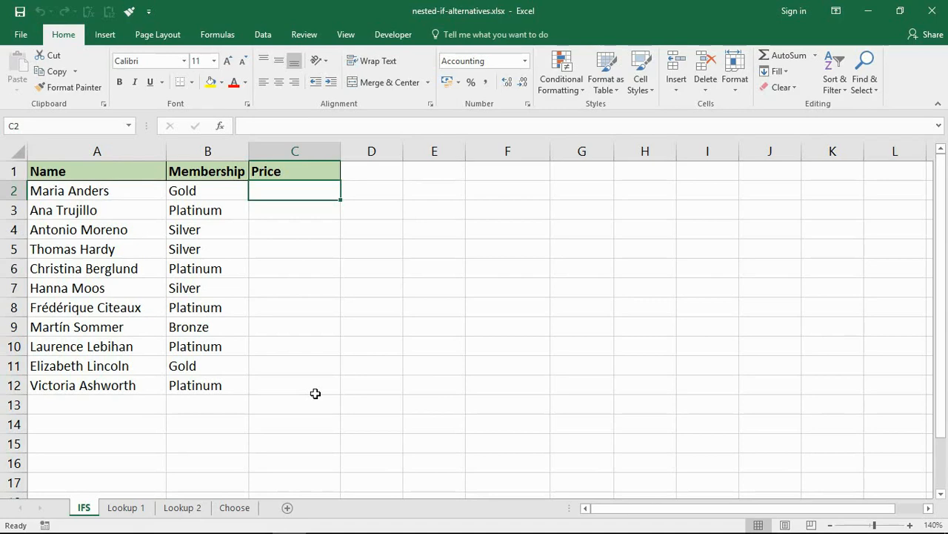
mouse_move(312, 384)
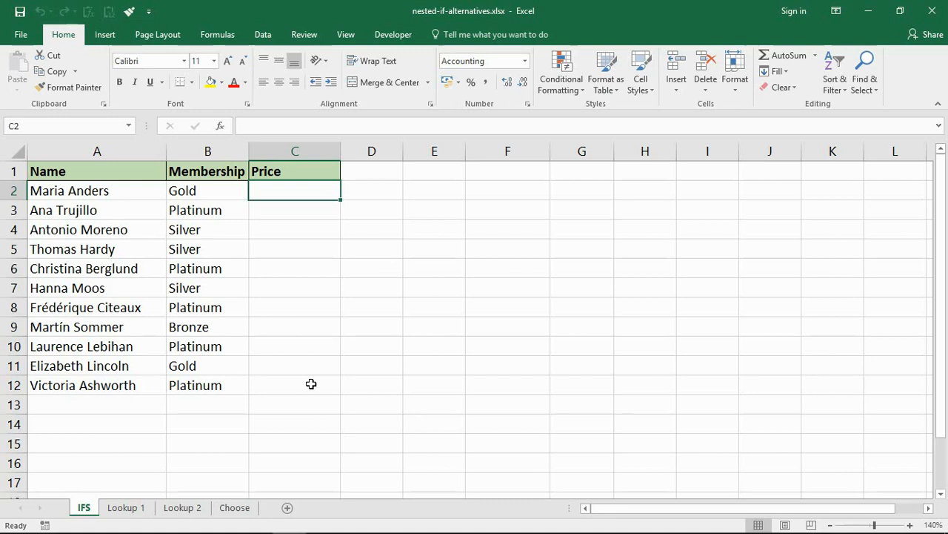
- Review the membership levels in column B, noting the Bronze entry
left_click_drag(208, 190, 207, 385)
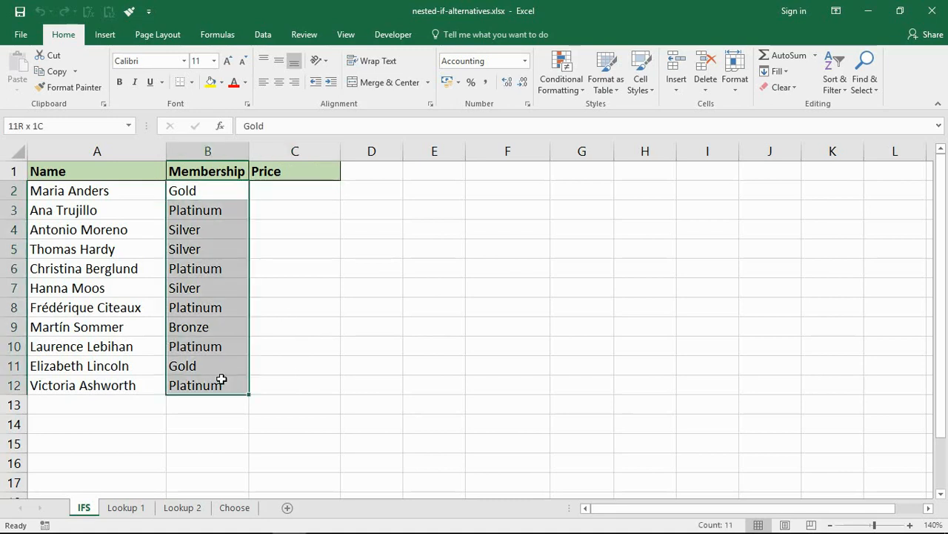
left_click(208, 190)
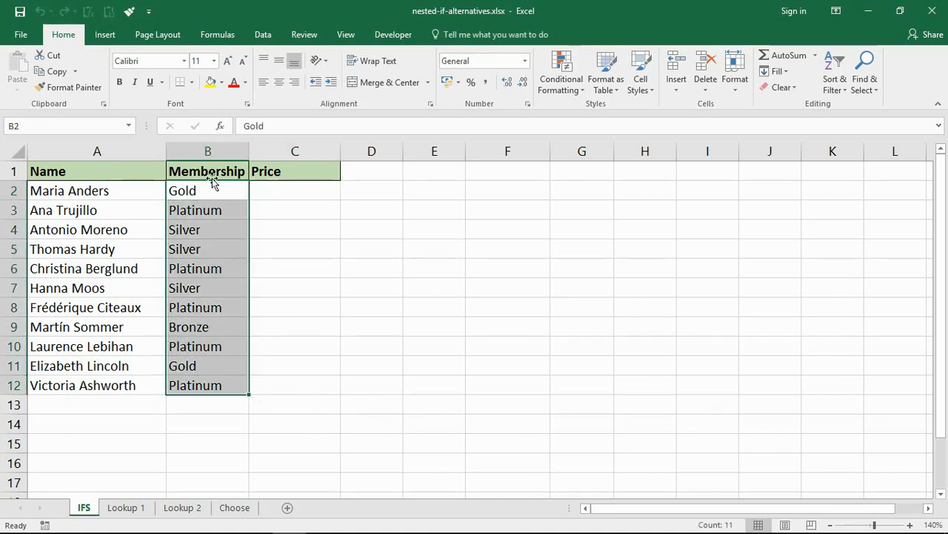
left_click(207, 326)
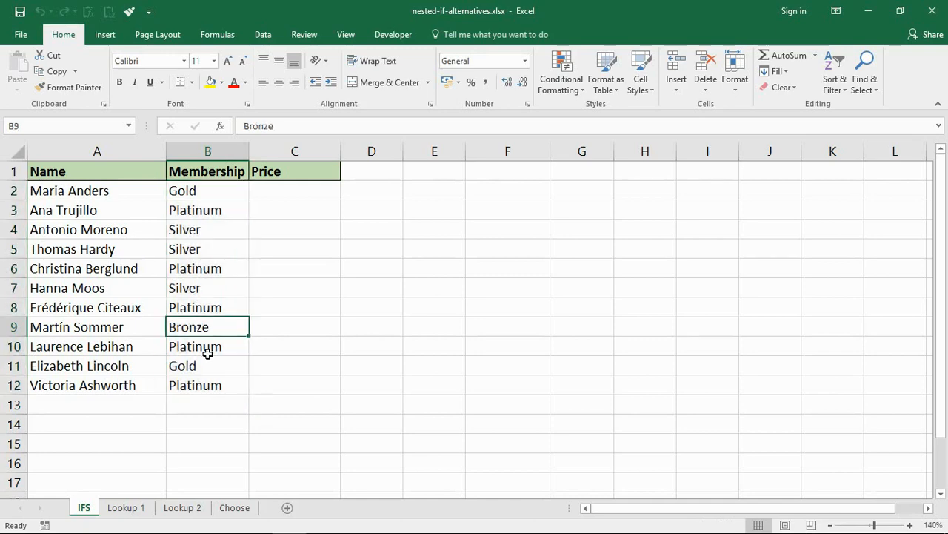
mouse_move(207, 357)
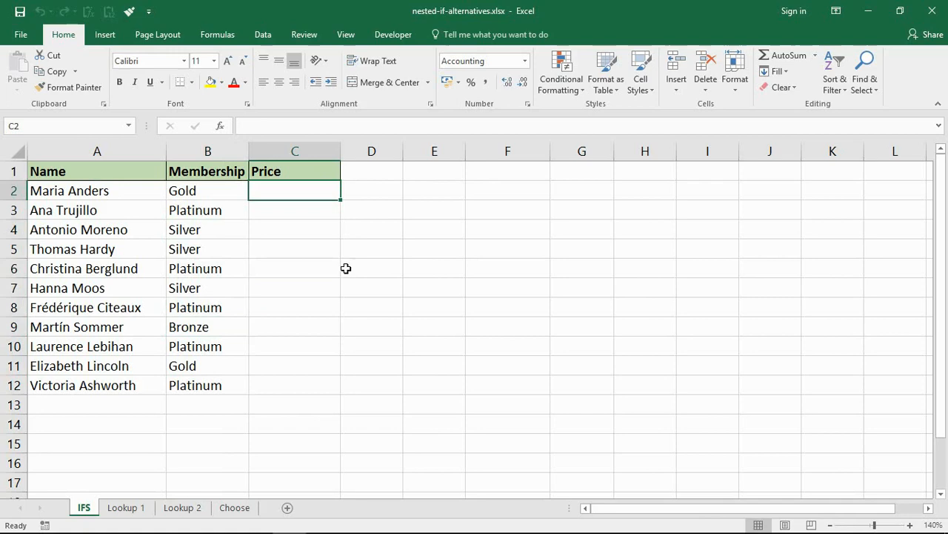
mouse_move(350, 287)
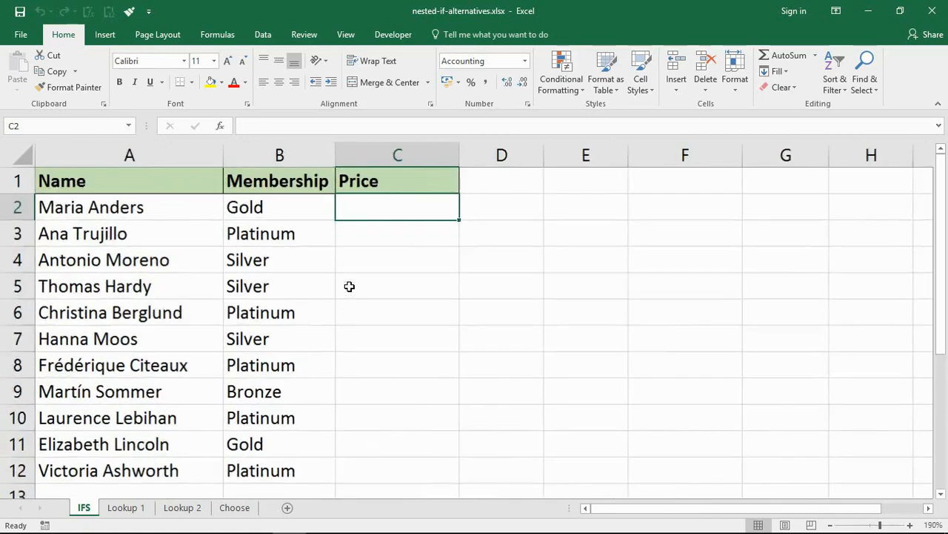
- Begin an IFS formula in C2 returning 110 when B2 is "Platinum"
type("=")
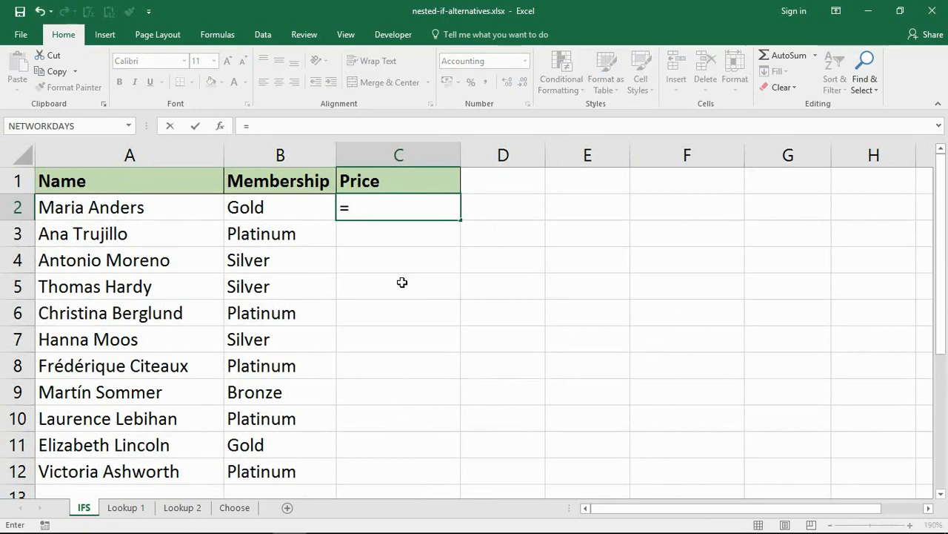
type("i")
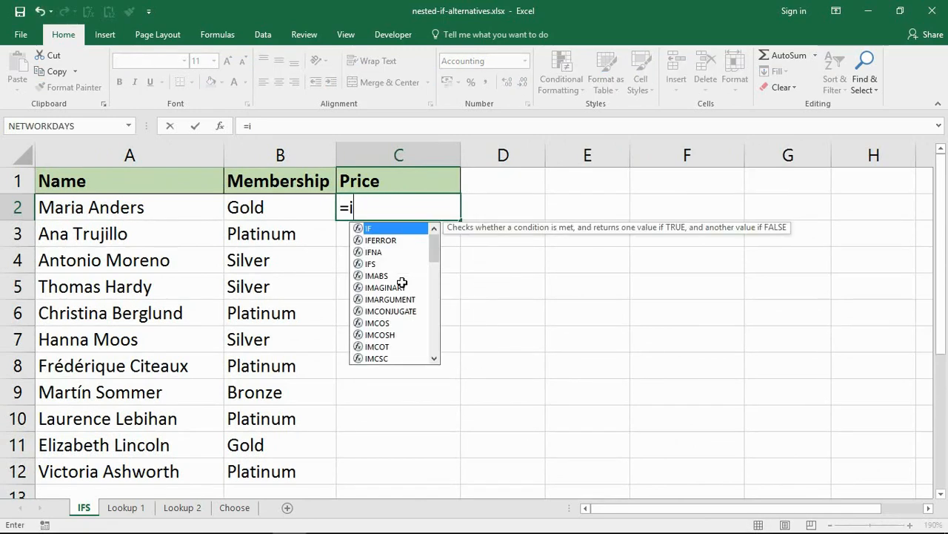
type("fs")
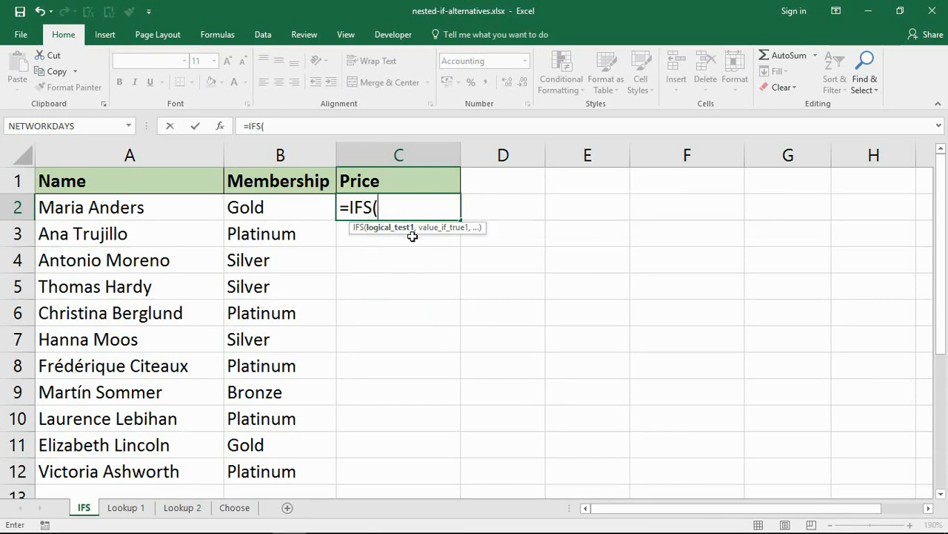
mouse_move(474, 235)
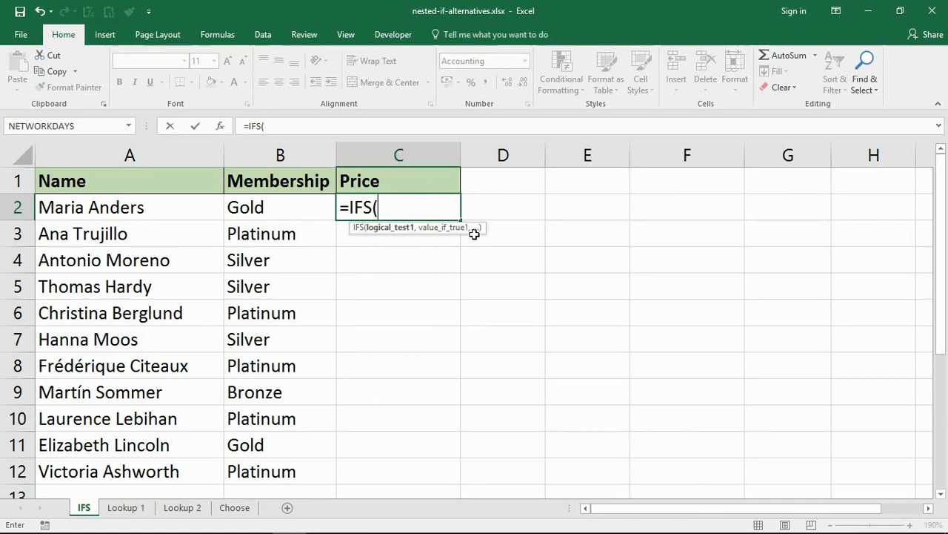
mouse_move(578, 249)
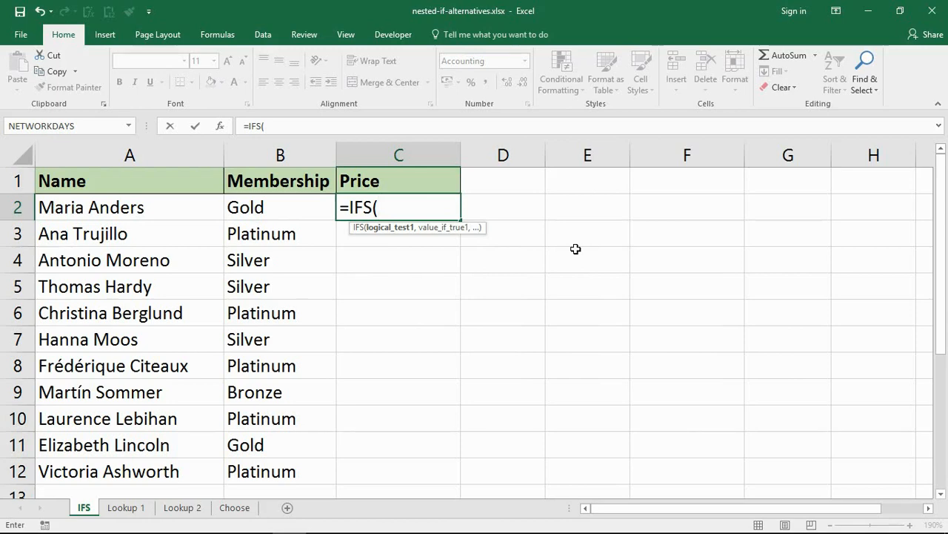
left_click(281, 208)
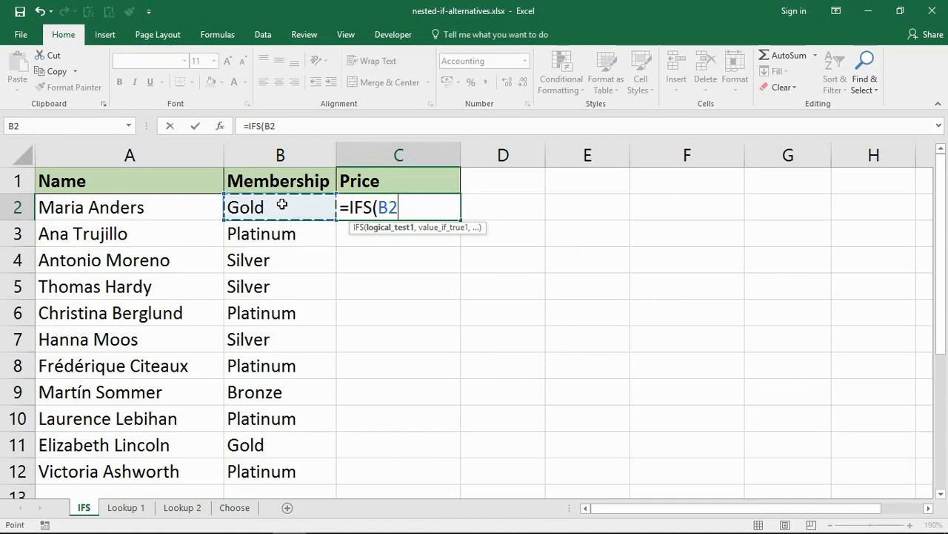
type("=")
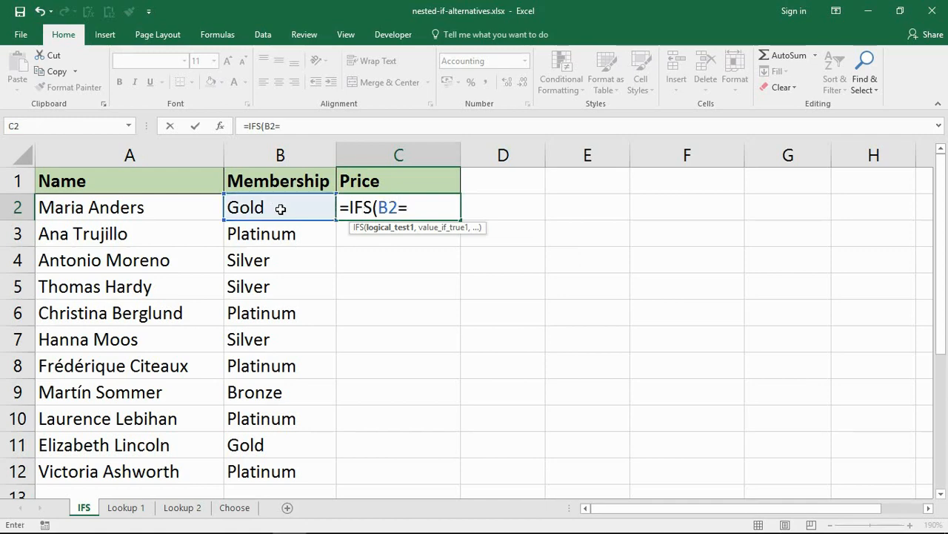
type("\"Pl")
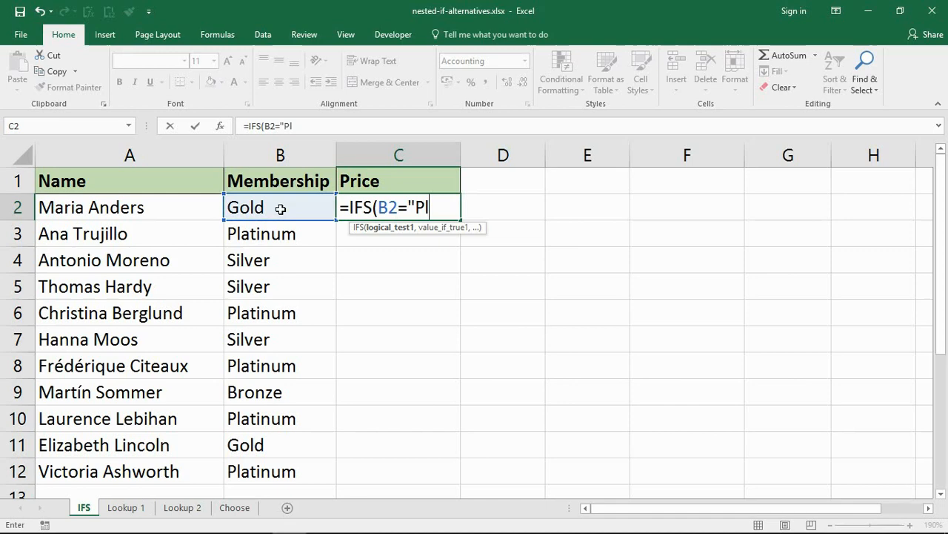
type("atinu")
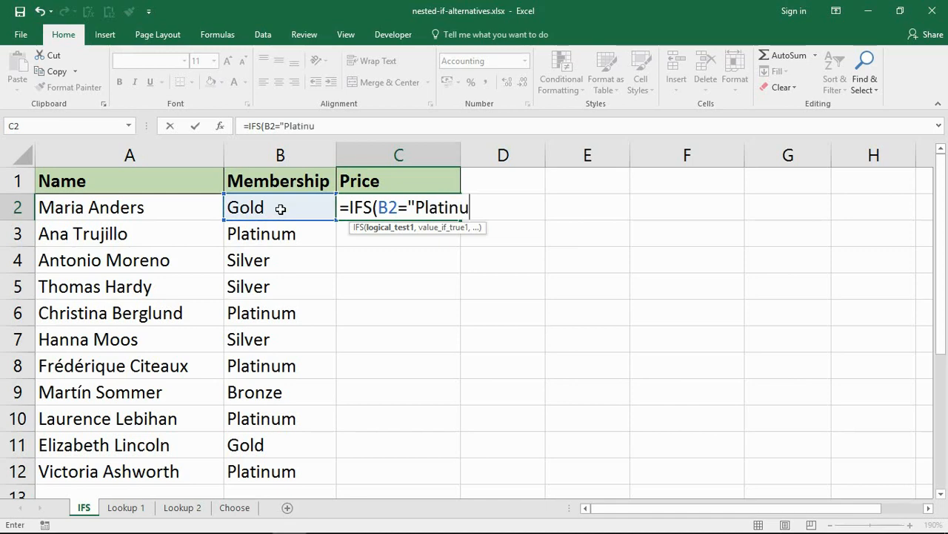
type("m")
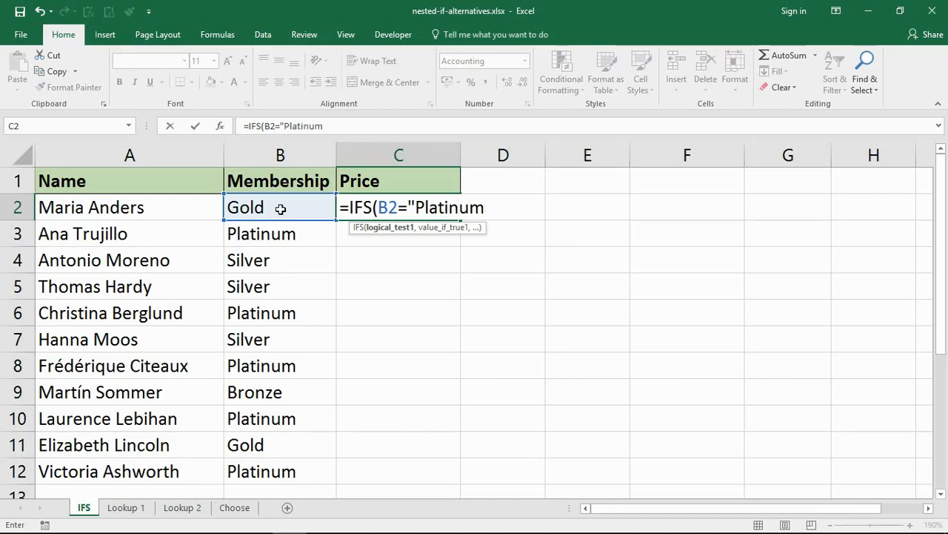
type(",")
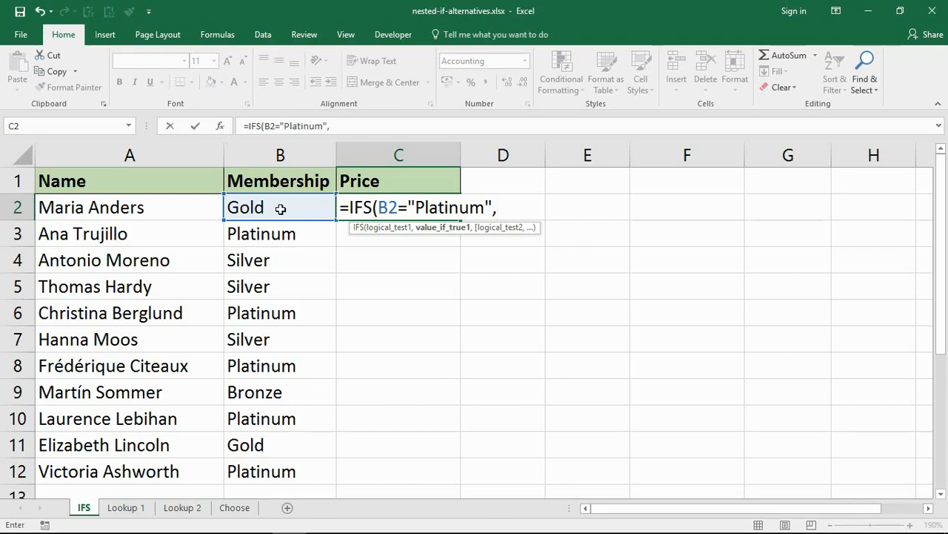
type("110")
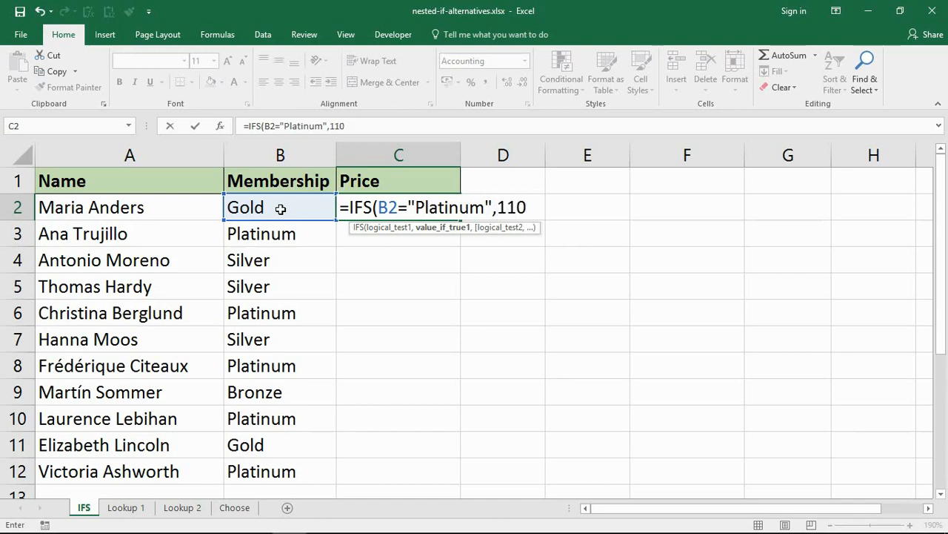
- Add the next condition B2="Gold" to the IFS formula
type(",")
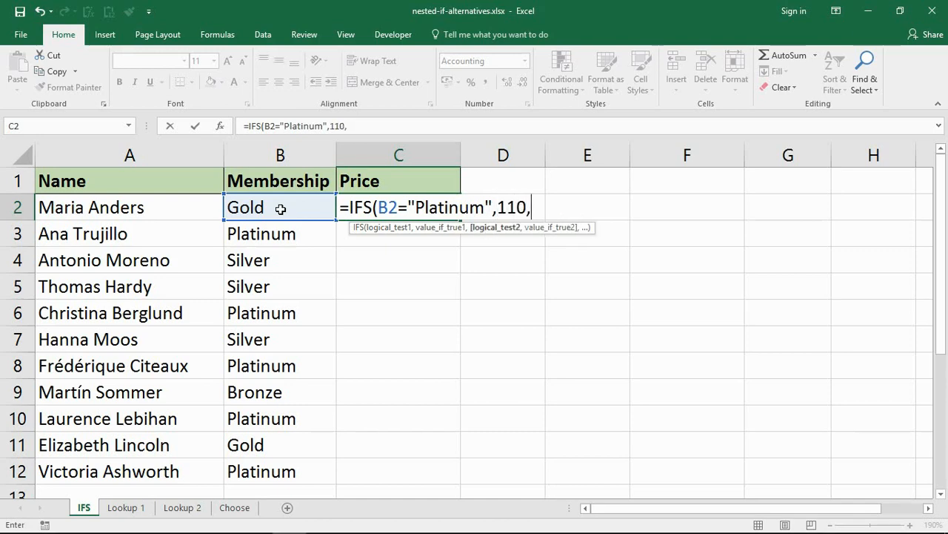
type("B2=")
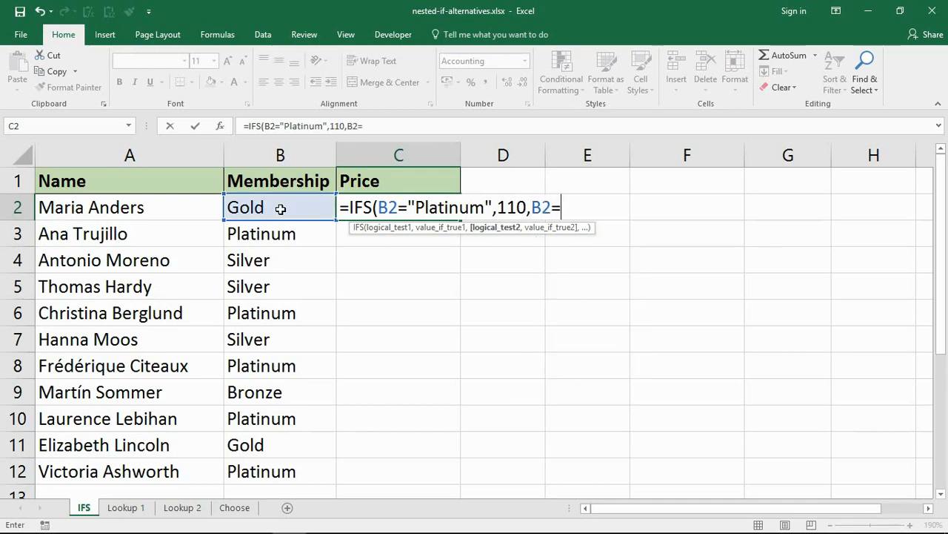
type("\"Gold\"")
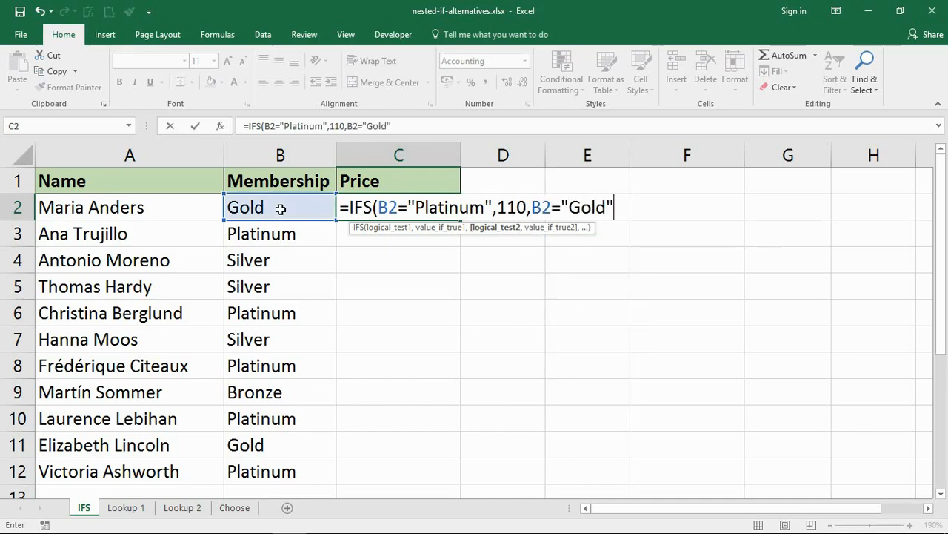
type(",")
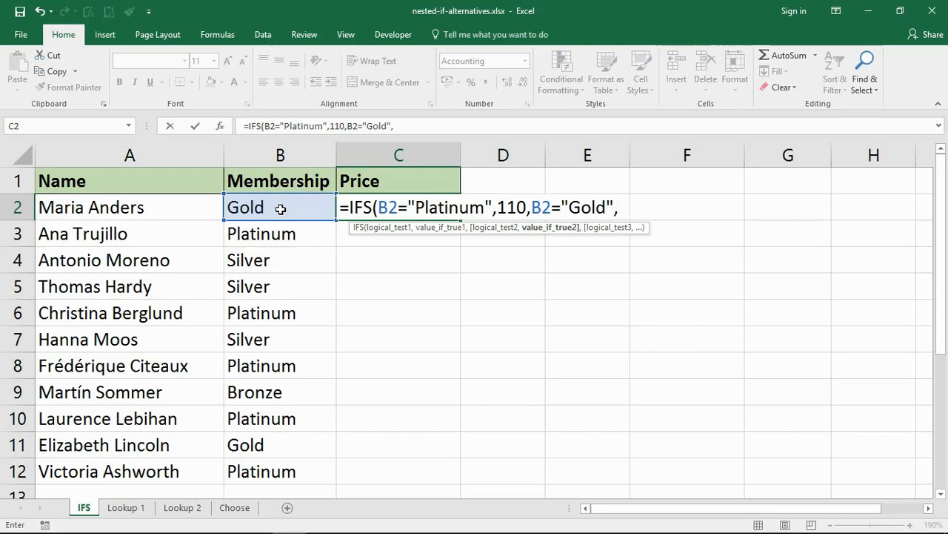
- Continue the IFS formula with Gold returning 90 and Silver returning 65
type("\"Gold\"")
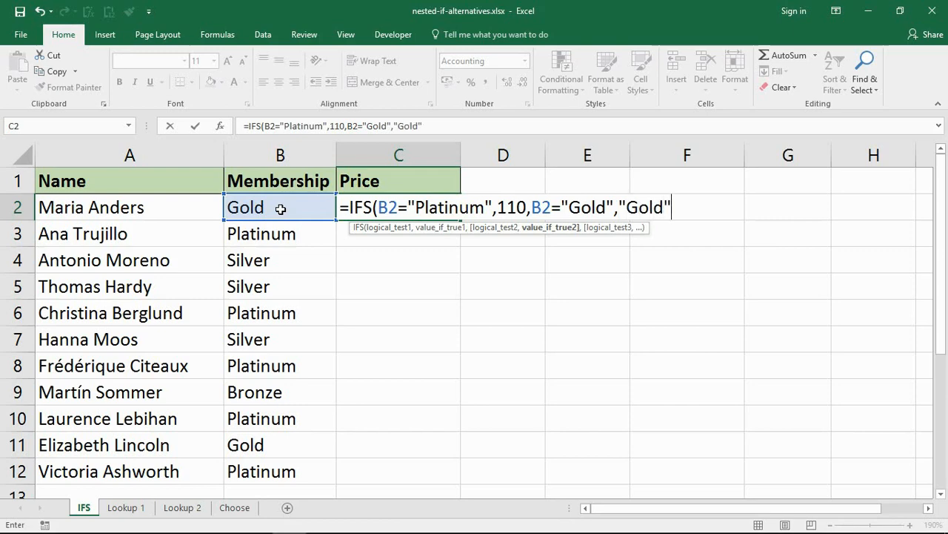
key("Backspace")
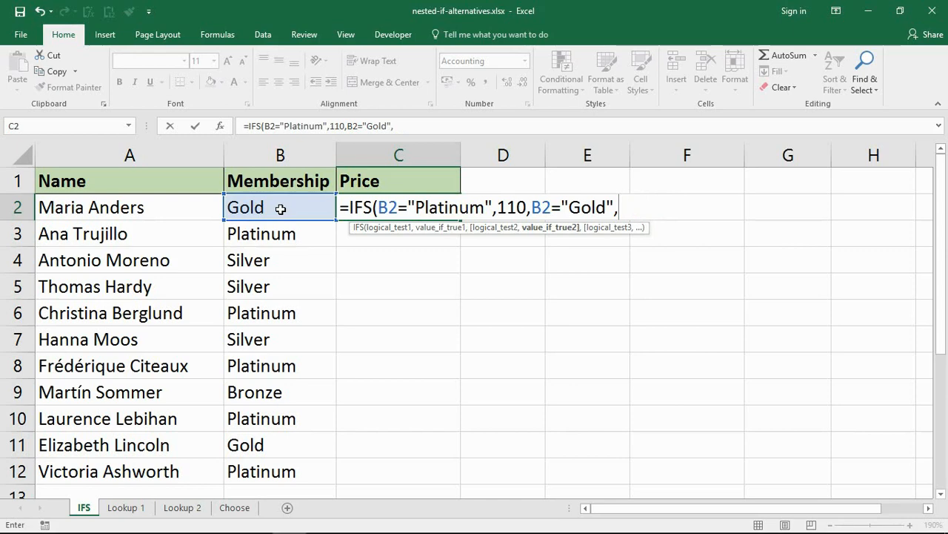
type("90,")
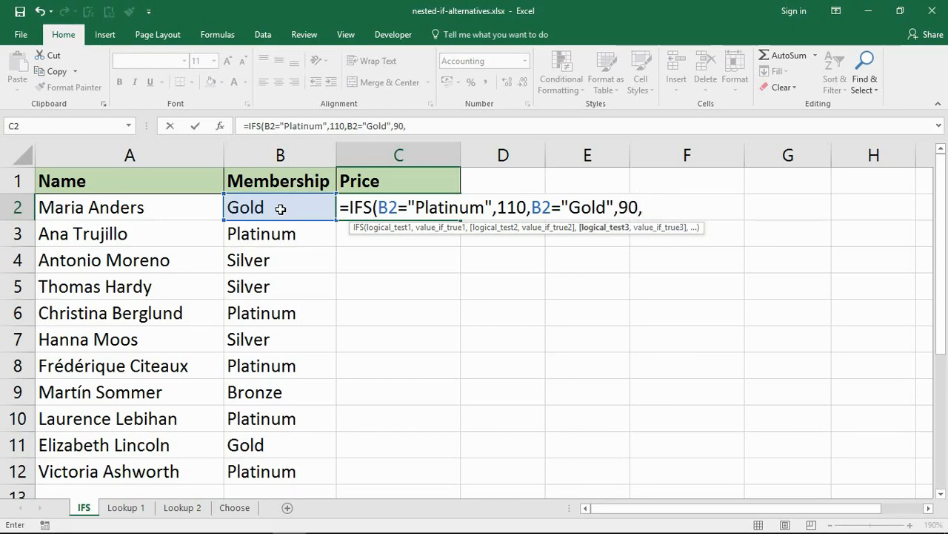
type("B2=")
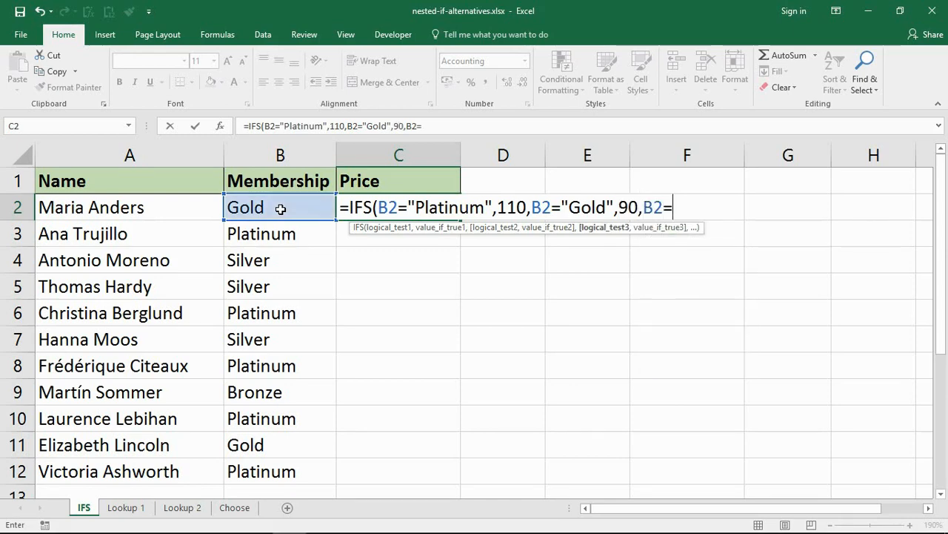
type("\"")
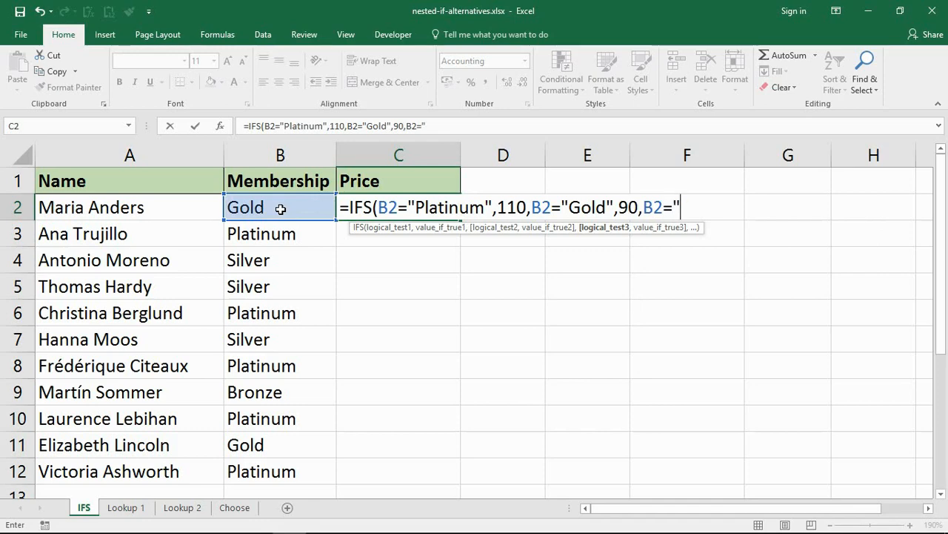
type("Slv")
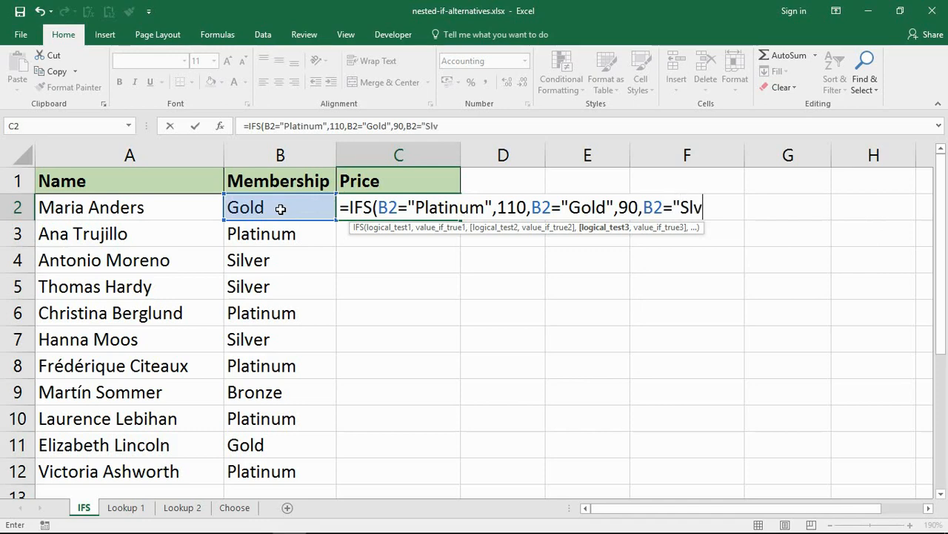
key("Backspace")
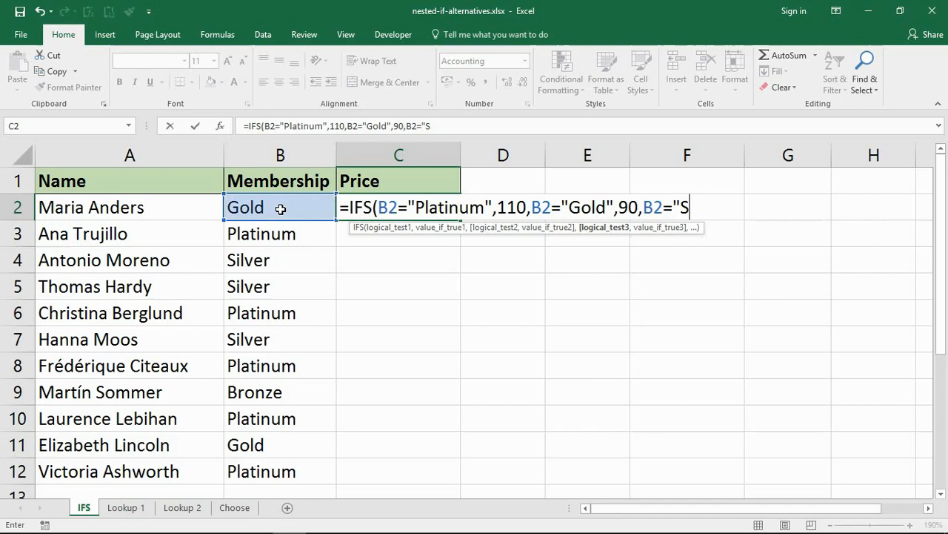
type("il")
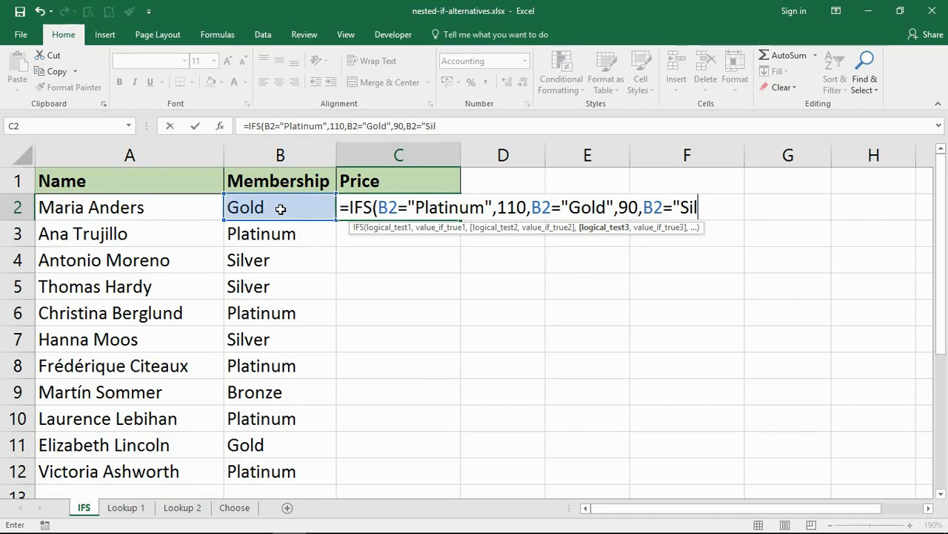
type("ver")
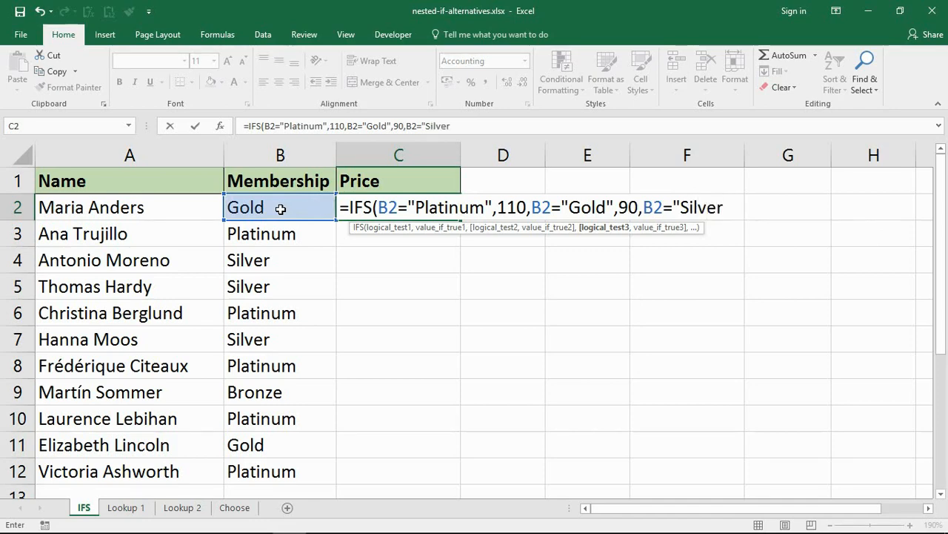
type("\"")
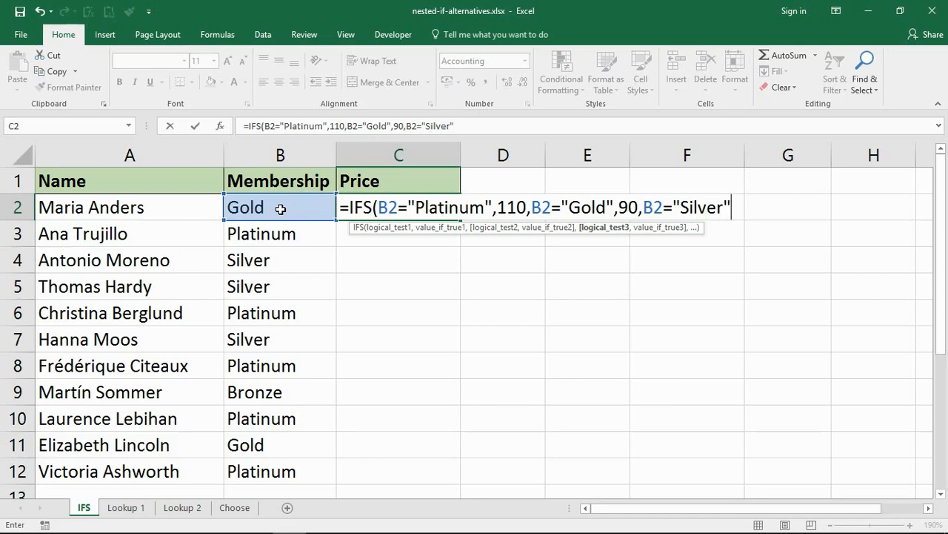
type(",")
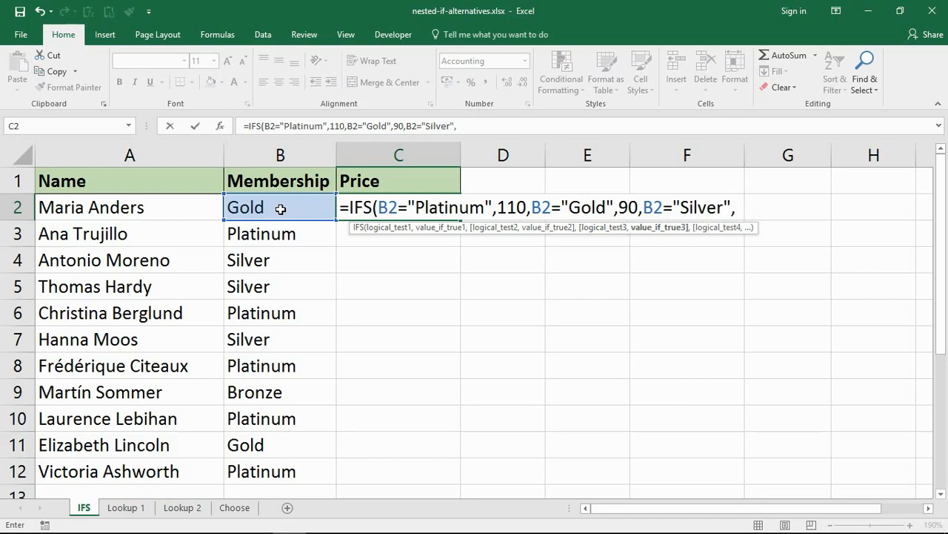
type("65")
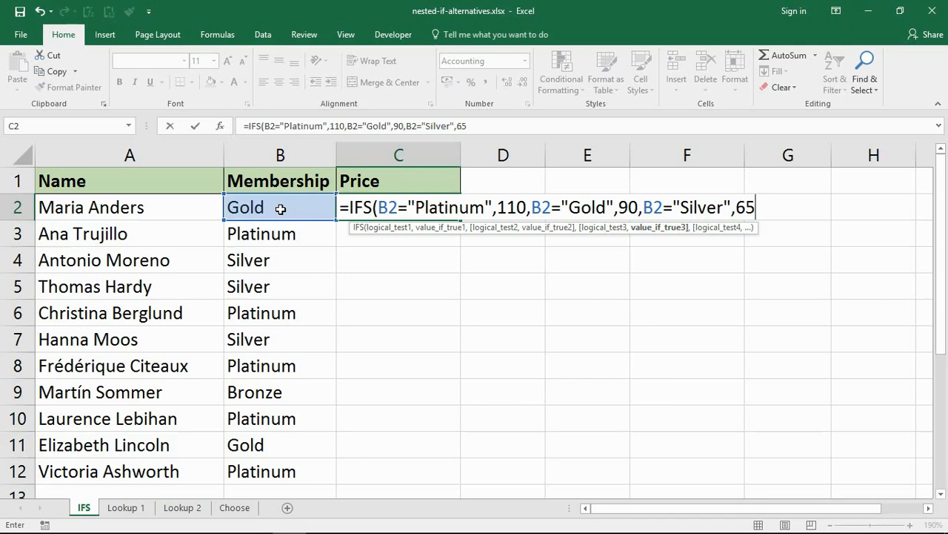
- Add the final condition B2="Bronze" returning 40
type(",B")
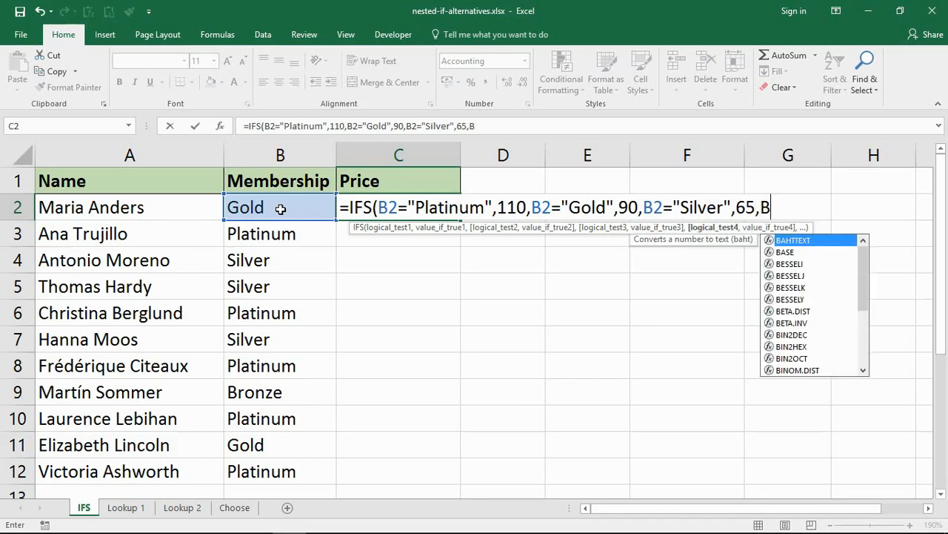
type("2=")
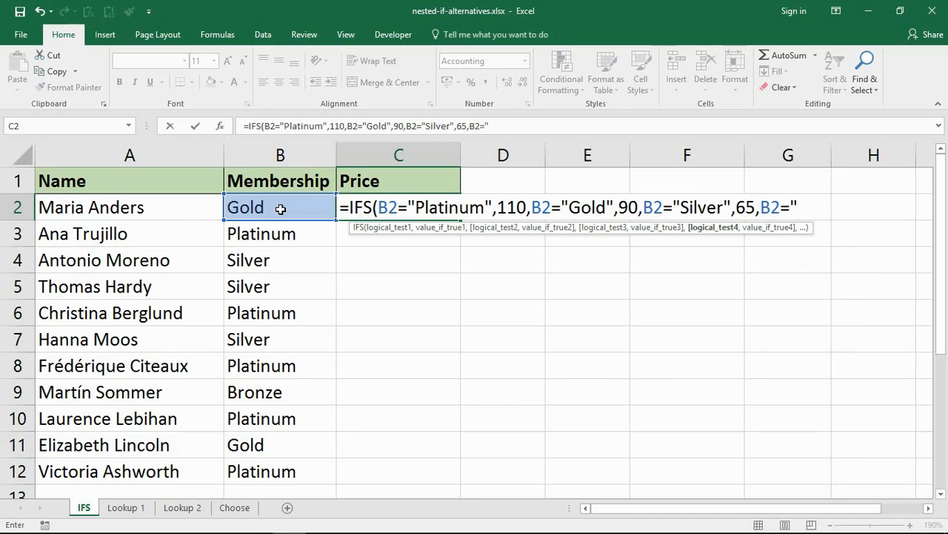
type("Bronze")
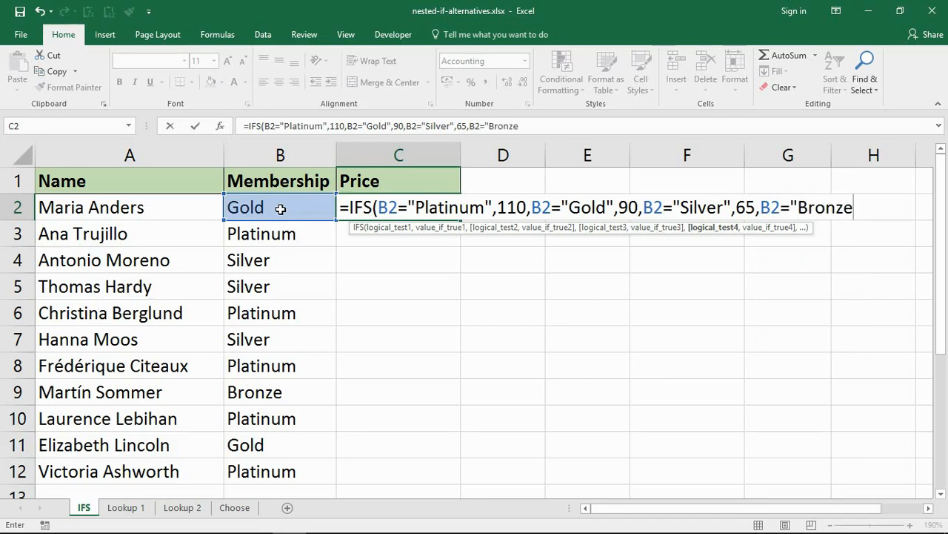
type("\"")
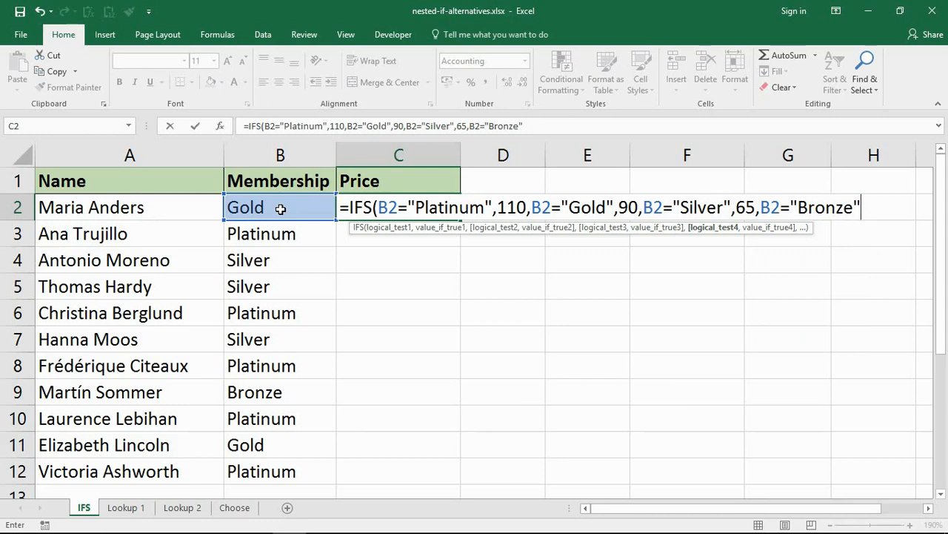
type(",40)")
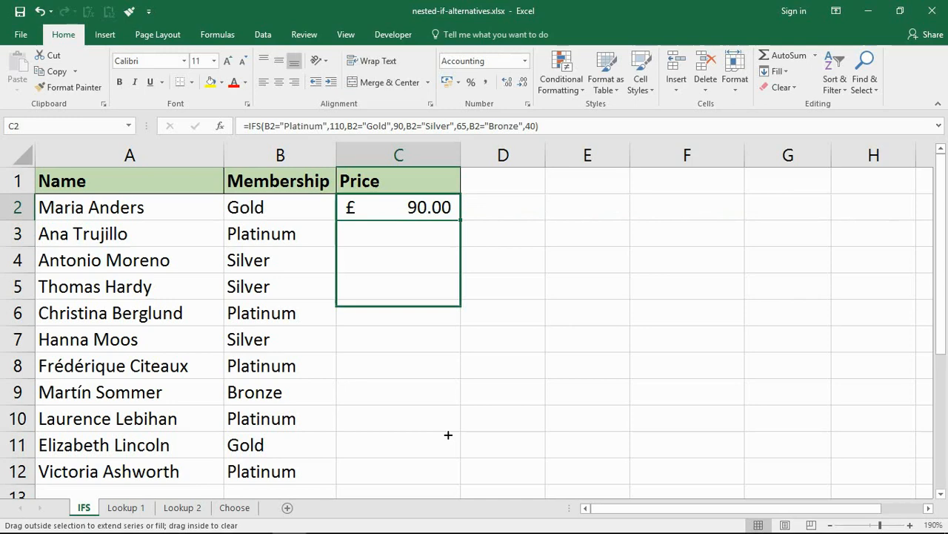
- Fill the IFS price formula down to C12 and check the Silver and Bronze results
left_click_drag(460, 219, 459, 477)
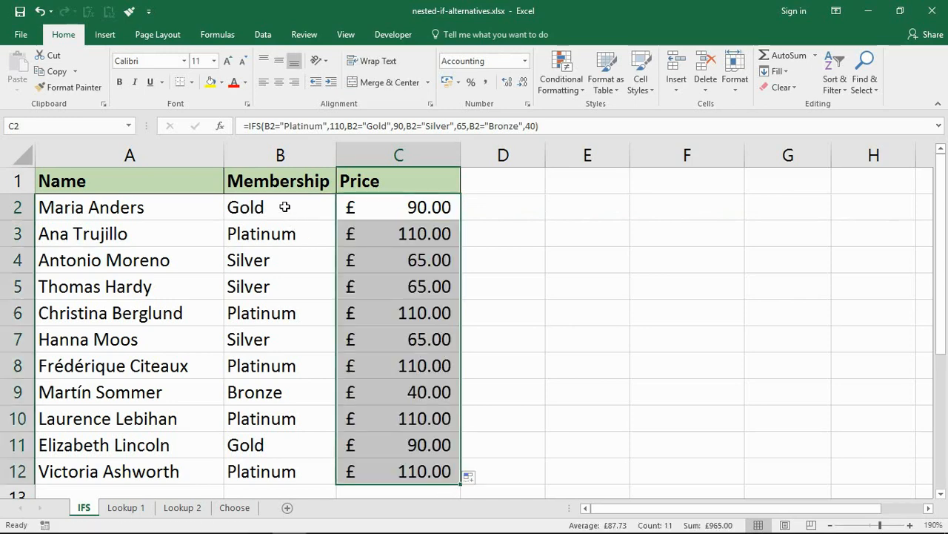
left_click(279, 234)
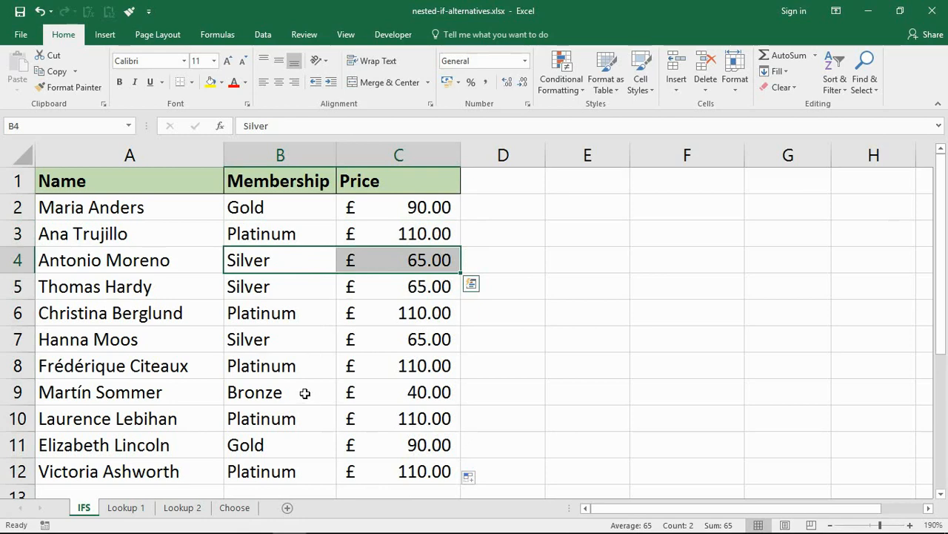
left_click(279, 391)
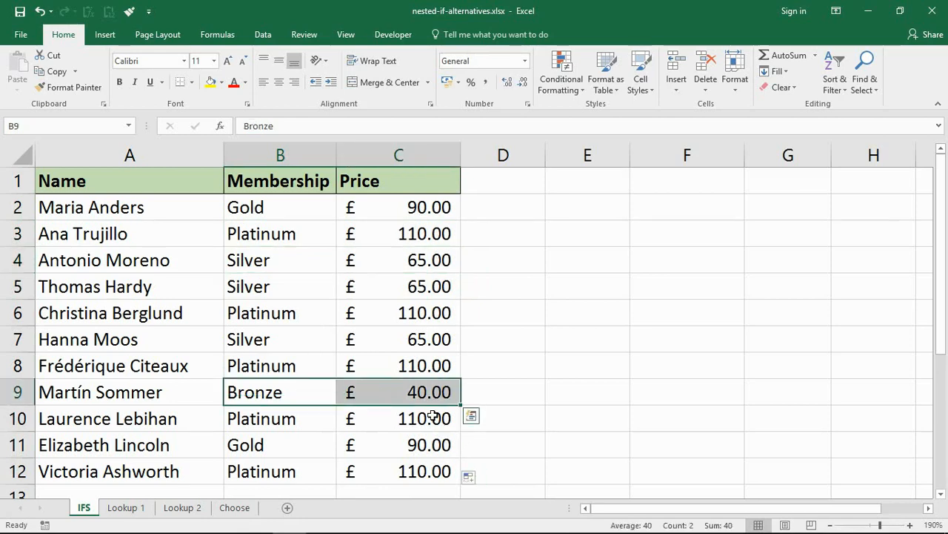
left_click(126, 507)
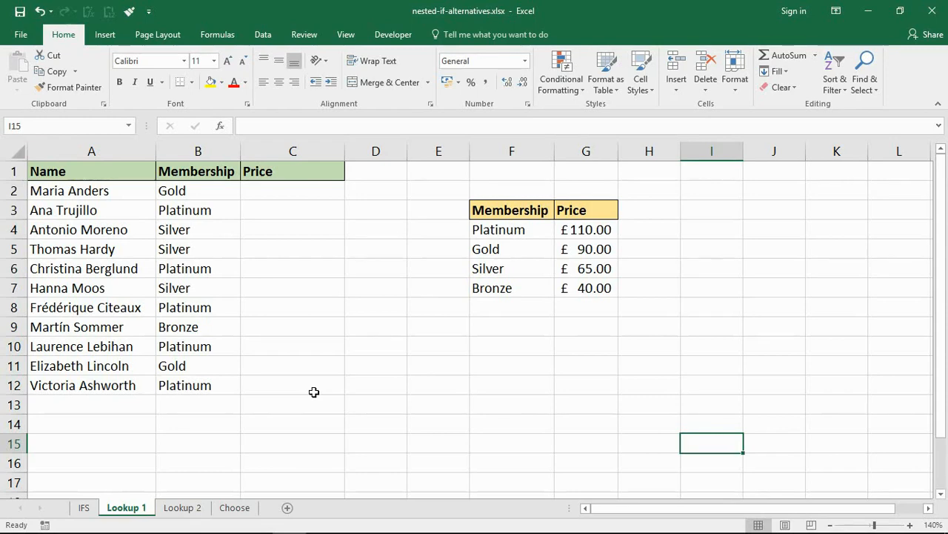
mouse_move(311, 391)
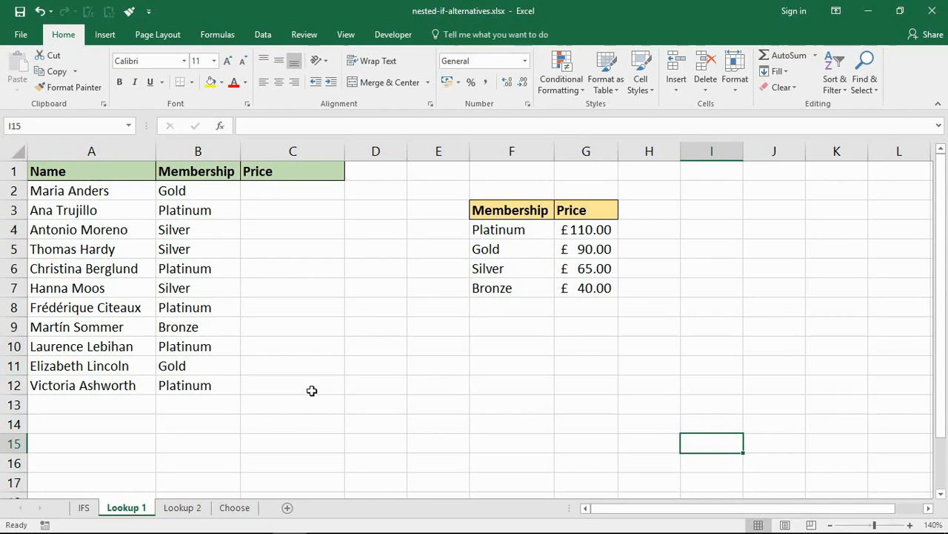
mouse_move(314, 392)
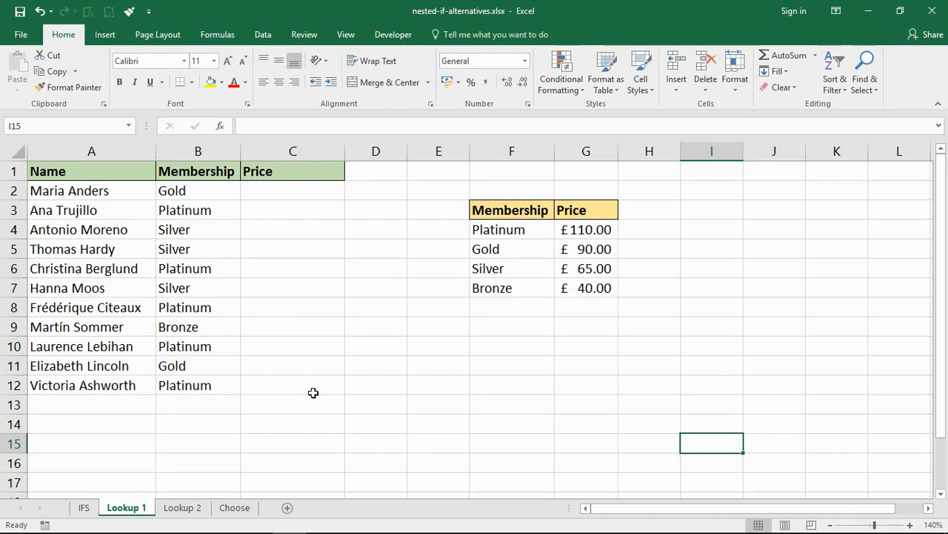
mouse_move(329, 378)
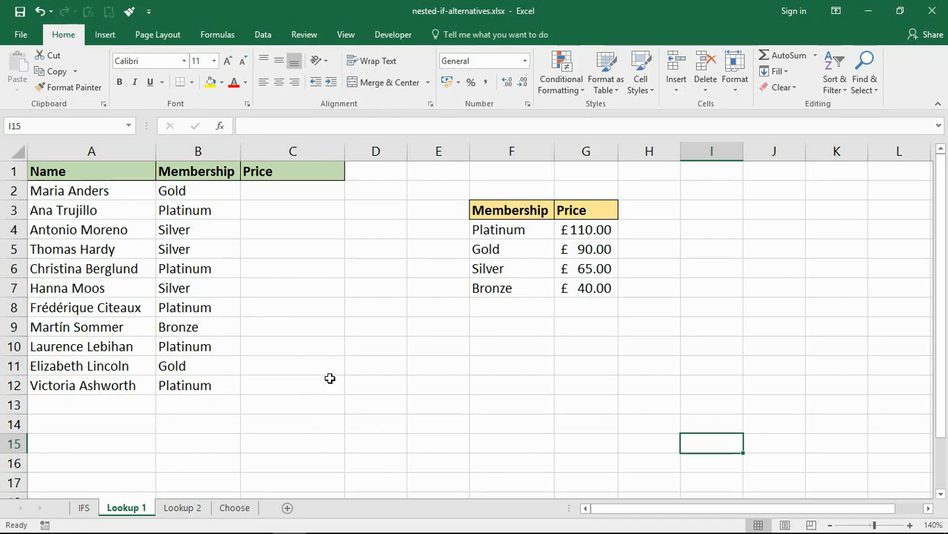
mouse_move(327, 378)
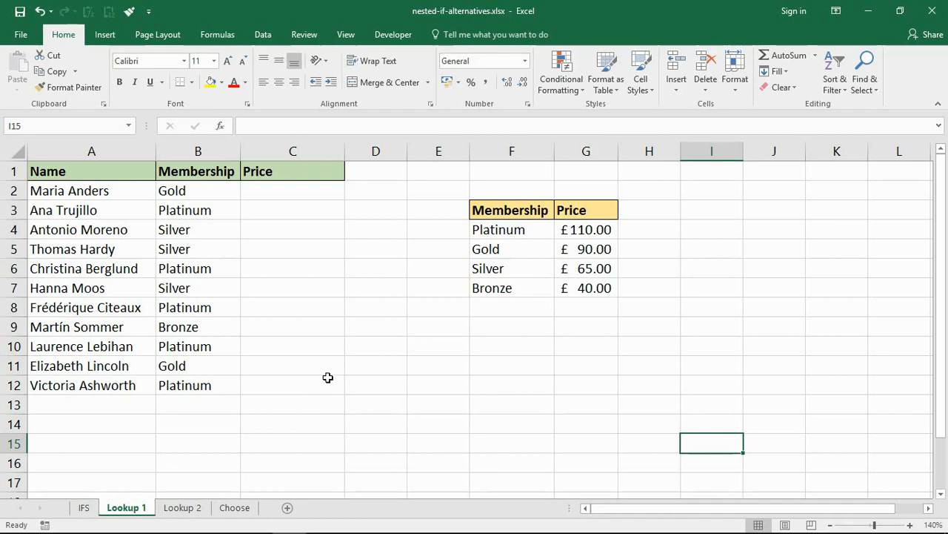
mouse_move(356, 371)
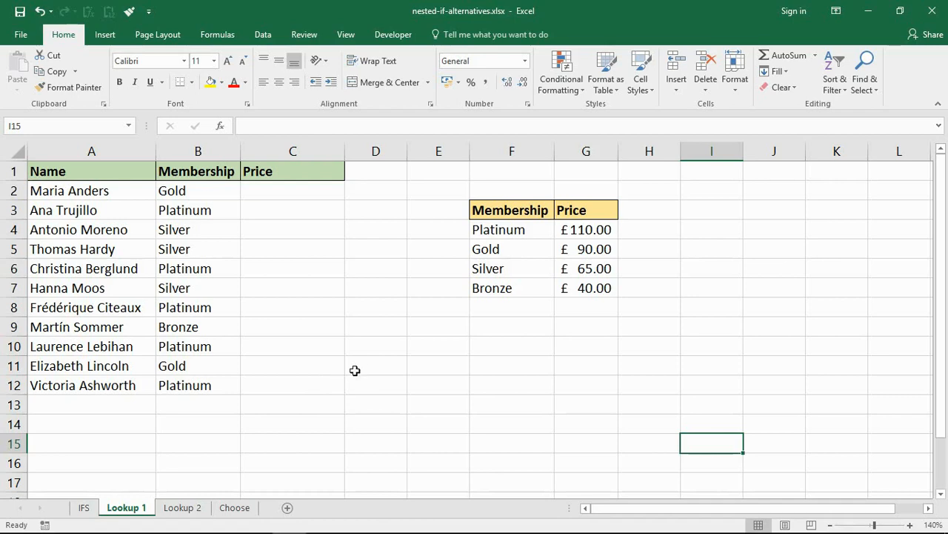
- On the Lookup 1 sheet, select Maria Anders' empty Price cell C2
left_click(907, 524)
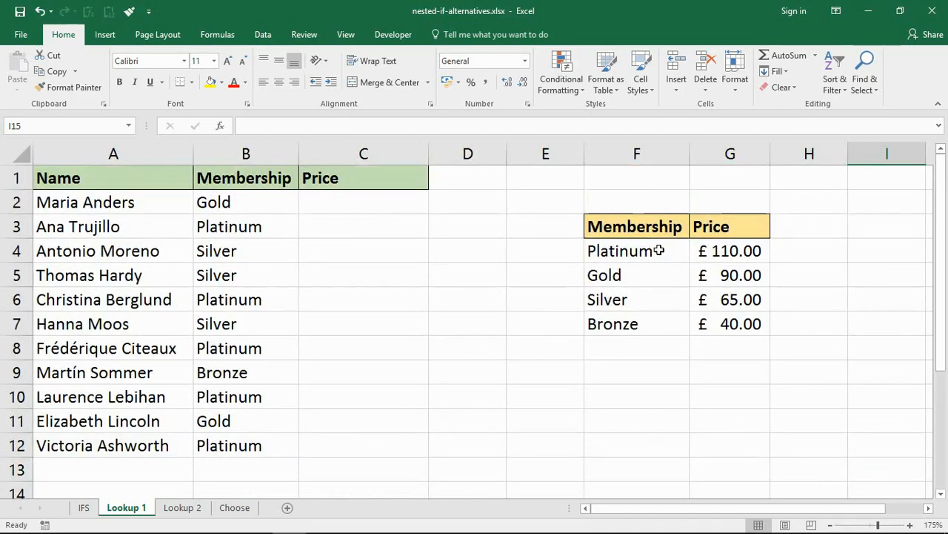
left_click(363, 202)
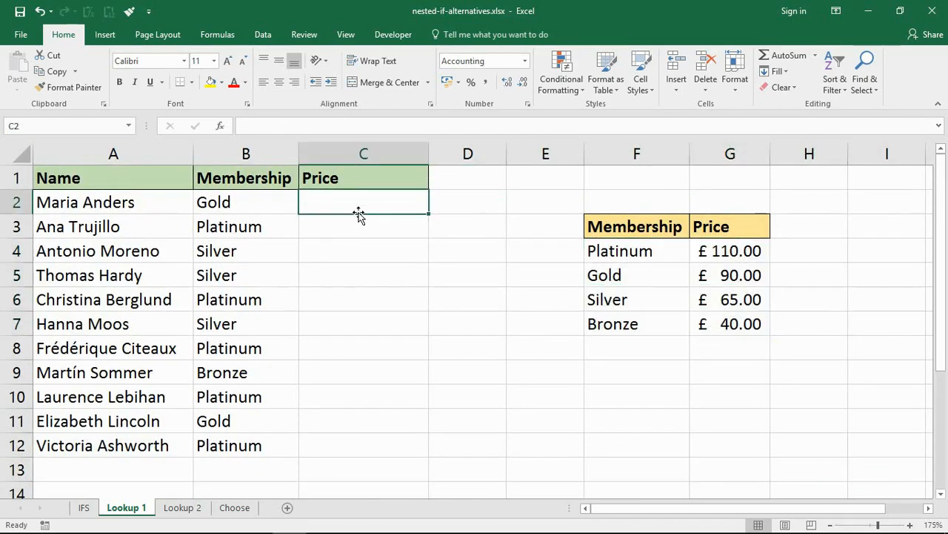
- Enter =VLOOKUP(B2,$F$4:$G$7,2,FALSE) in C2 to price from the membership table
type("=vl")
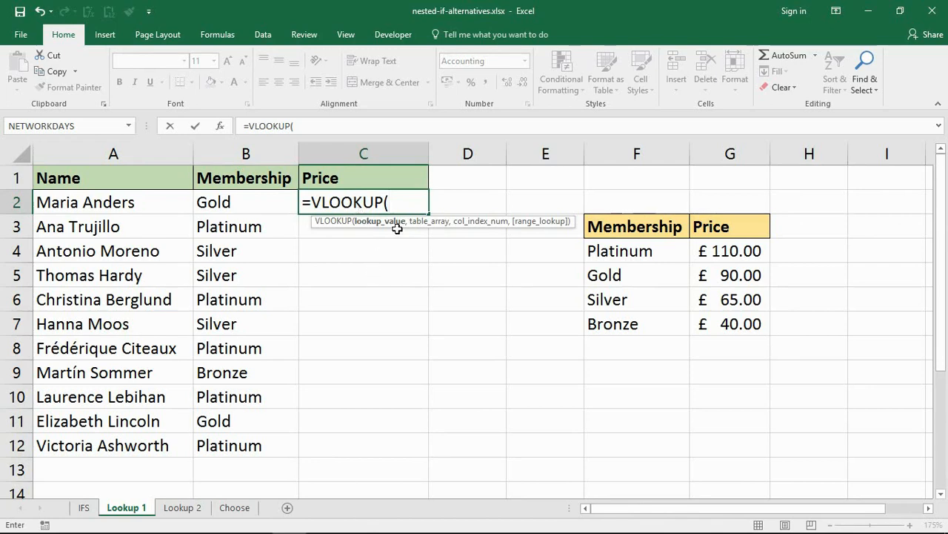
left_click(246, 202)
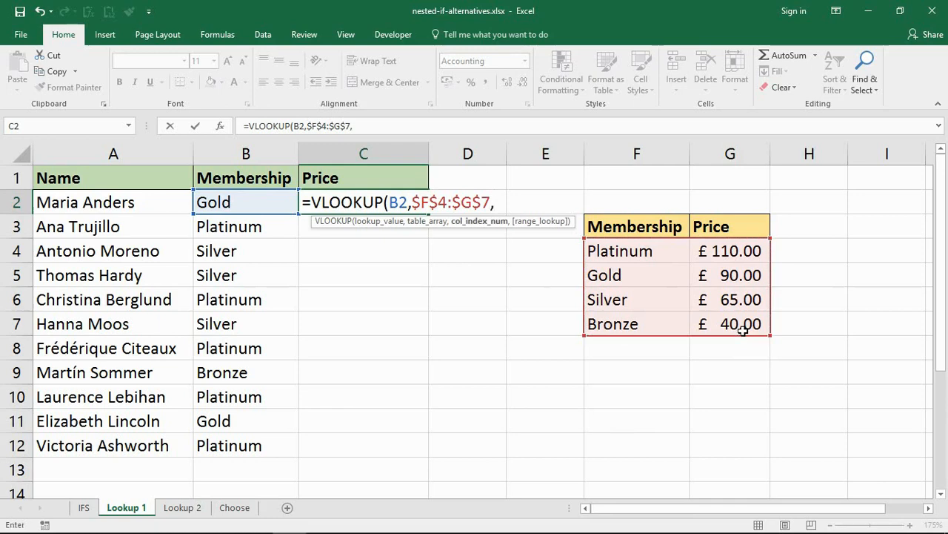
type("2,f")
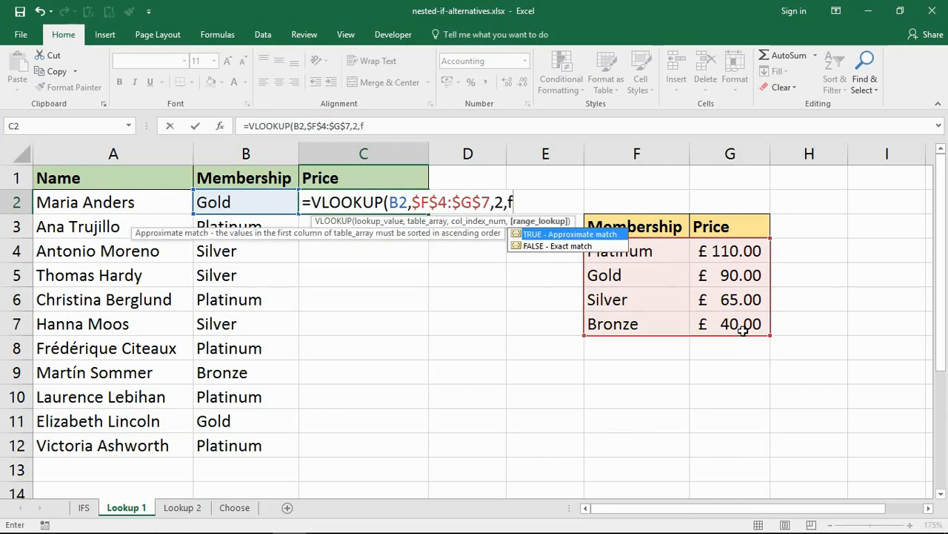
type("alse")
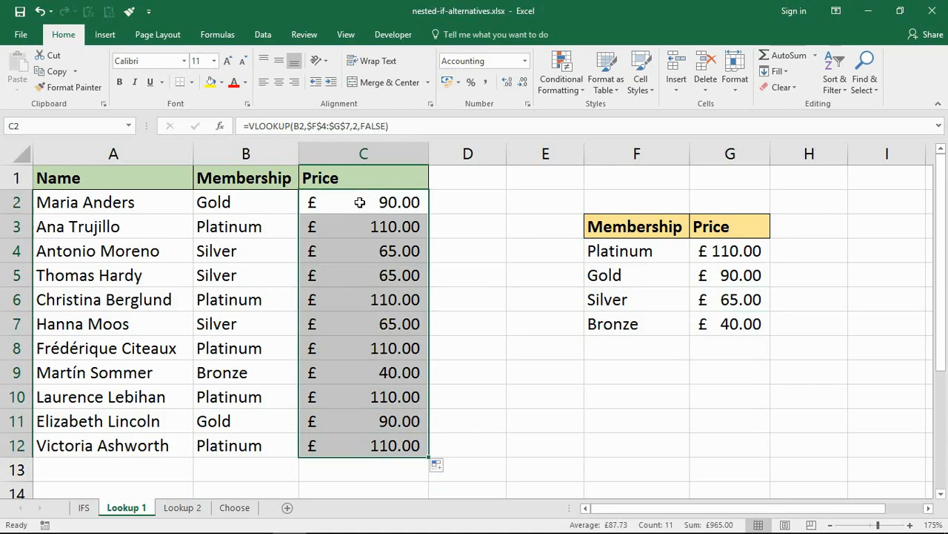
- Switch to the Lookup 2 sheet of exam scores and grades
double_click(364, 202)
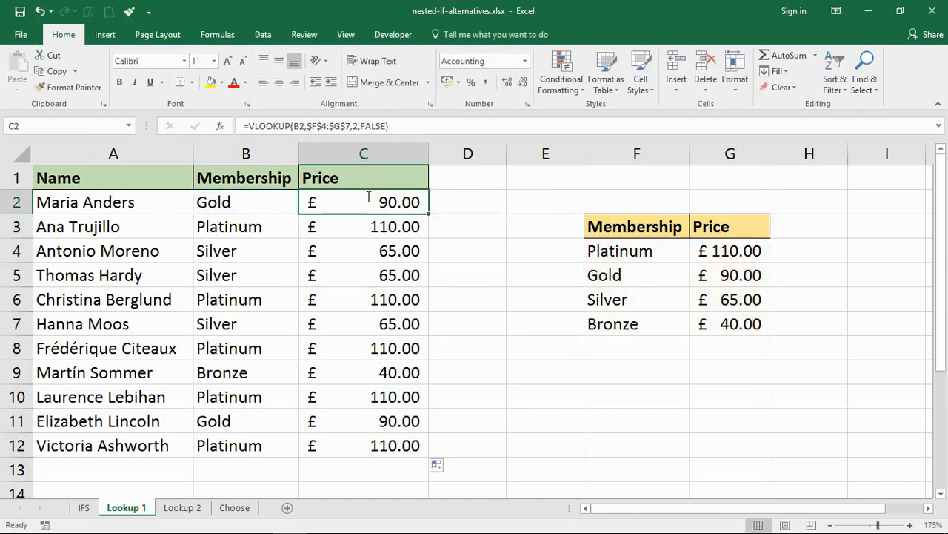
left_click(181, 507)
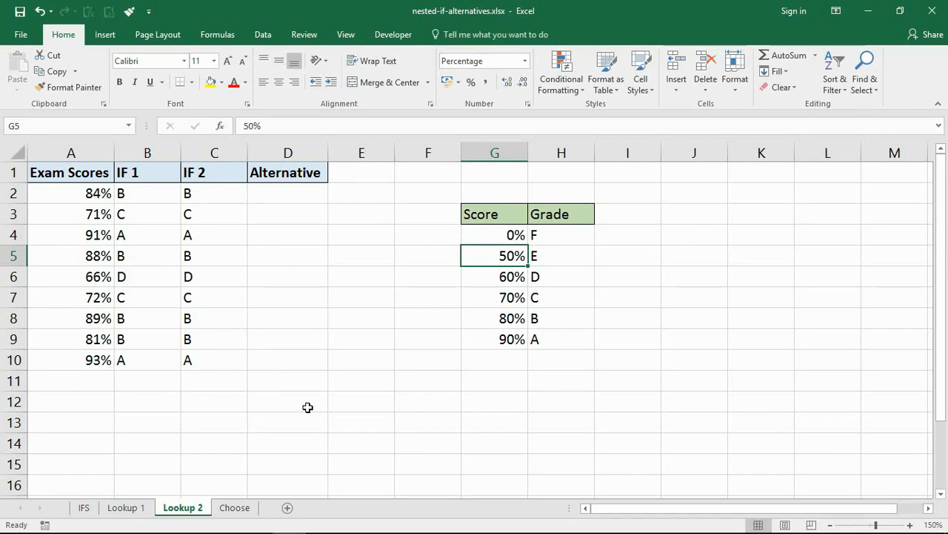
left_click_drag(71, 193, 72, 338)
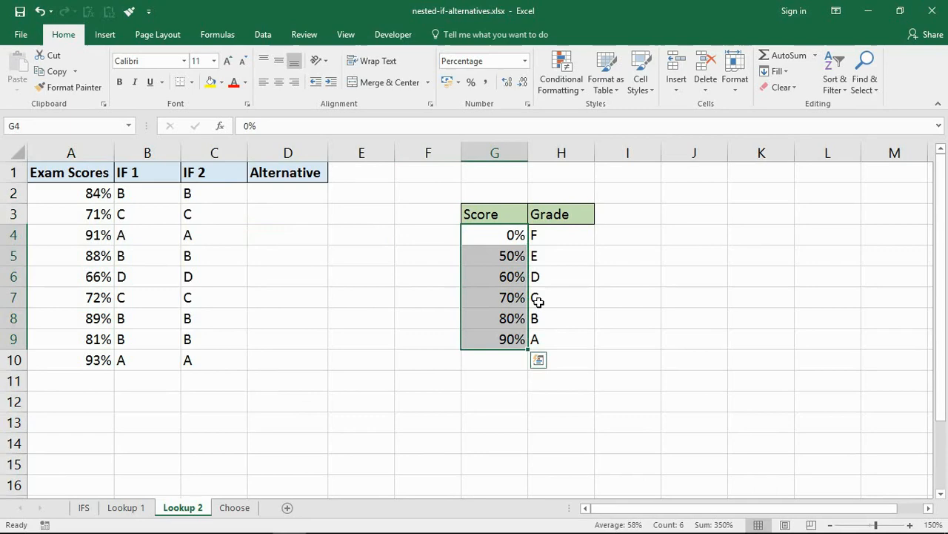
left_click(560, 234)
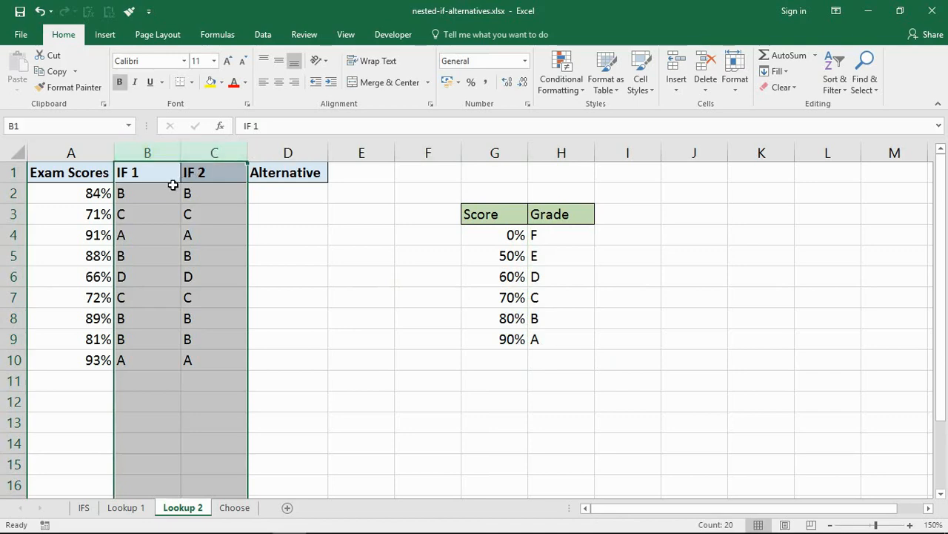
left_click(146, 193)
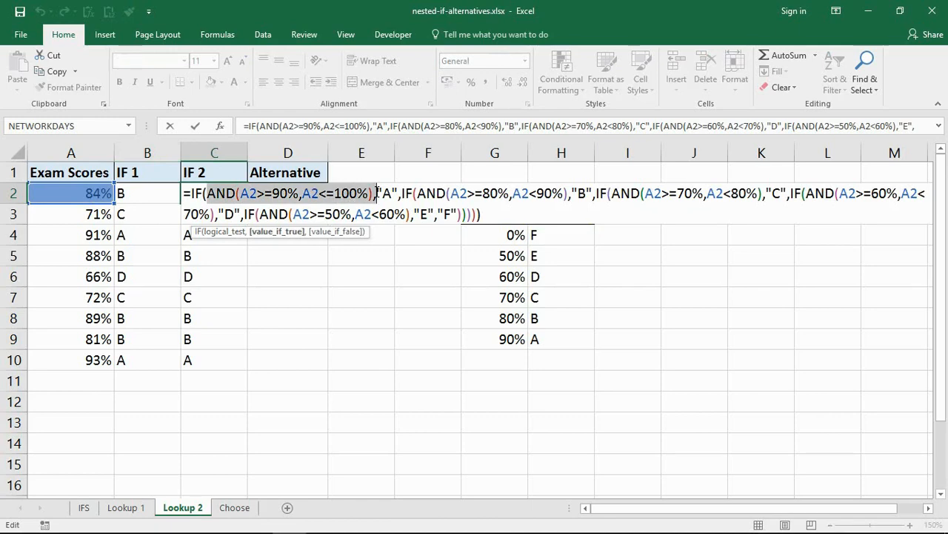
mouse_move(368, 237)
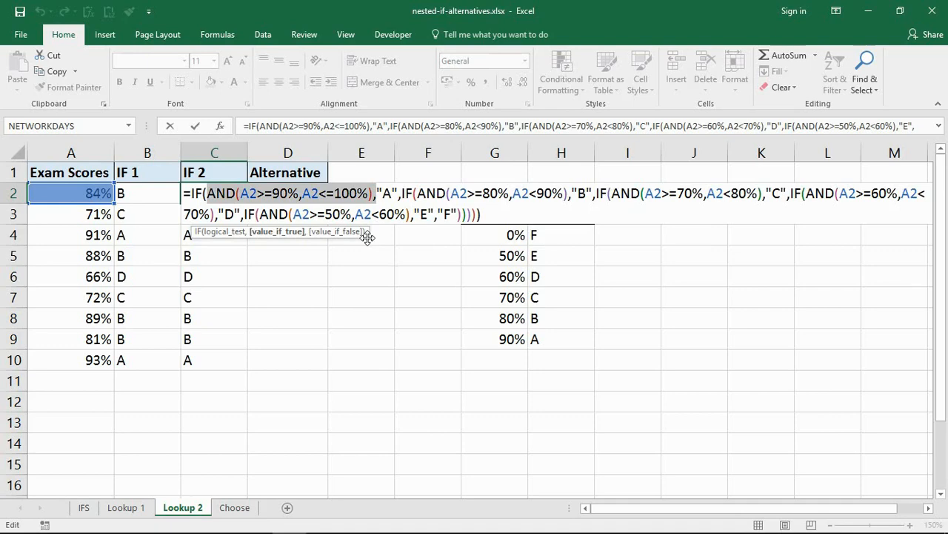
mouse_move(421, 226)
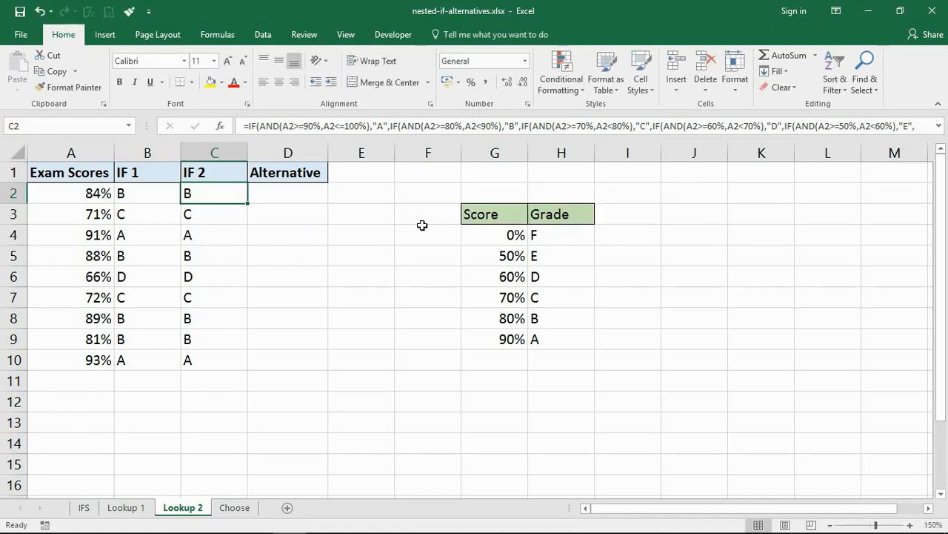
left_click(288, 192)
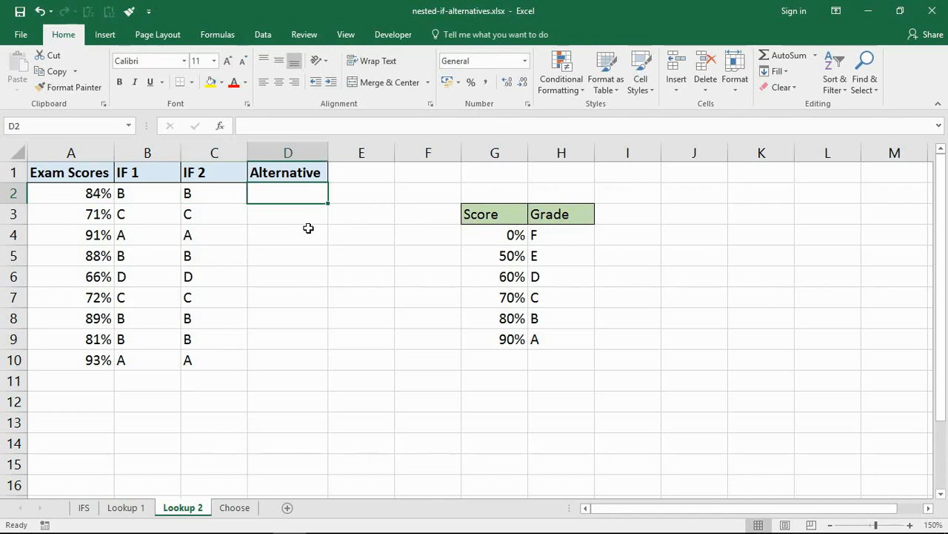
mouse_move(498, 234)
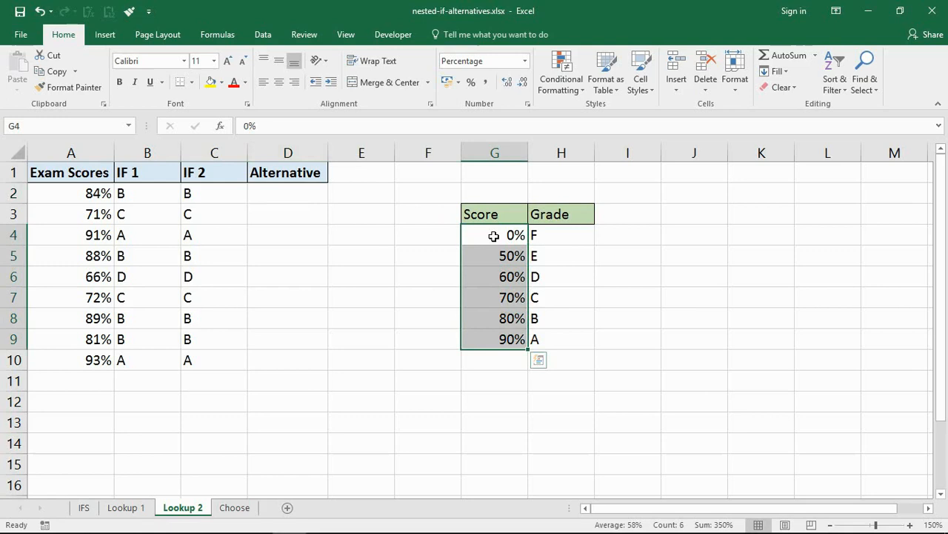
left_click(495, 277)
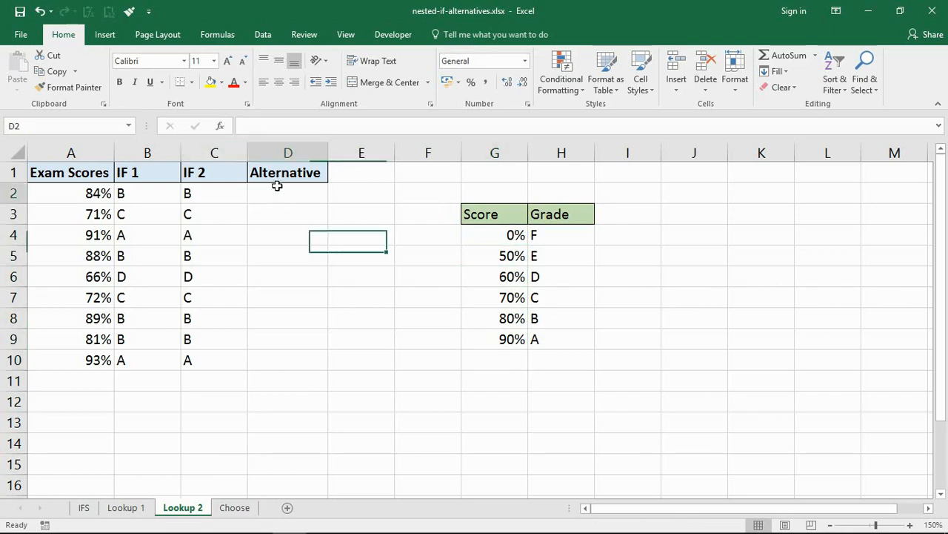
- Start a VLOOKUP in D2 using score A2 against the Score/Grade table
type("=vl")
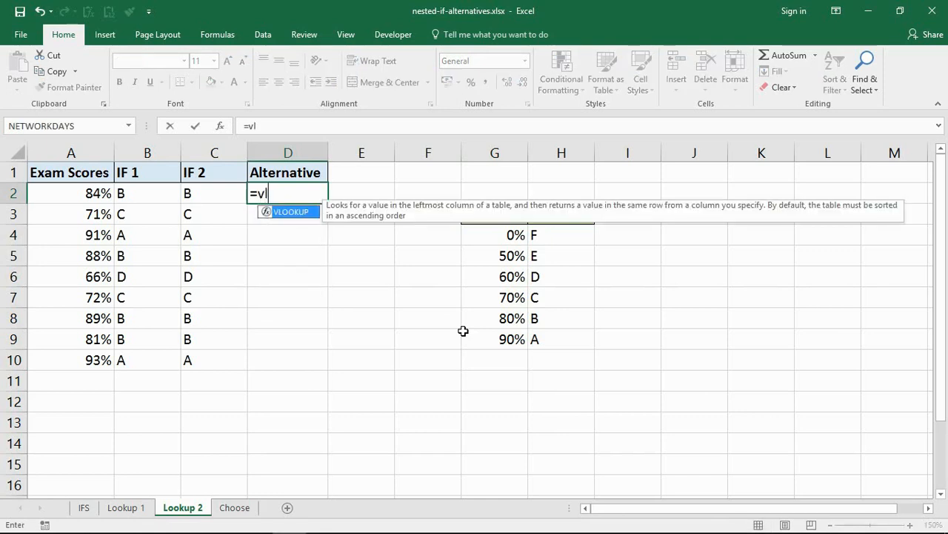
type("LOOKUP(")
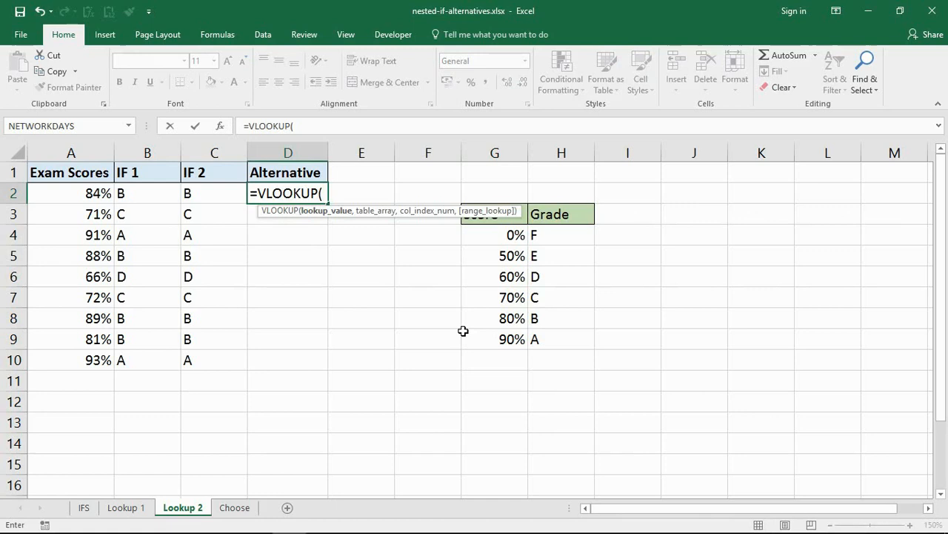
mouse_move(329, 260)
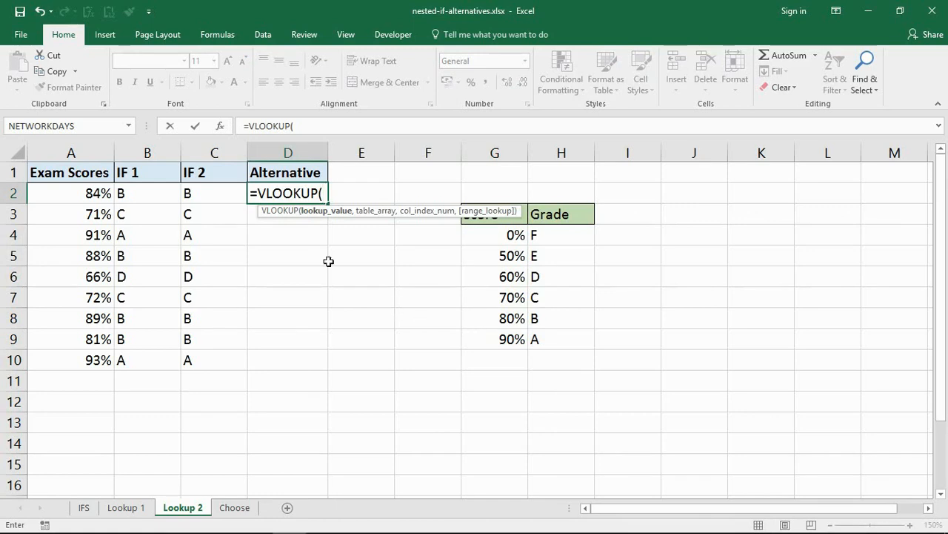
left_click(71, 193)
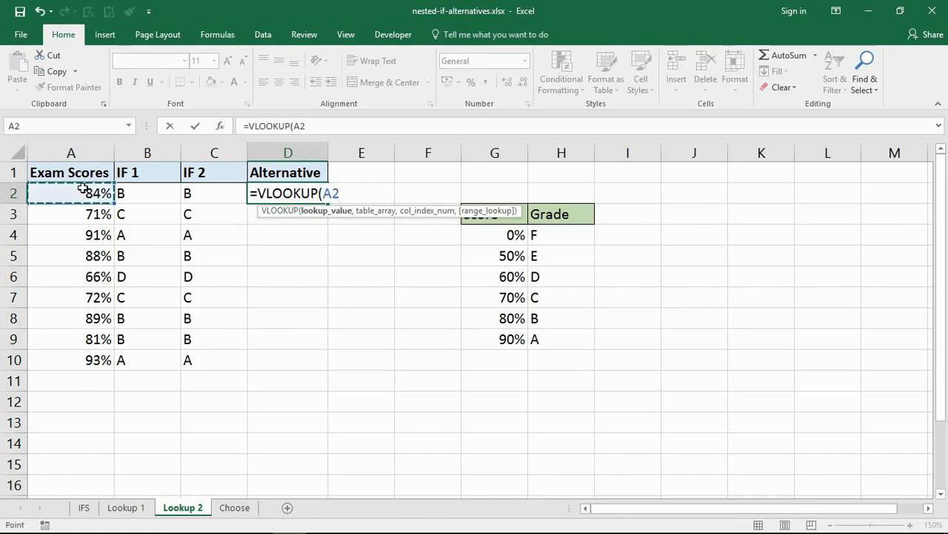
type(",G4:H8")
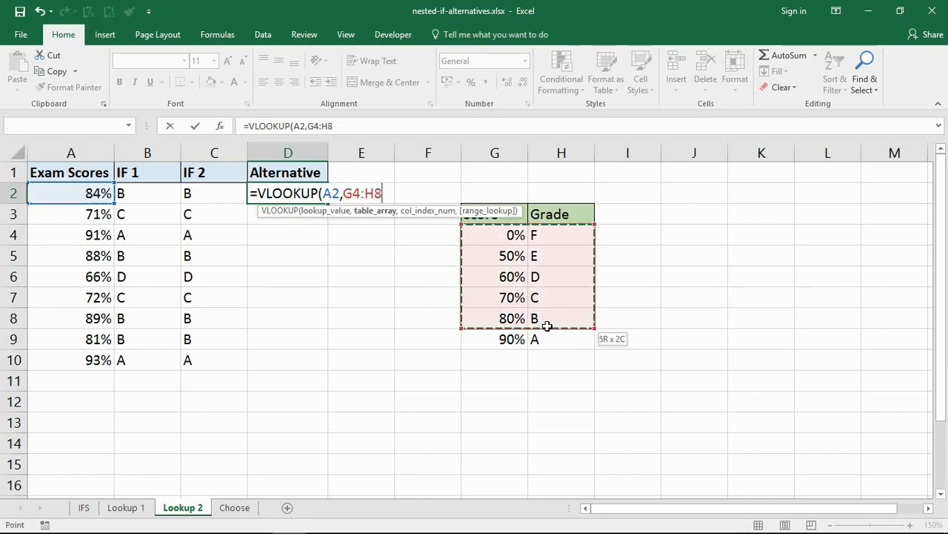
left_click_drag(547, 326, 546, 338)
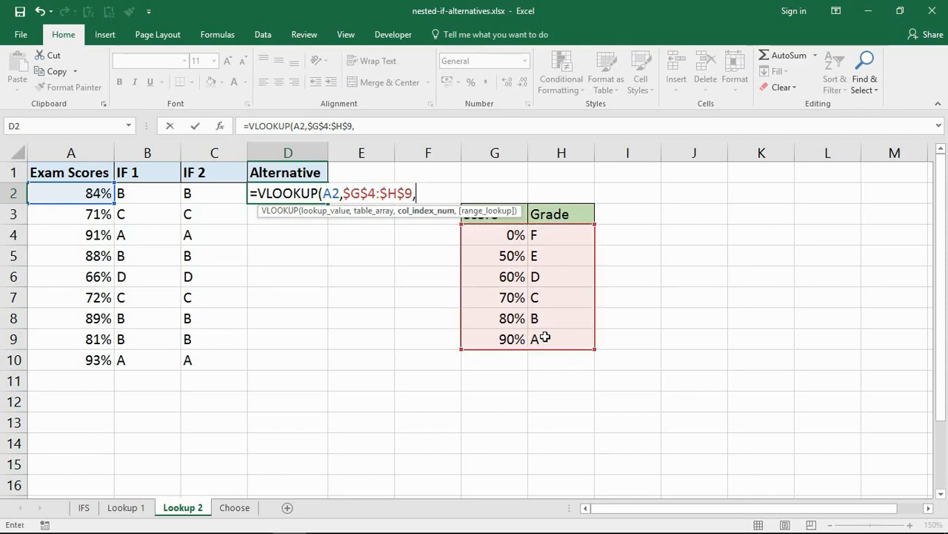
- Complete it as an approximate match returning column 2, giving grade B
type("2")
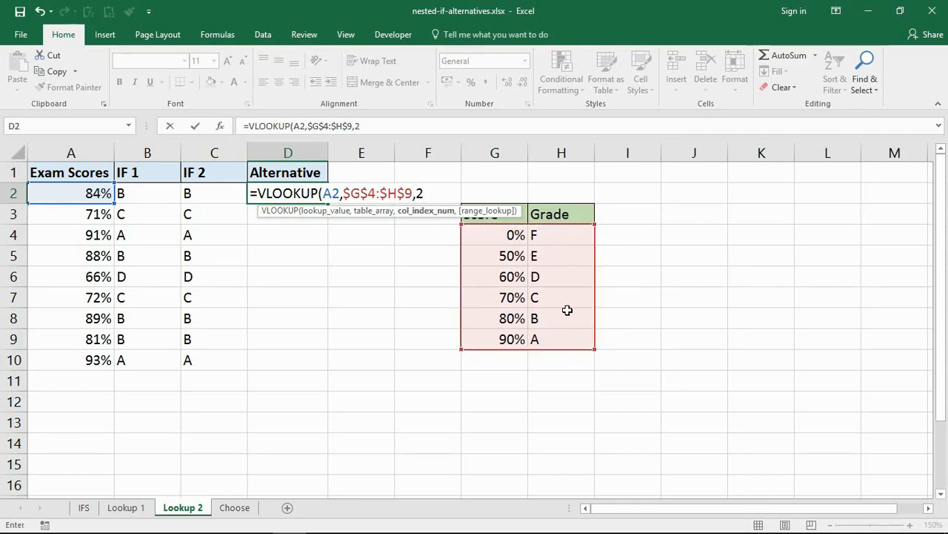
type(",")
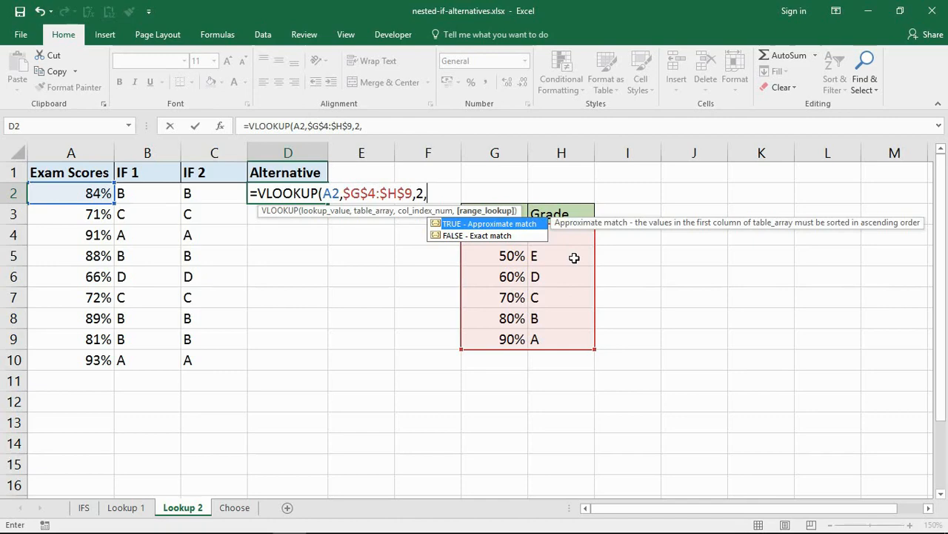
type("true")
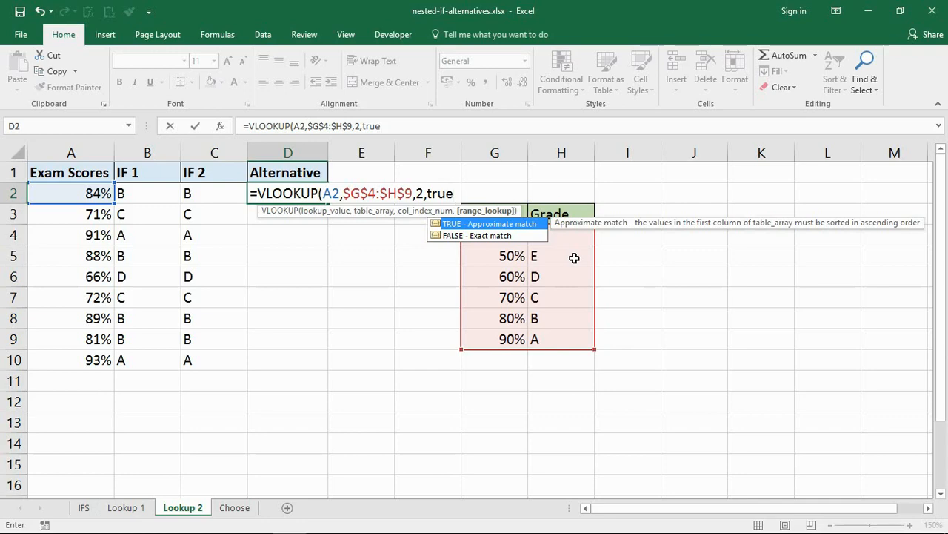
key("Enter")
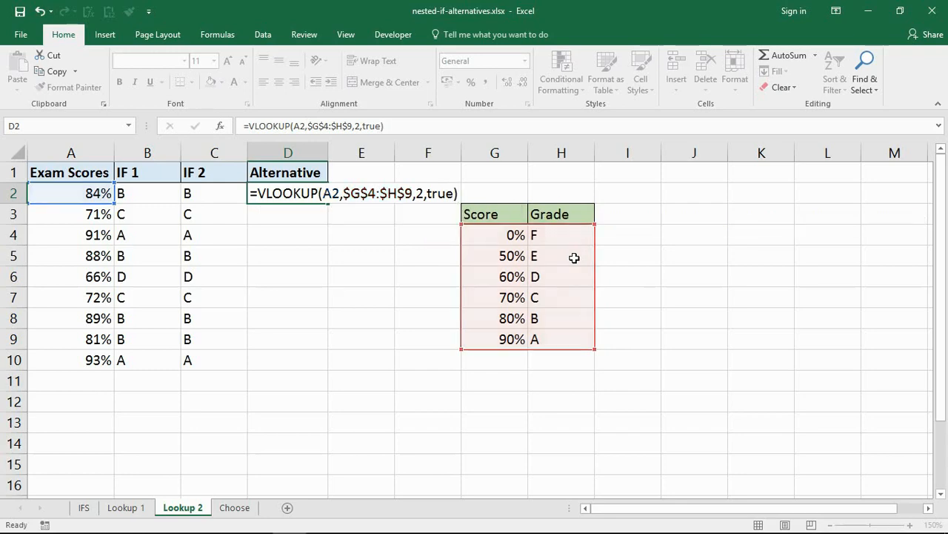
key("Enter")
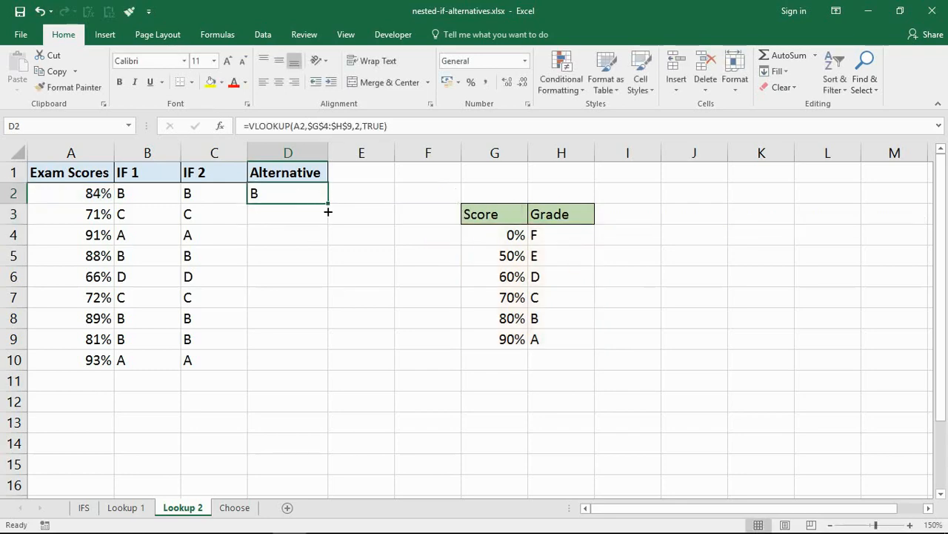
- Fill the VLOOKUP grade formula down to D10, review it, and move to the Choose sheet
left_click_drag(327, 213, 327, 360)
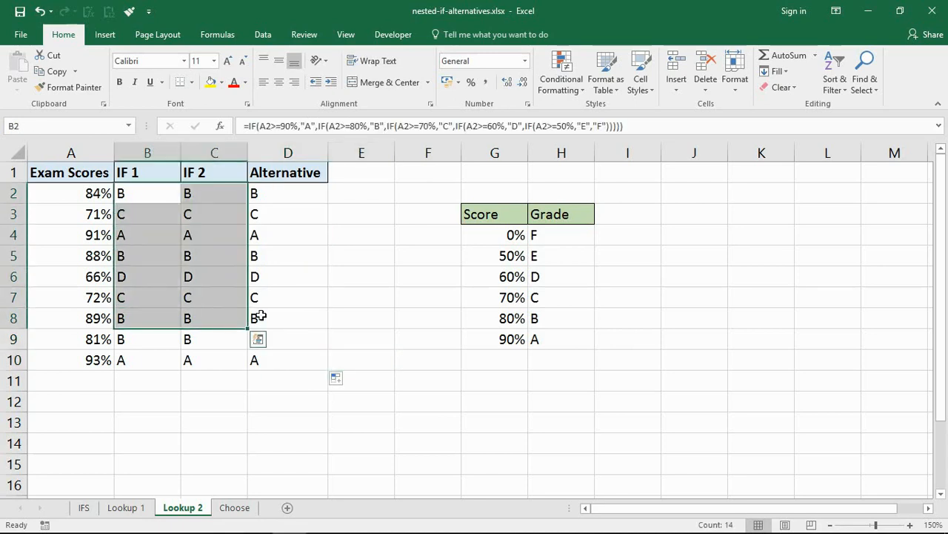
type("=VLOOKUP(A2,$G$4:$H$9,2,TRUE")
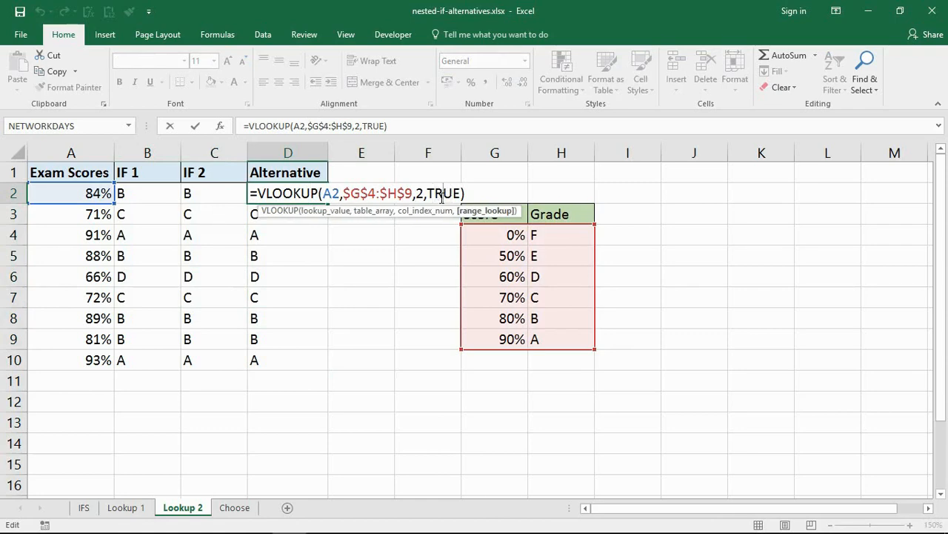
mouse_move(427, 272)
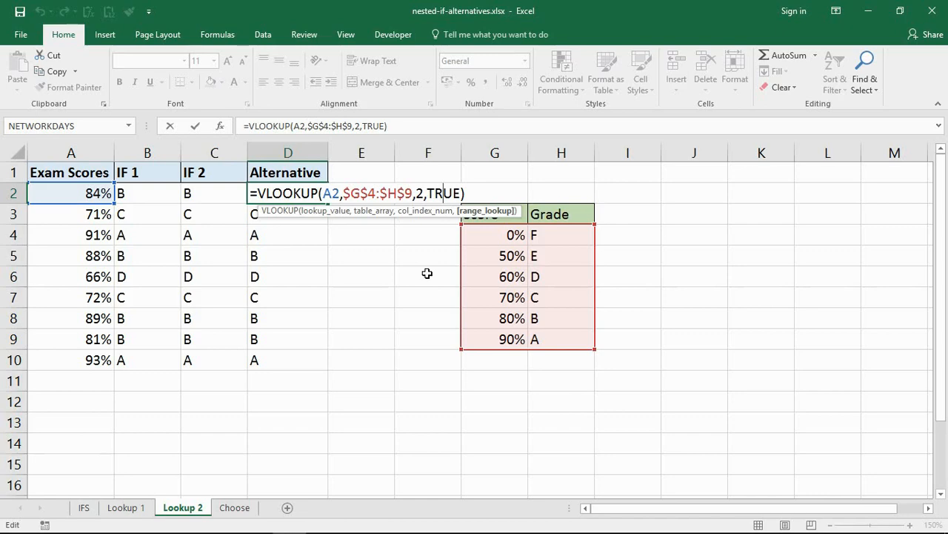
left_click(235, 507)
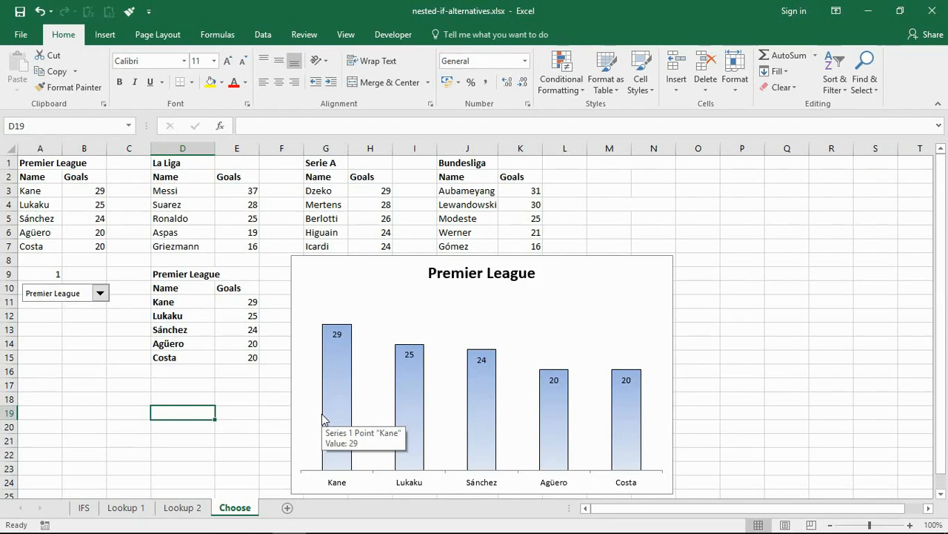
mouse_move(418, 142)
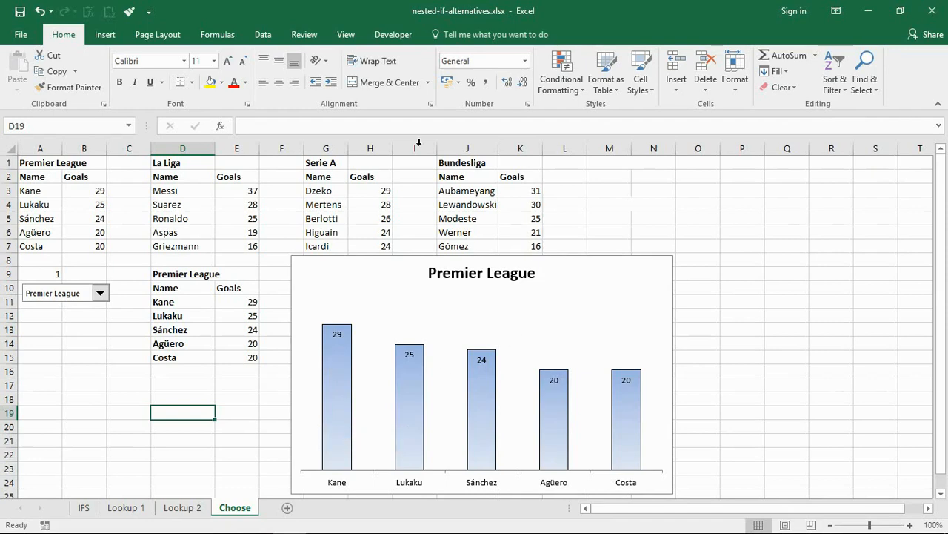
mouse_move(264, 284)
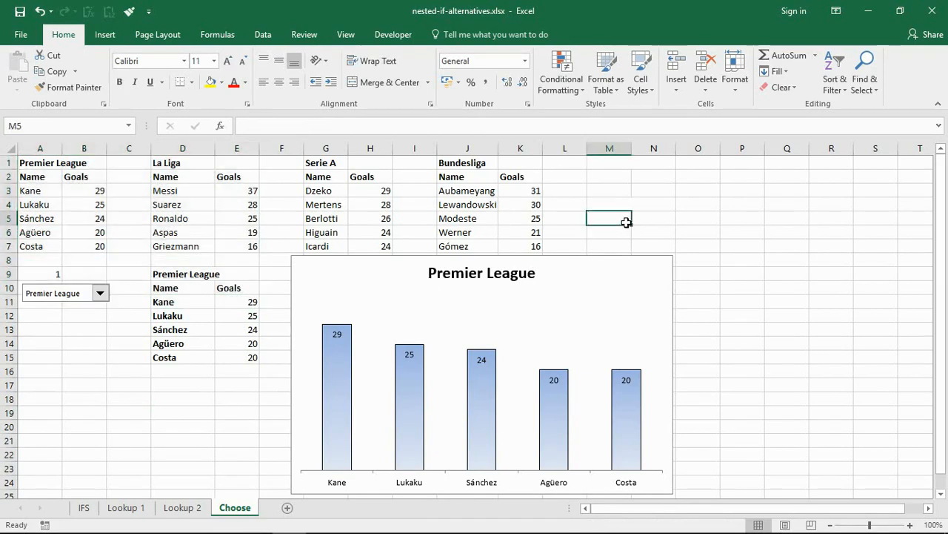
mouse_move(618, 234)
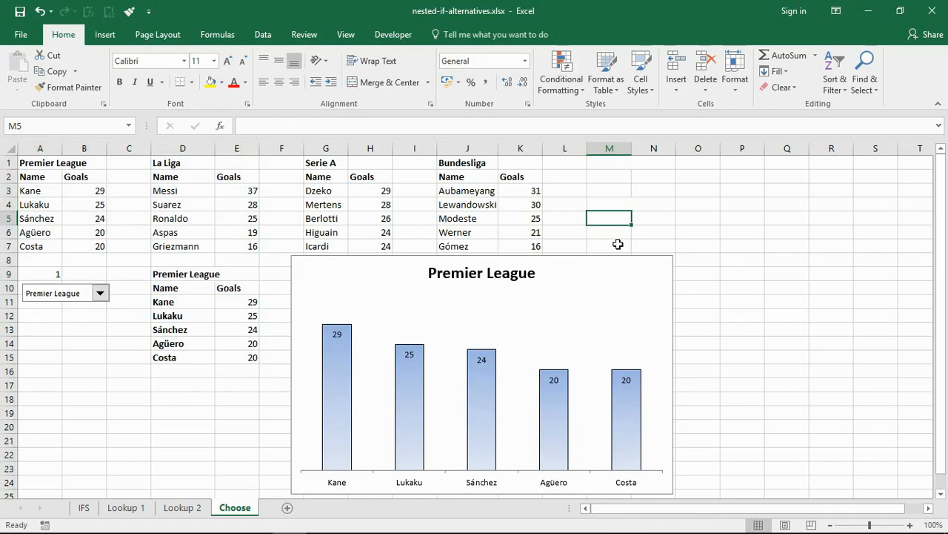
mouse_move(231, 265)
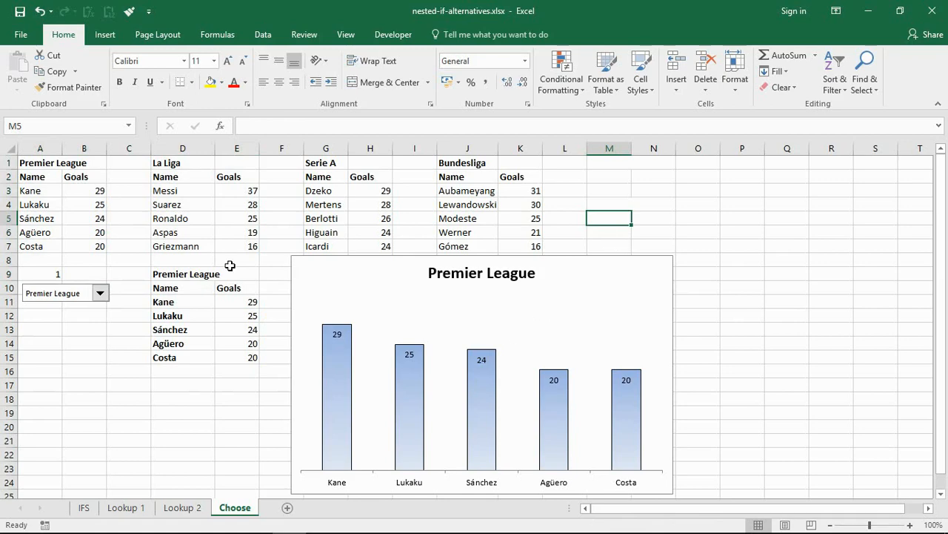
mouse_move(251, 329)
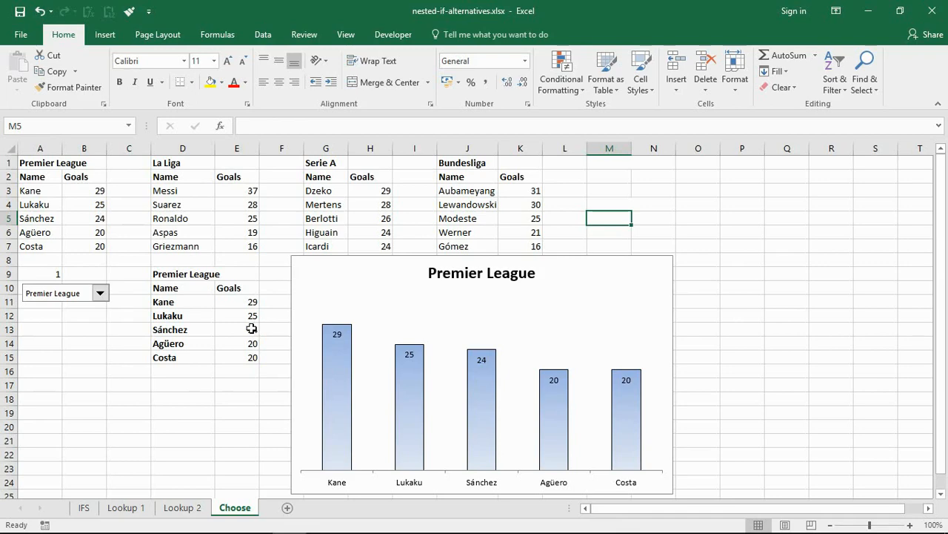
mouse_move(106, 303)
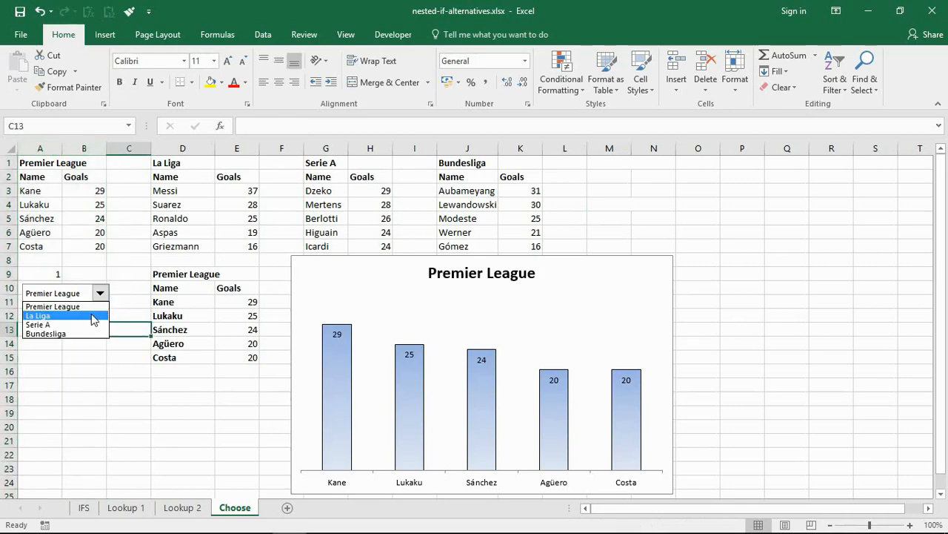
left_click(37, 323)
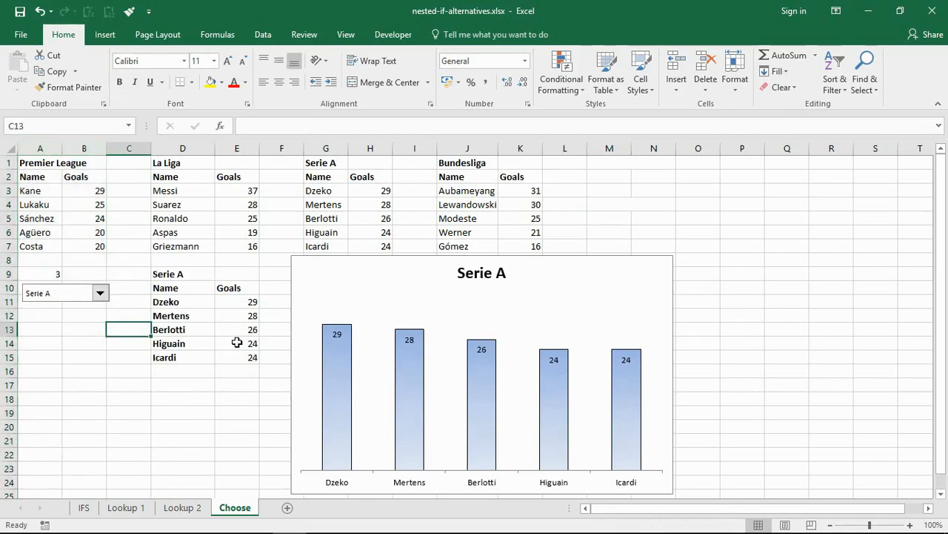
left_click(101, 293)
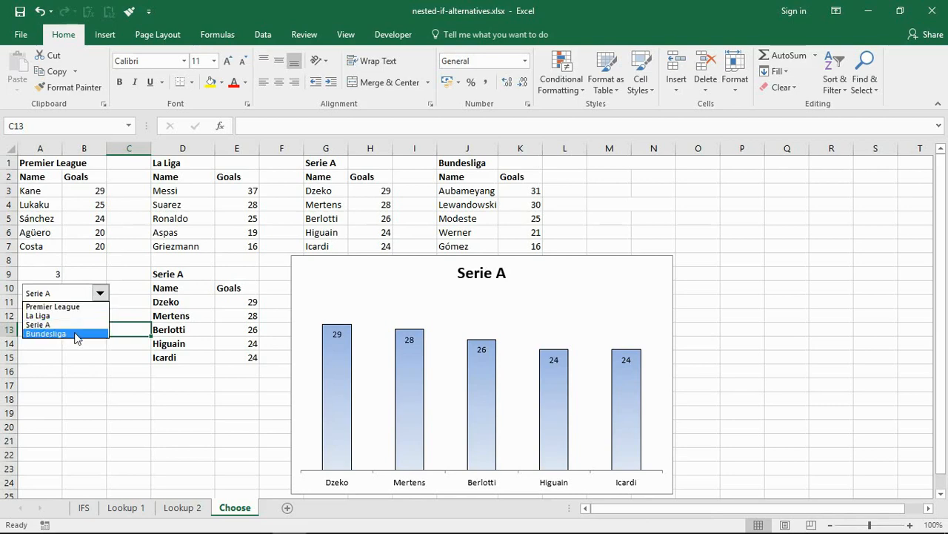
left_click(45, 333)
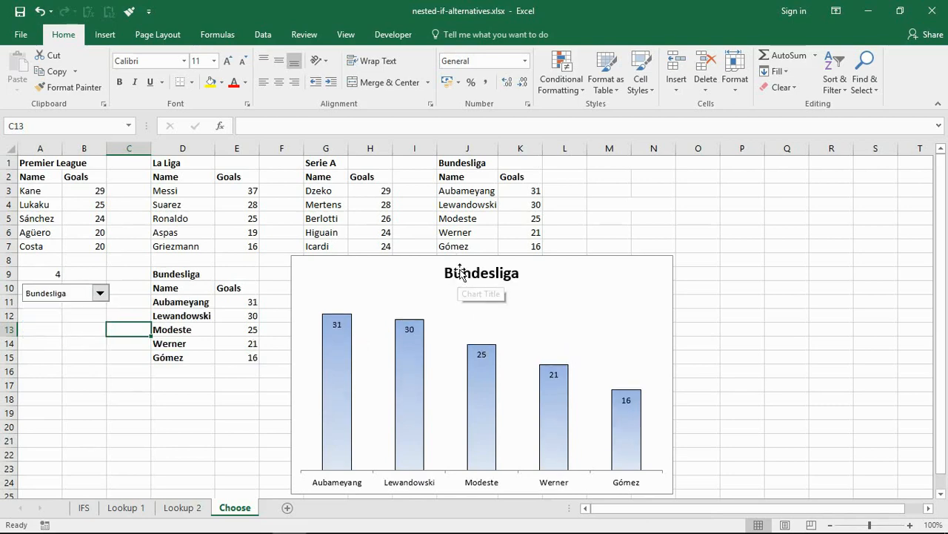
left_click(741, 384)
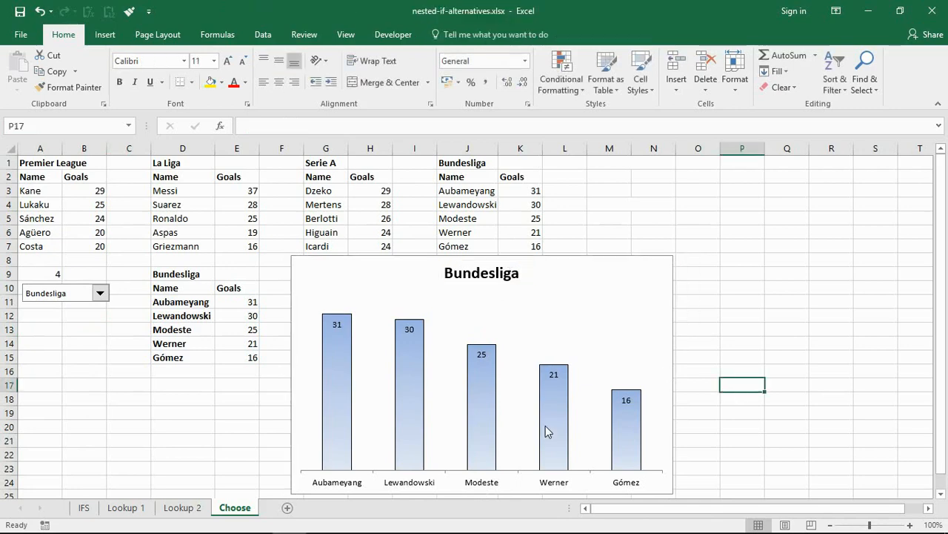
mouse_move(579, 483)
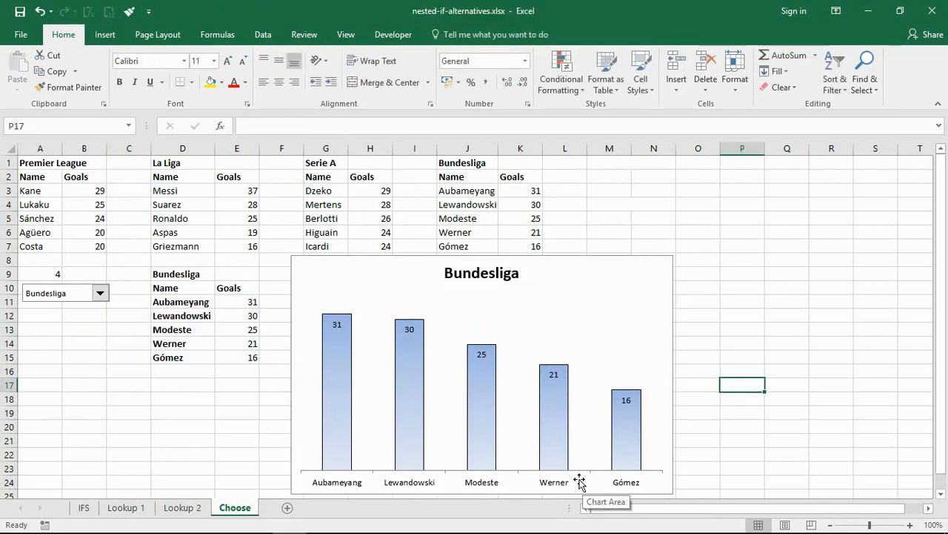
mouse_move(368, 388)
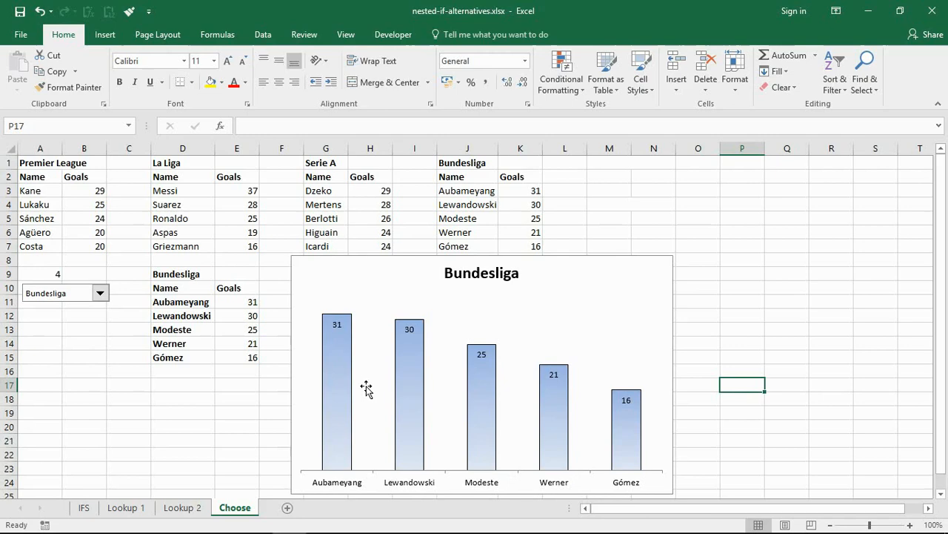
left_click(101, 293)
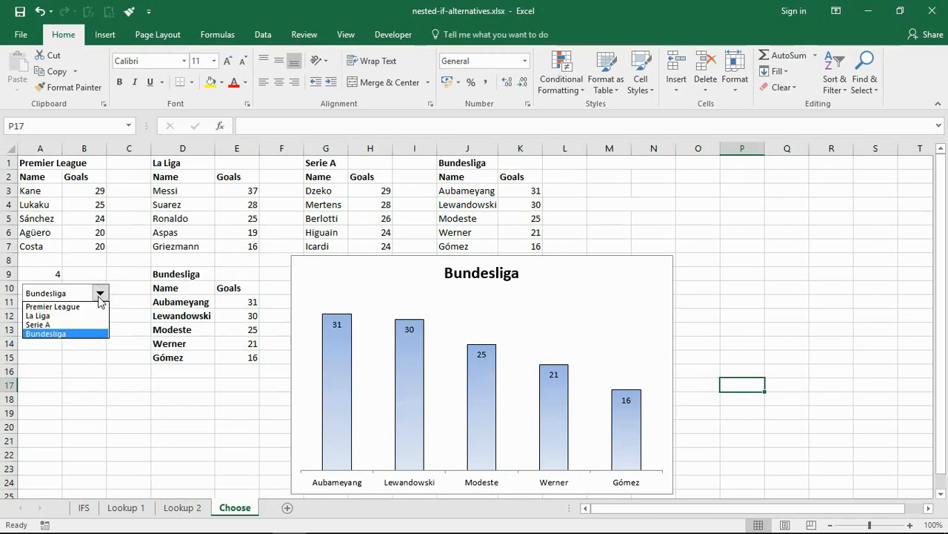
left_click(37, 316)
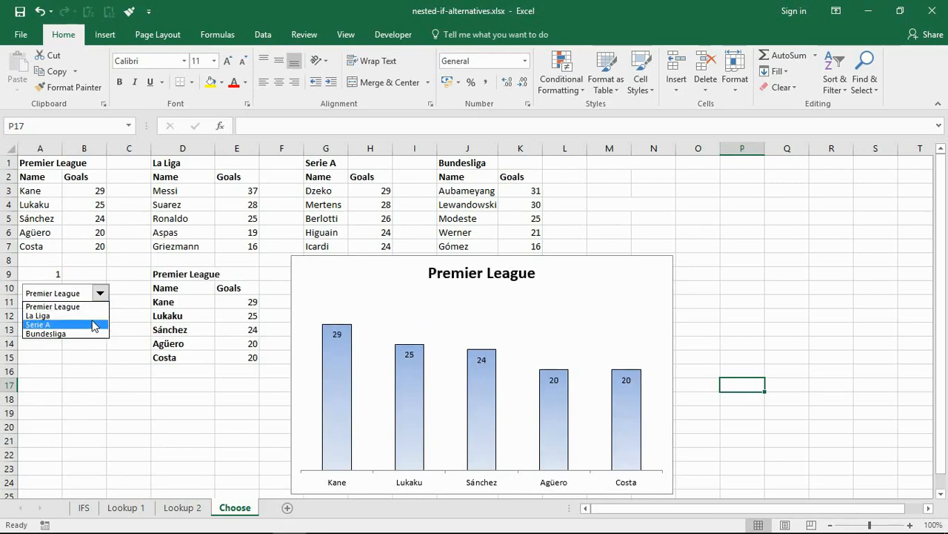
left_click(37, 325)
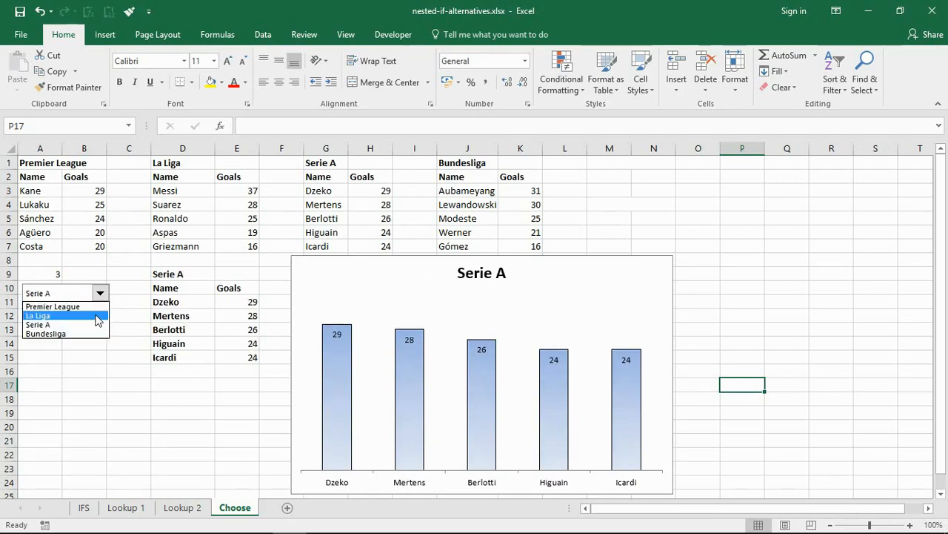
left_click(38, 314)
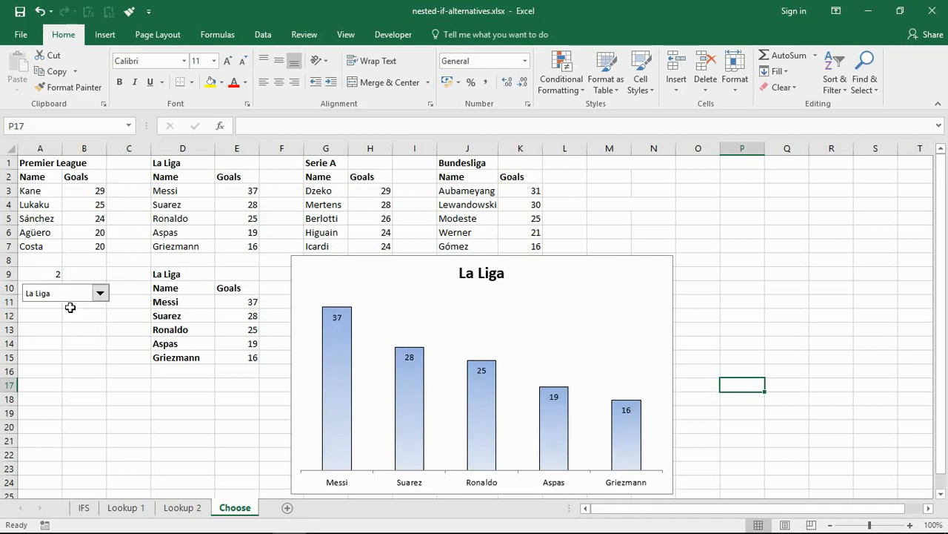
mouse_move(46, 273)
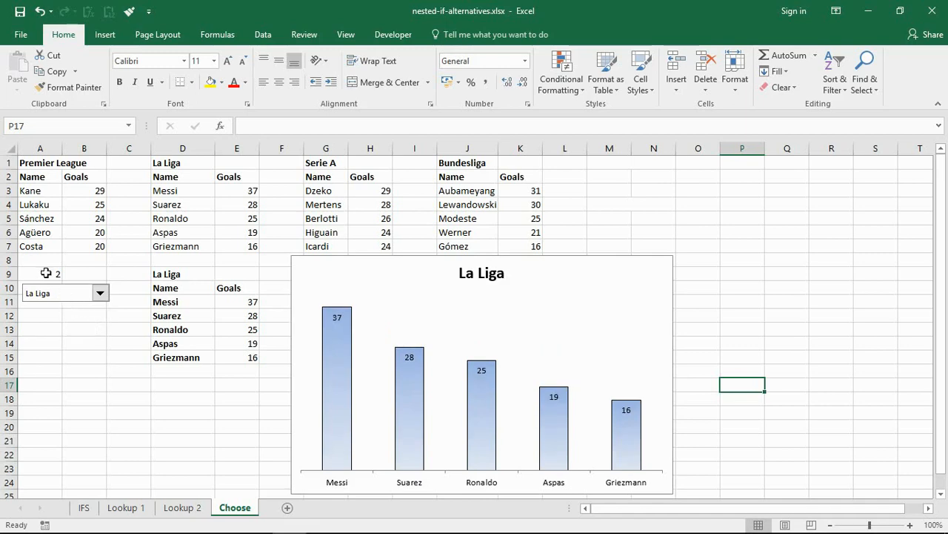
left_click(101, 294)
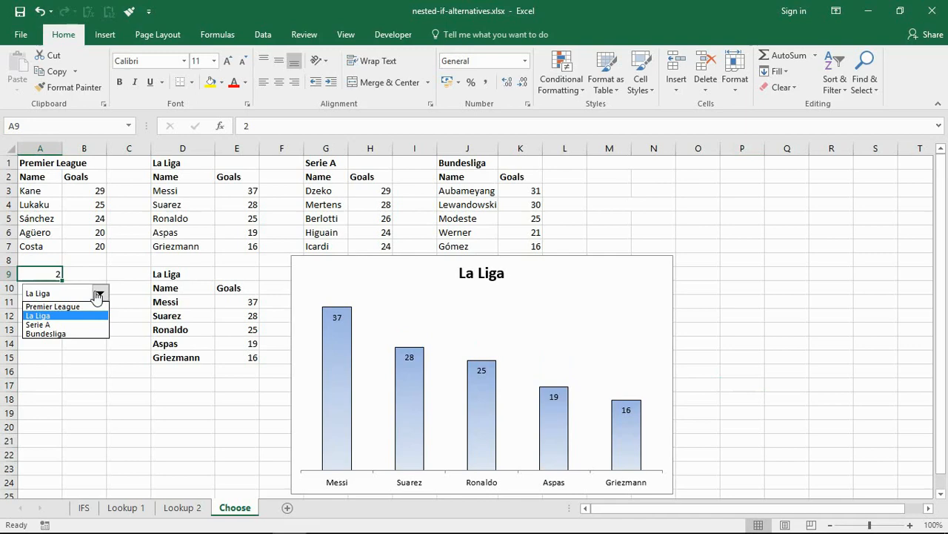
left_click(52, 306)
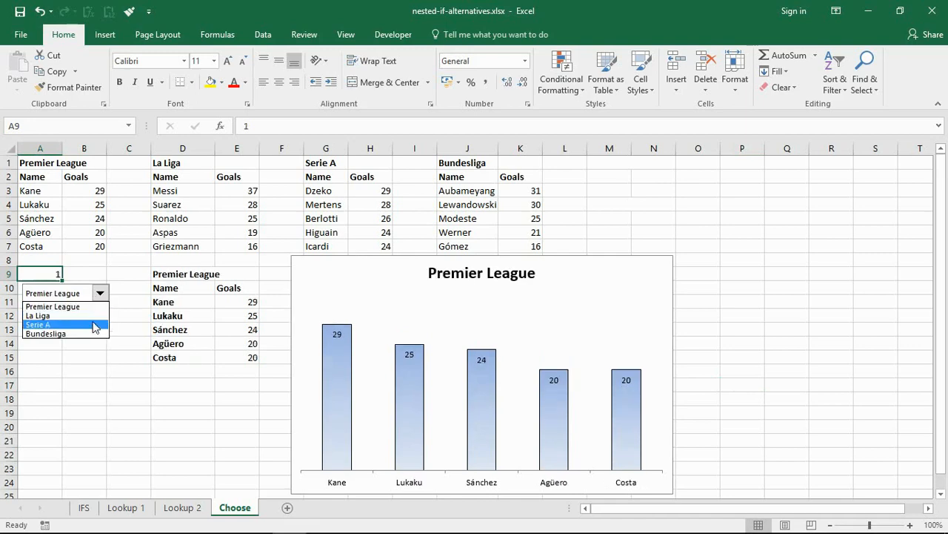
left_click(38, 323)
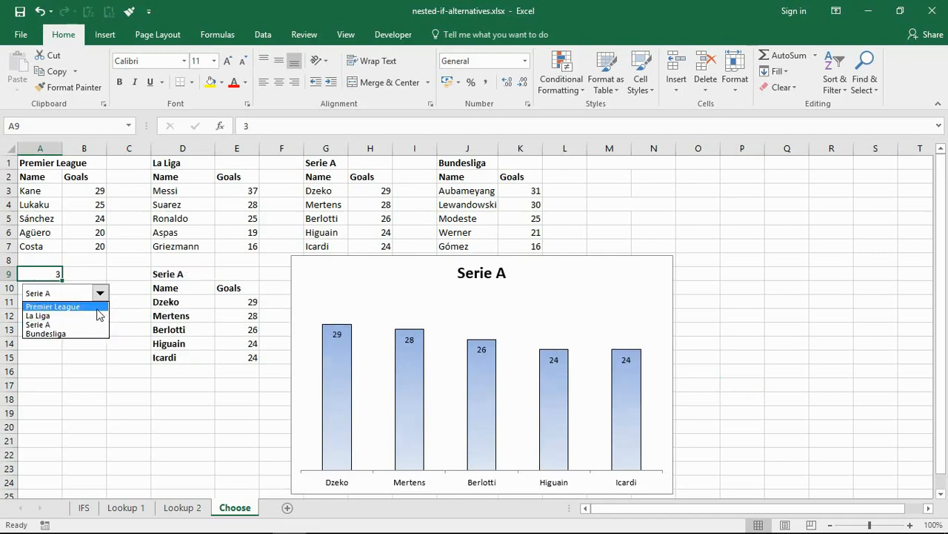
left_click(45, 332)
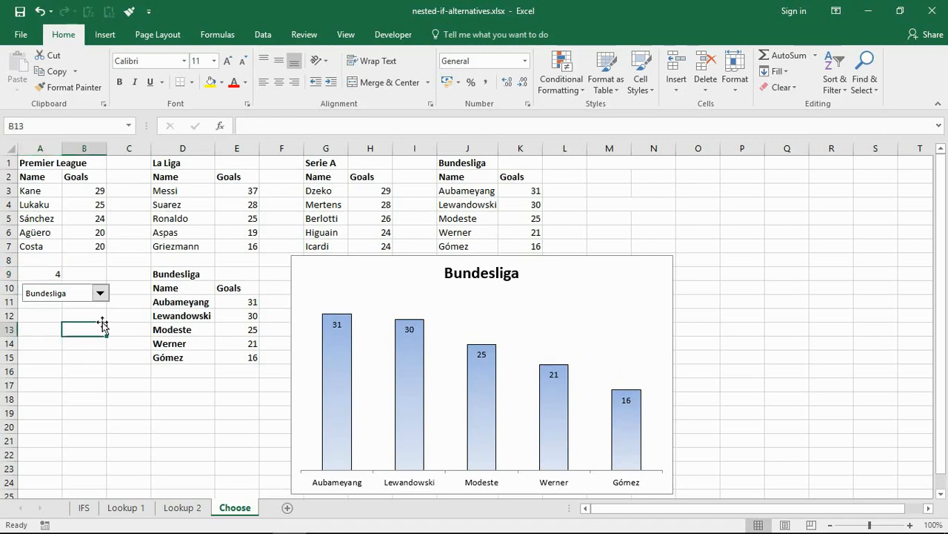
left_click(101, 293)
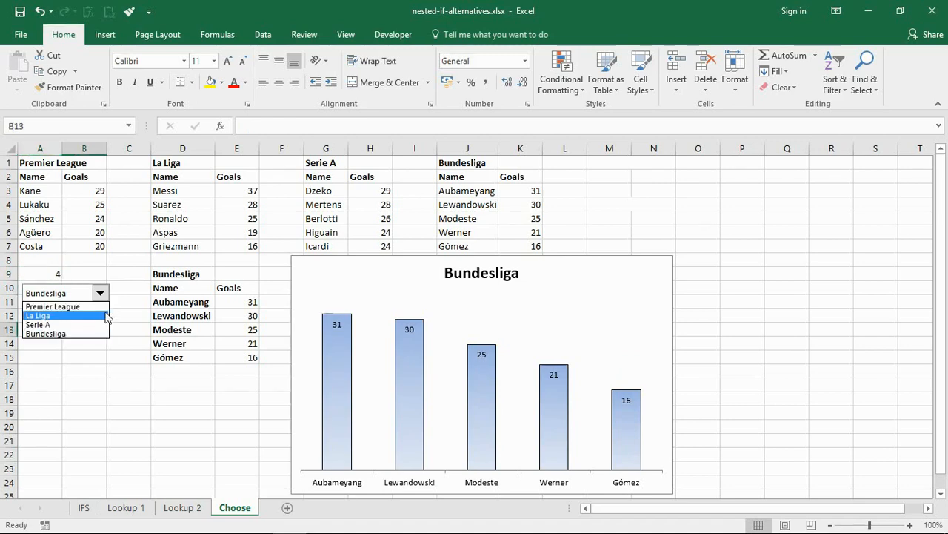
left_click(52, 305)
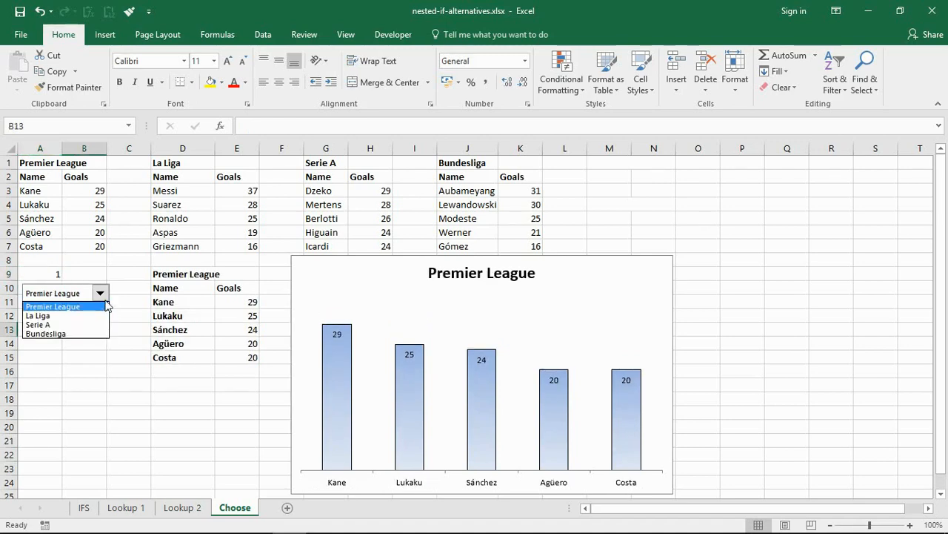
left_click(37, 324)
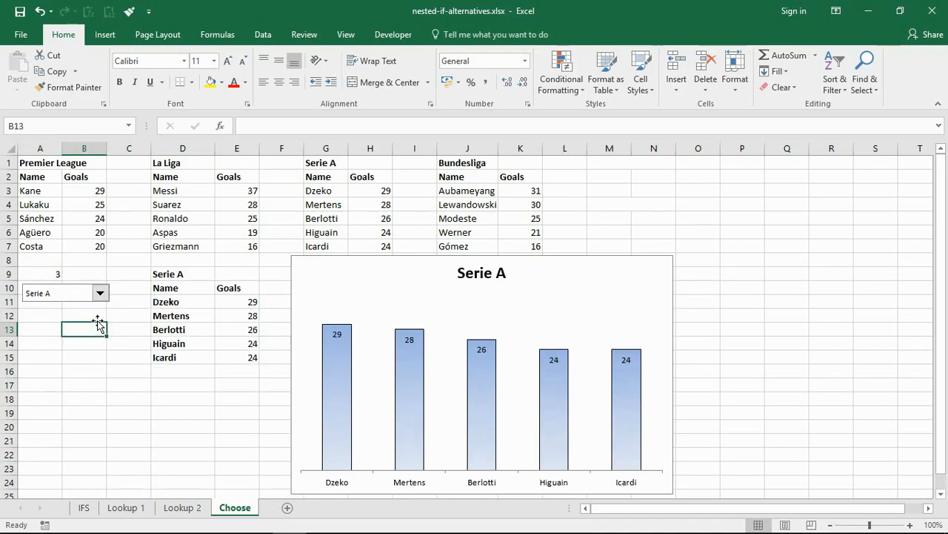
mouse_move(89, 305)
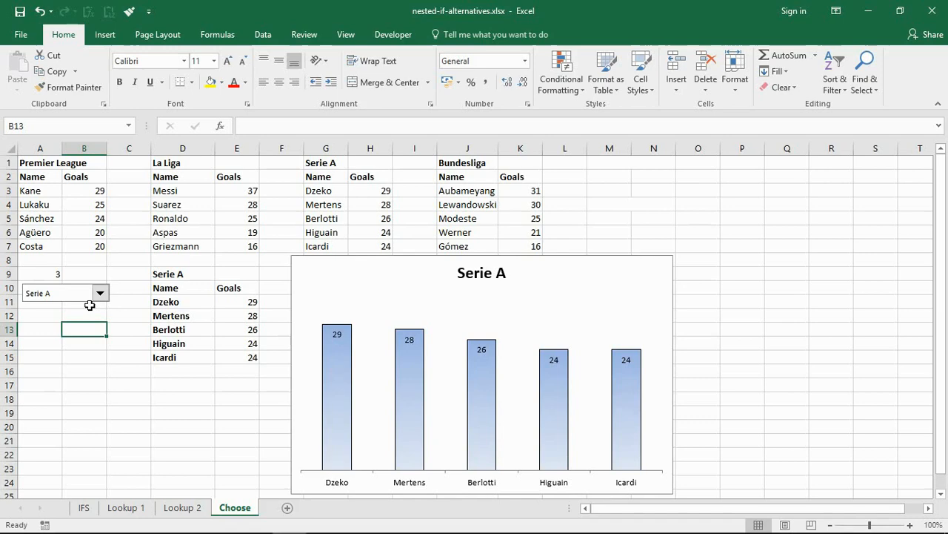
mouse_move(61, 274)
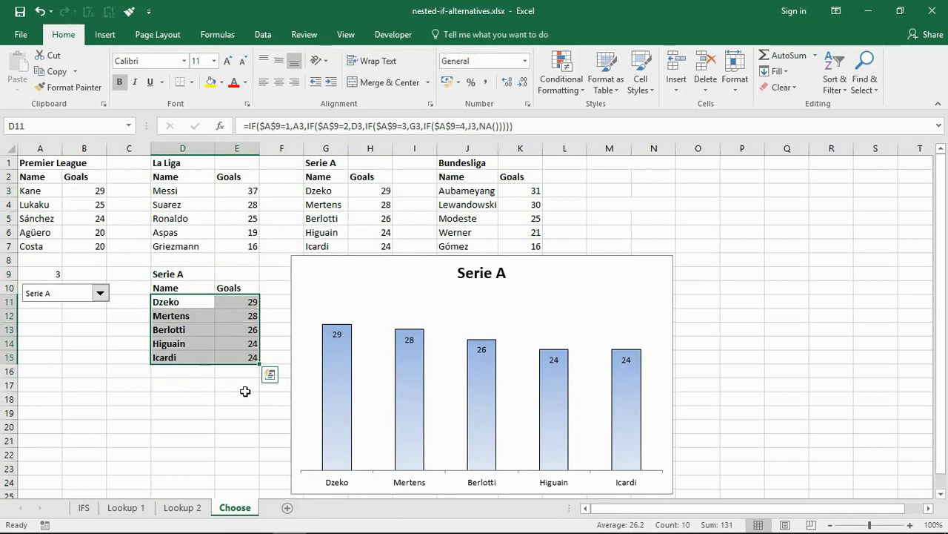
left_click(184, 385)
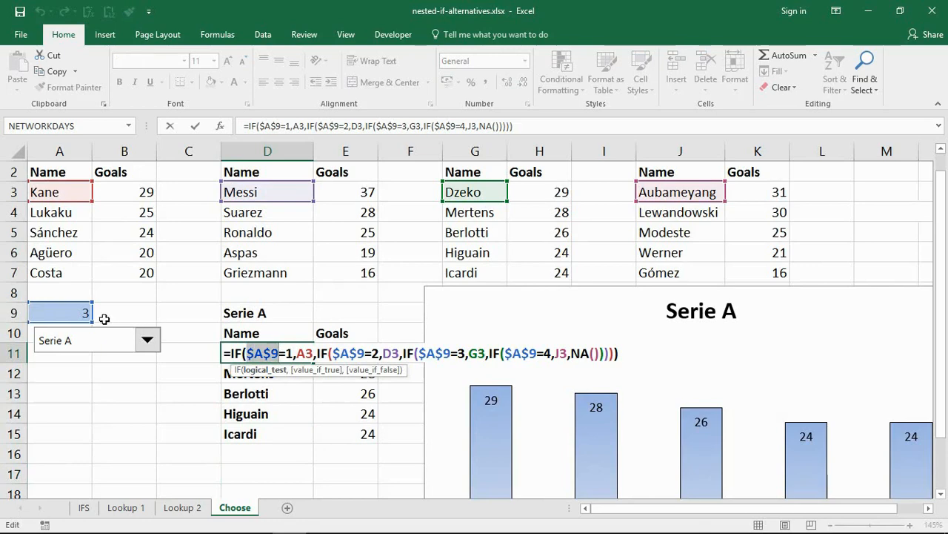
mouse_move(65, 317)
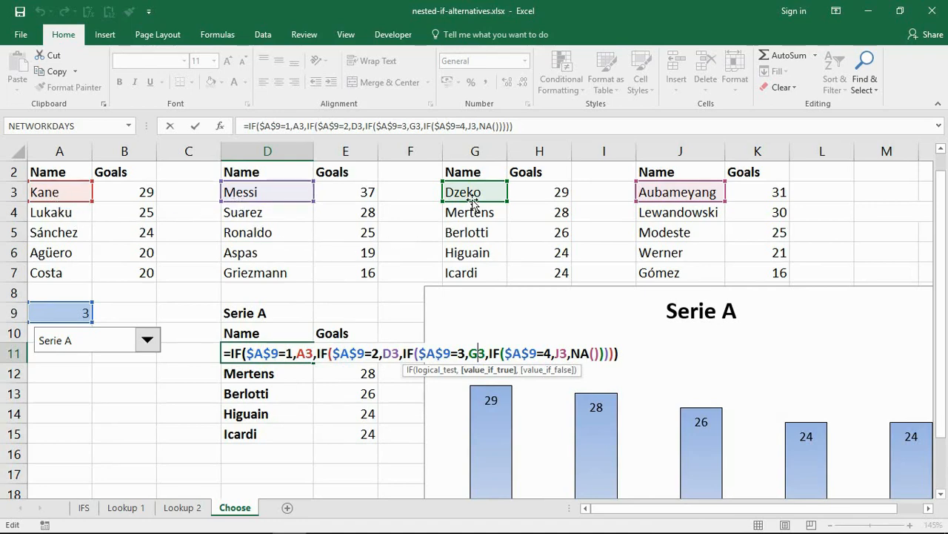
mouse_move(570, 289)
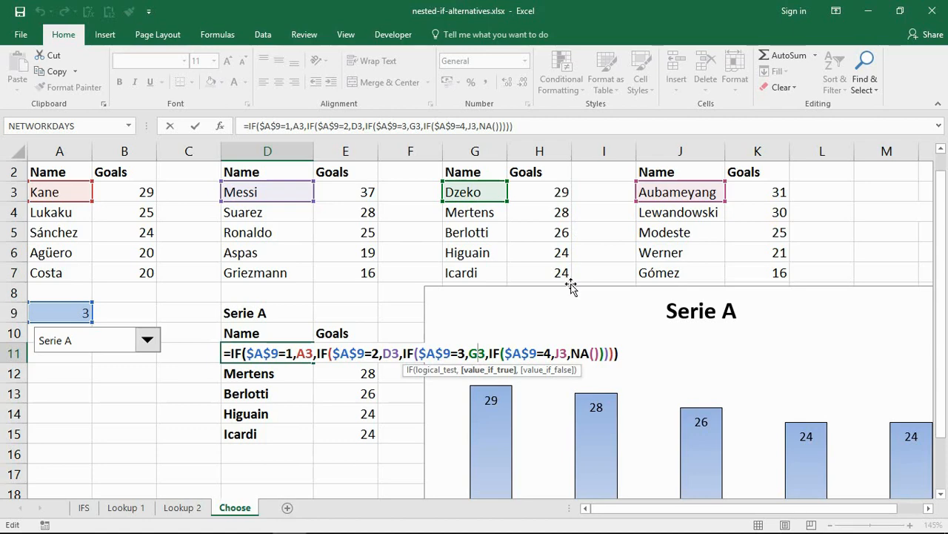
mouse_move(107, 211)
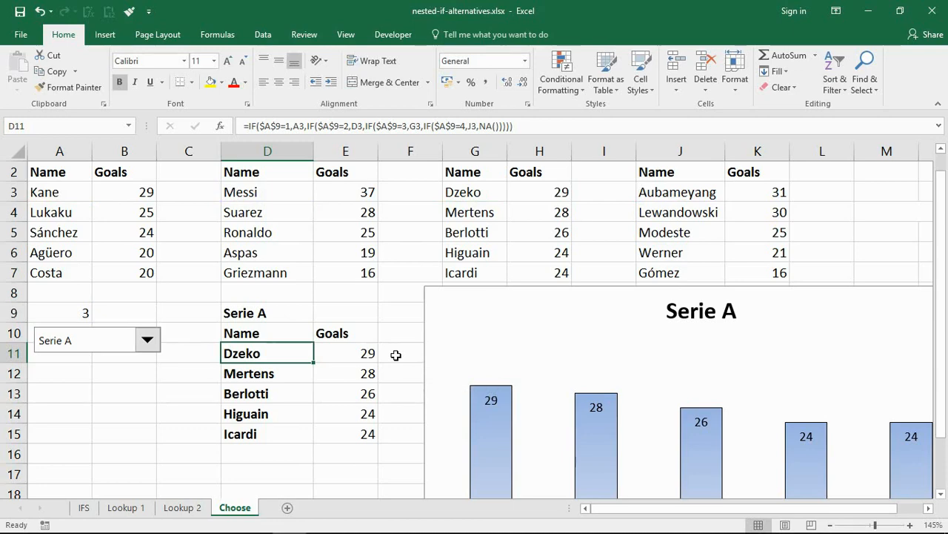
left_click_drag(266, 353, 345, 373)
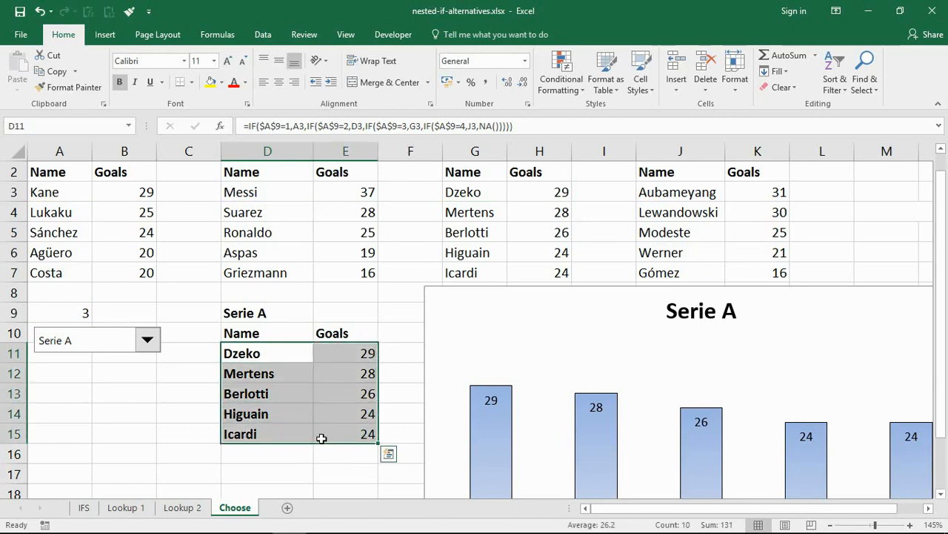
- Clear the old nested IFs and start =CHOOSE( in D9 indexed by link cell A9
key("Delete")
type("=")
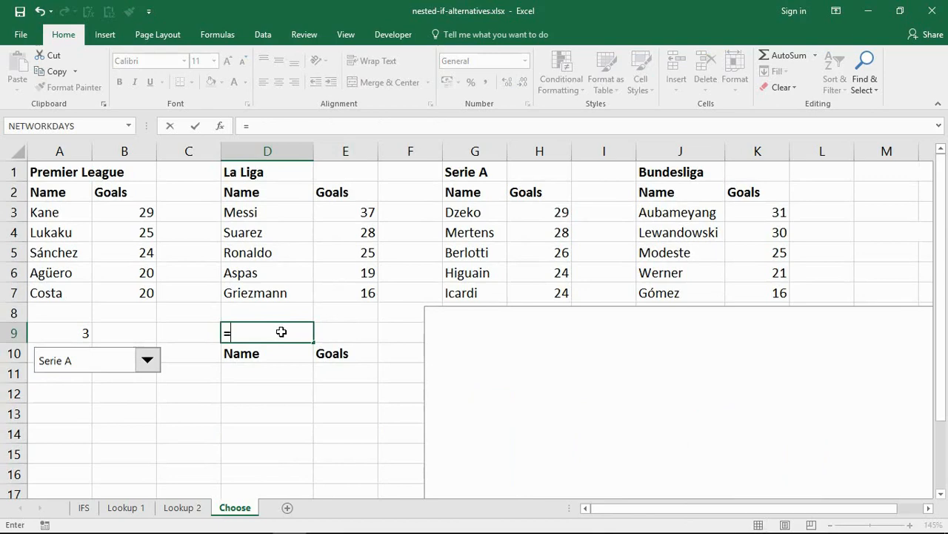
type("choose")
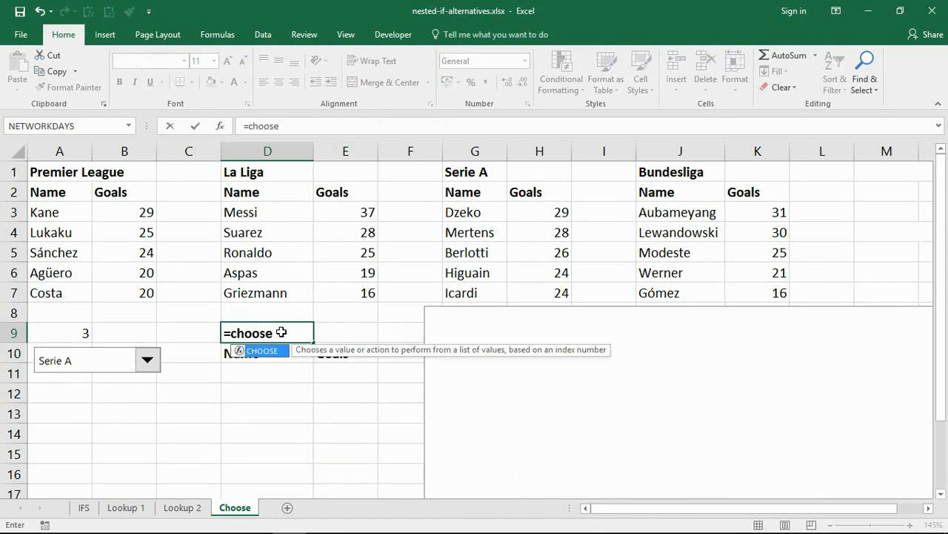
type("(")
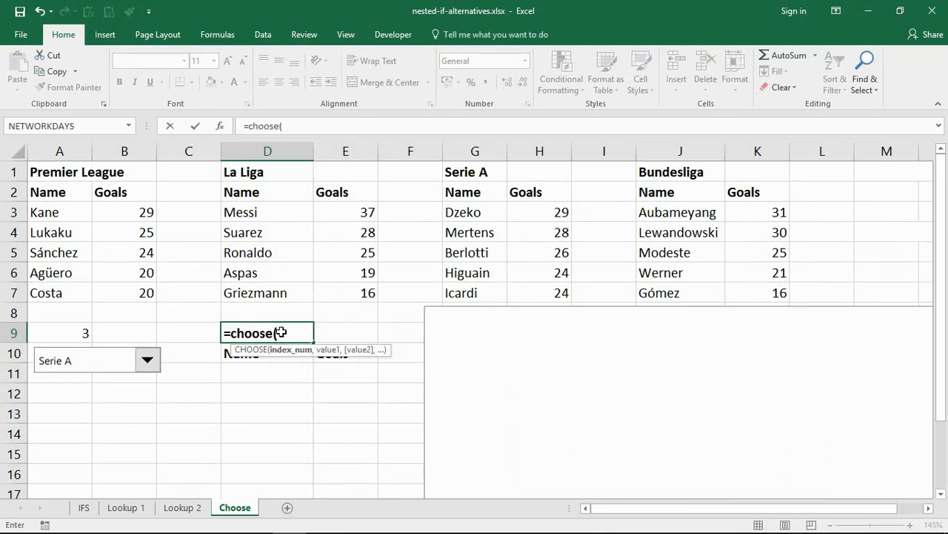
mouse_move(293, 353)
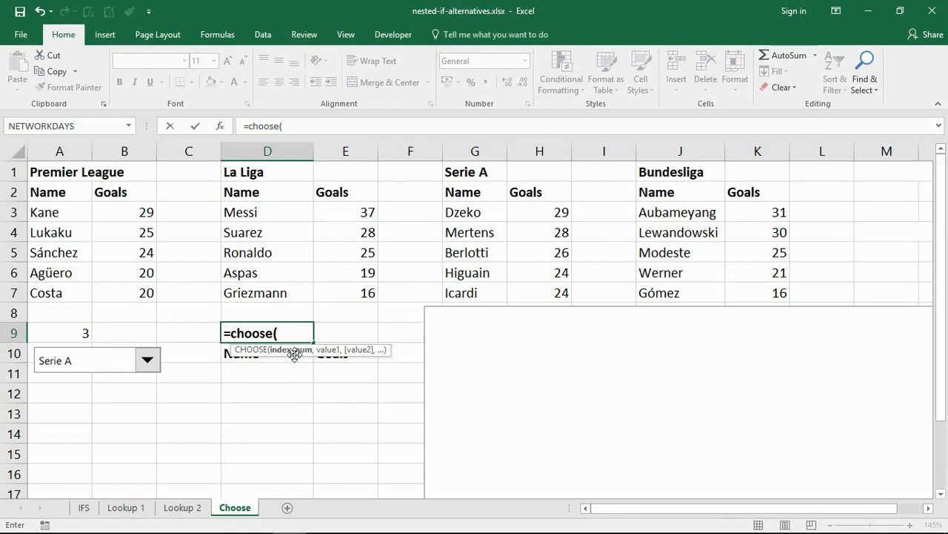
left_click(59, 332)
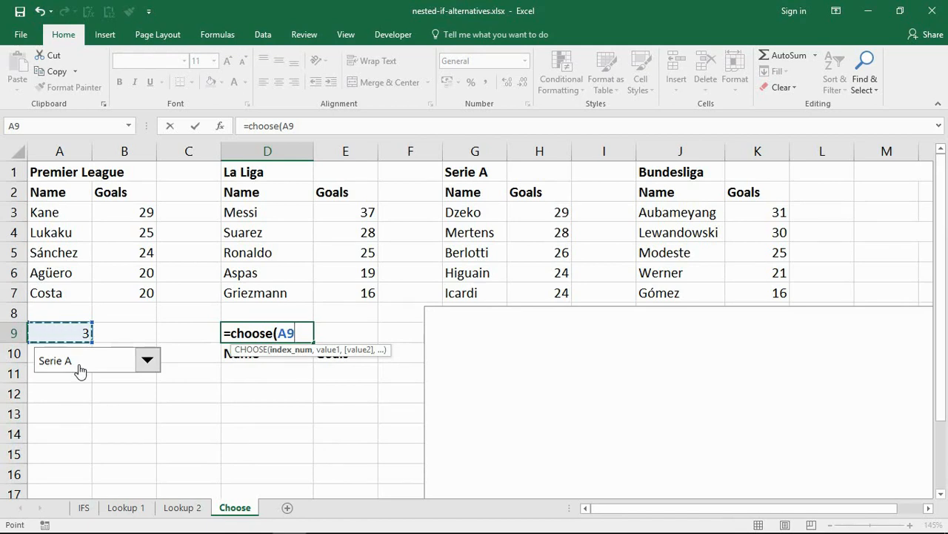
type(",")
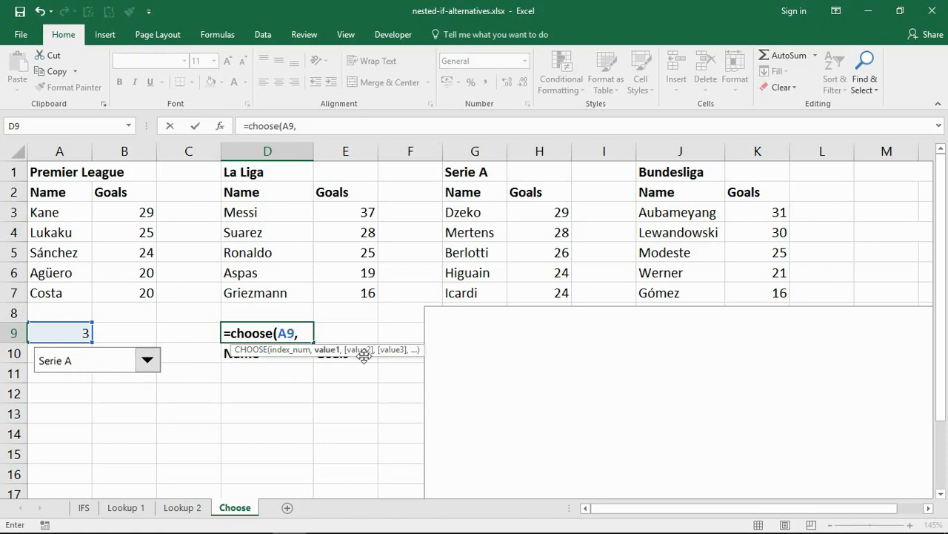
mouse_move(302, 355)
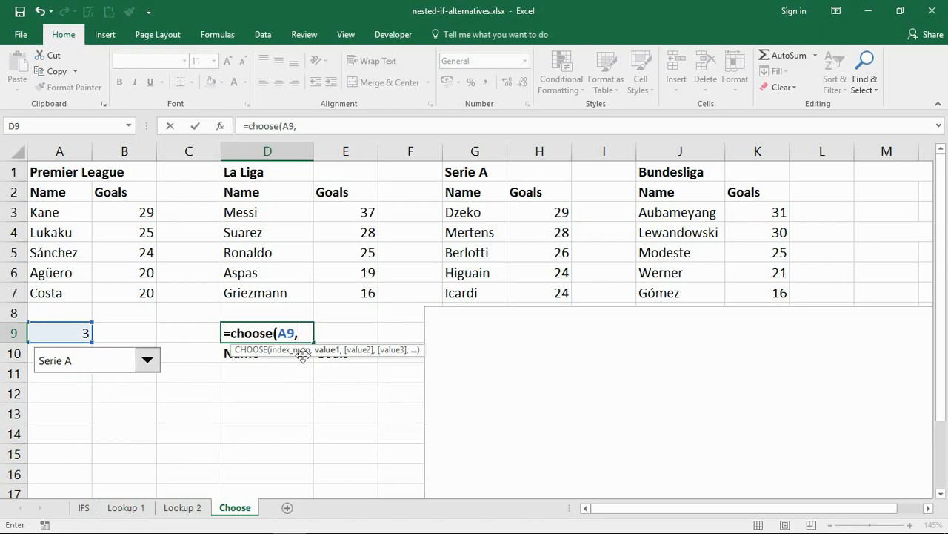
- List the Premier League, La Liga, Serie A and Bundesliga headers as the CHOOSE options
left_click(60, 172)
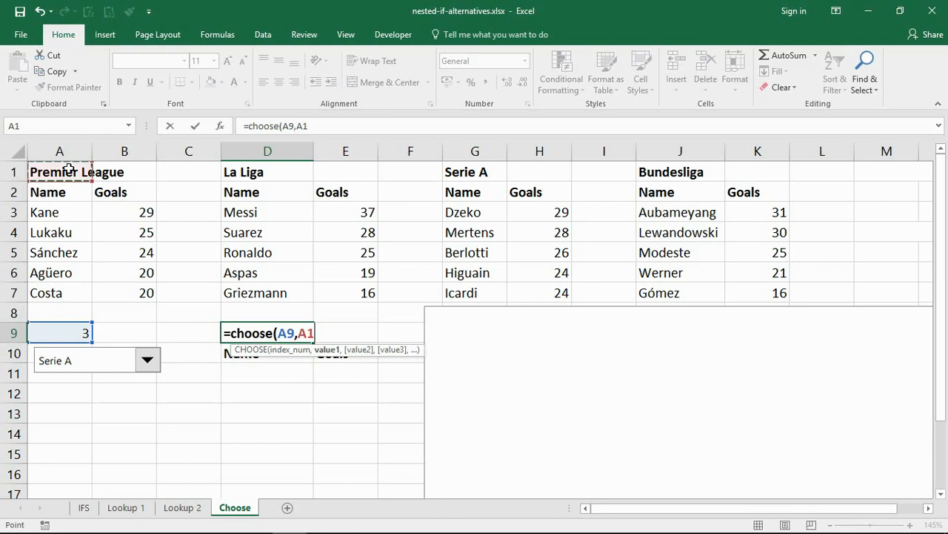
left_click(267, 172)
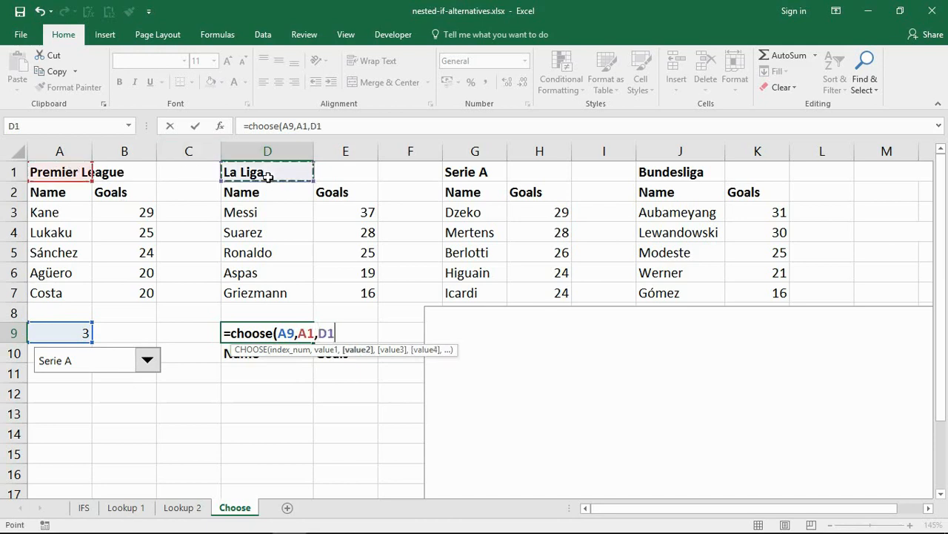
left_click(474, 172)
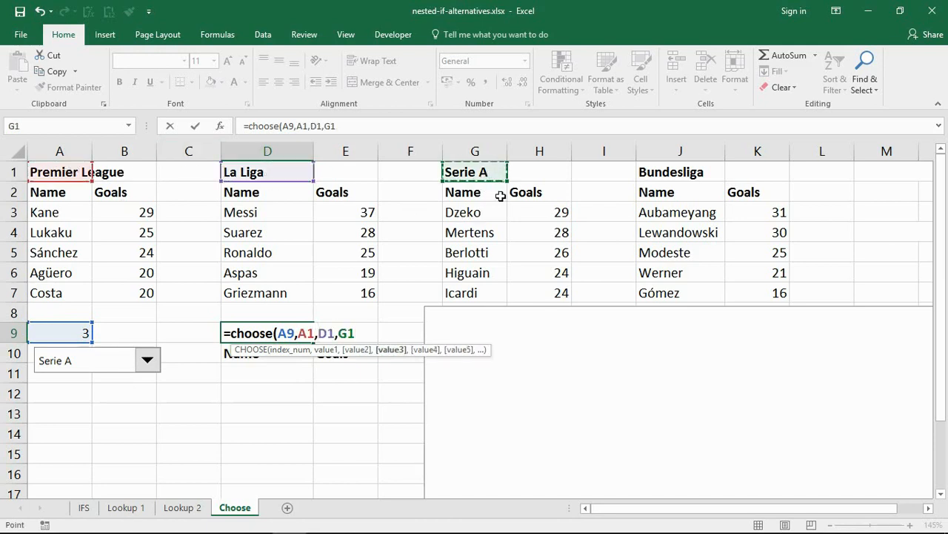
left_click(678, 171)
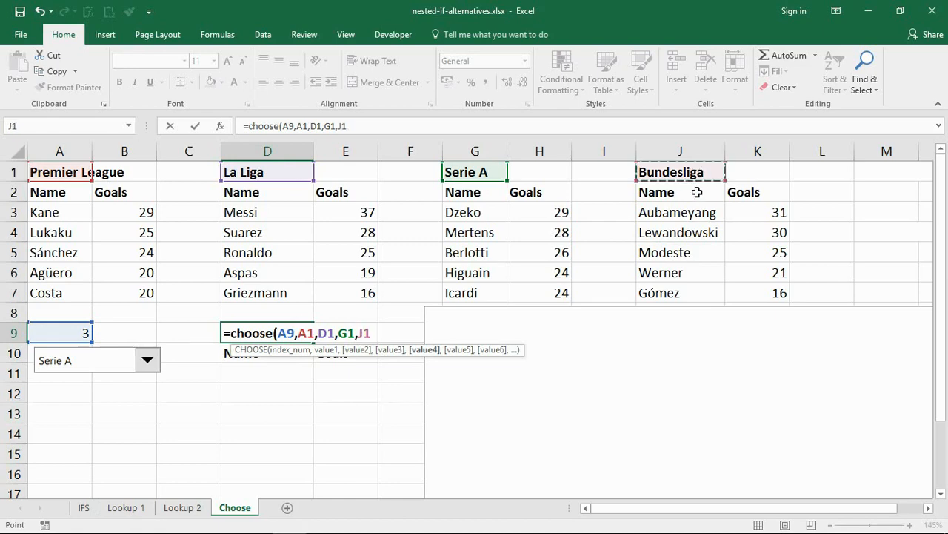
type(")")
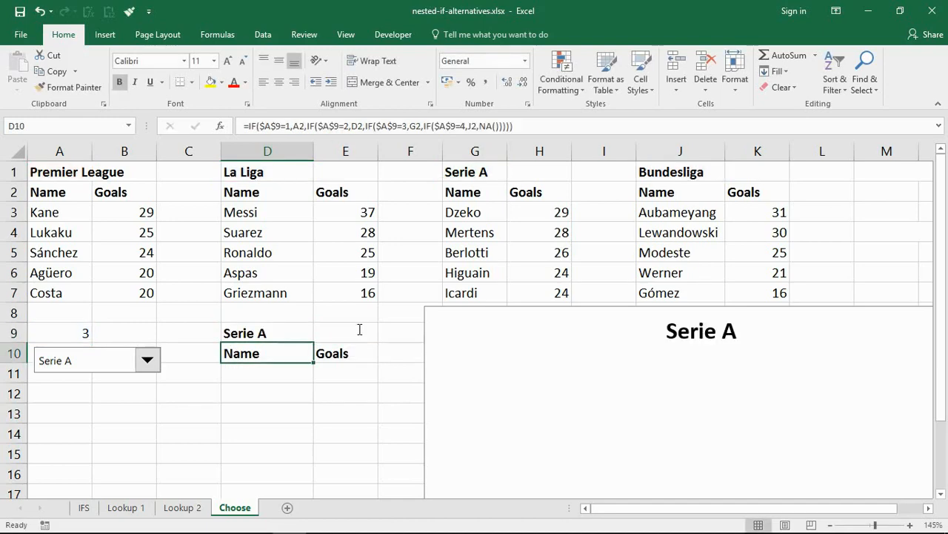
- Select Premier League in the combo box so the heading and chart title update
left_click(474, 172)
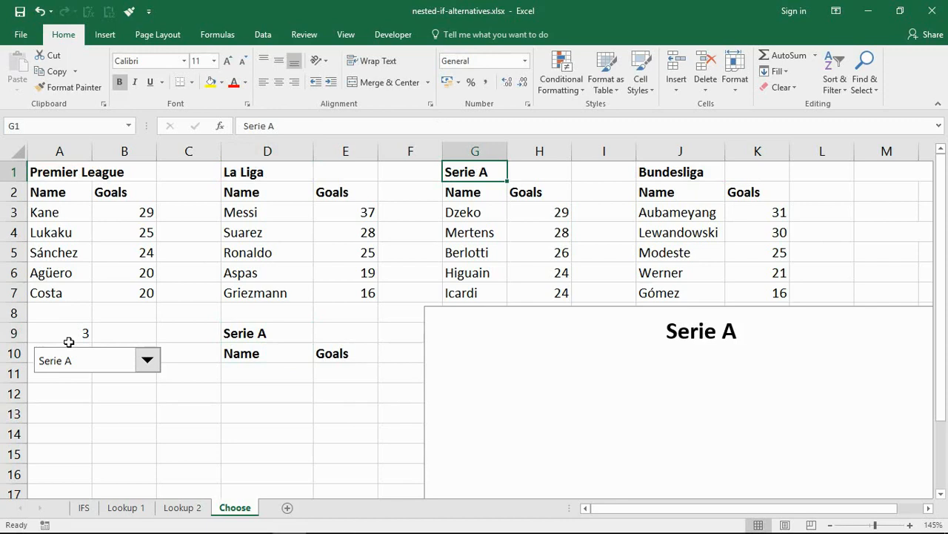
left_click(148, 360)
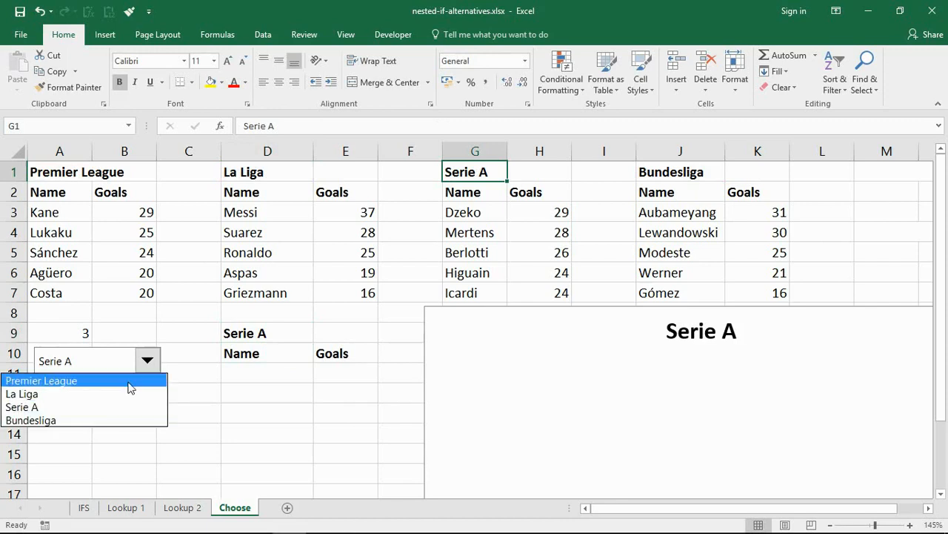
left_click(42, 379)
type("=choose(")
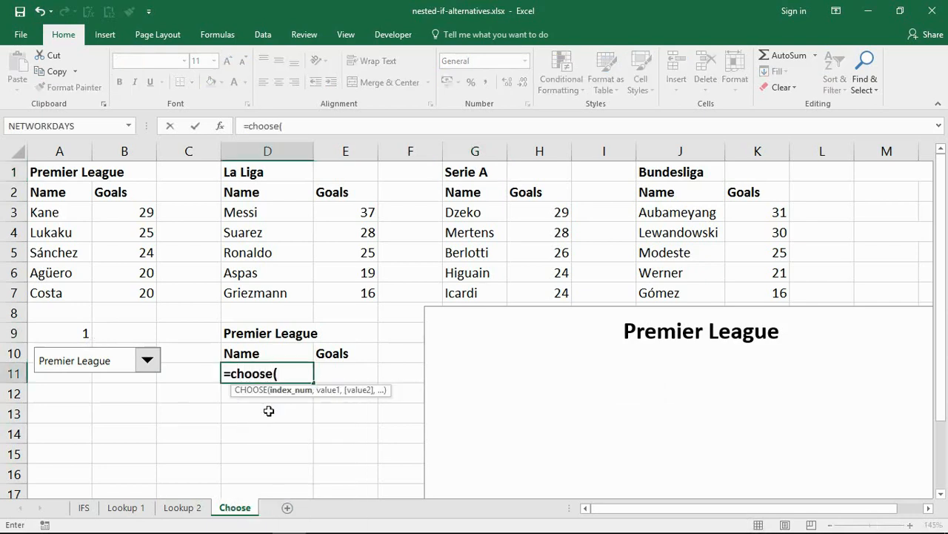
- Build the D11 formula =CHOOSE($A$9,...) indexing Kane, Messi and Dzeko by the link cell
left_click(59, 332)
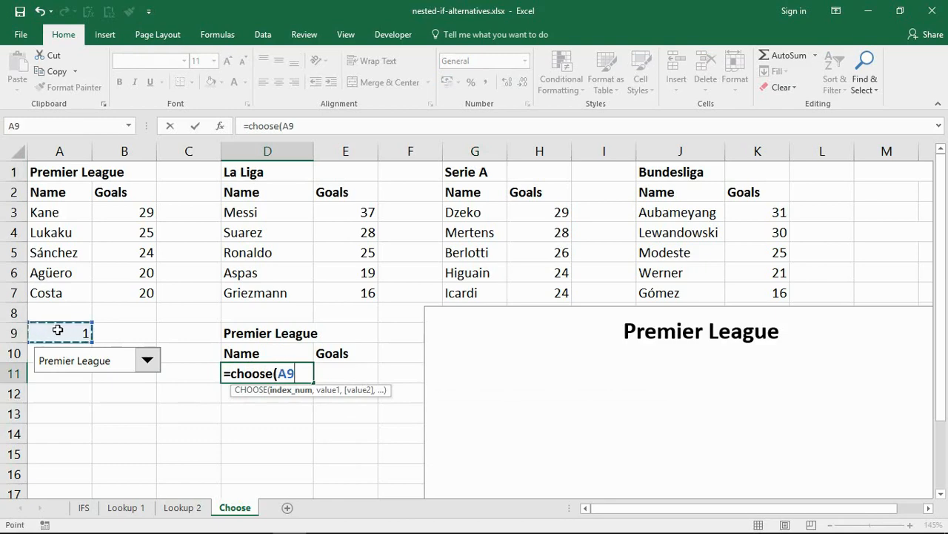
key("f4")
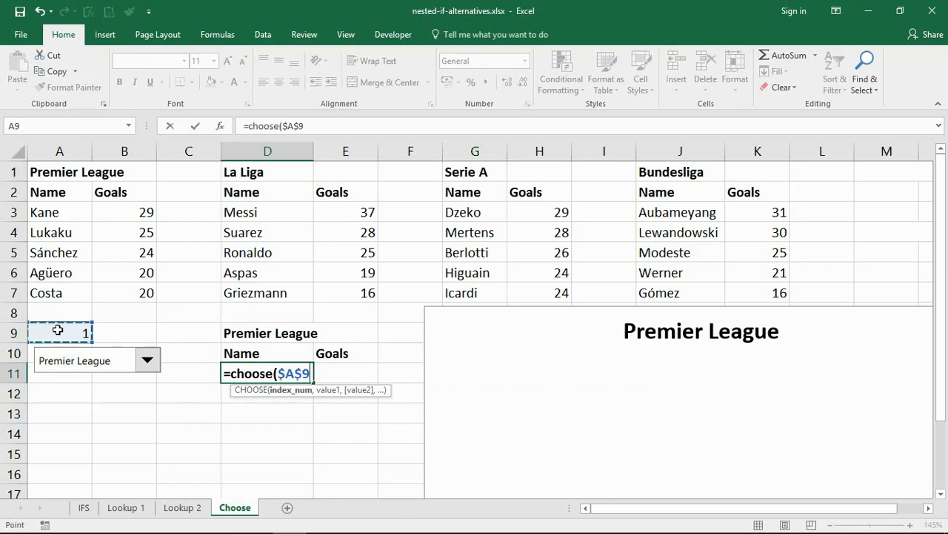
type(",")
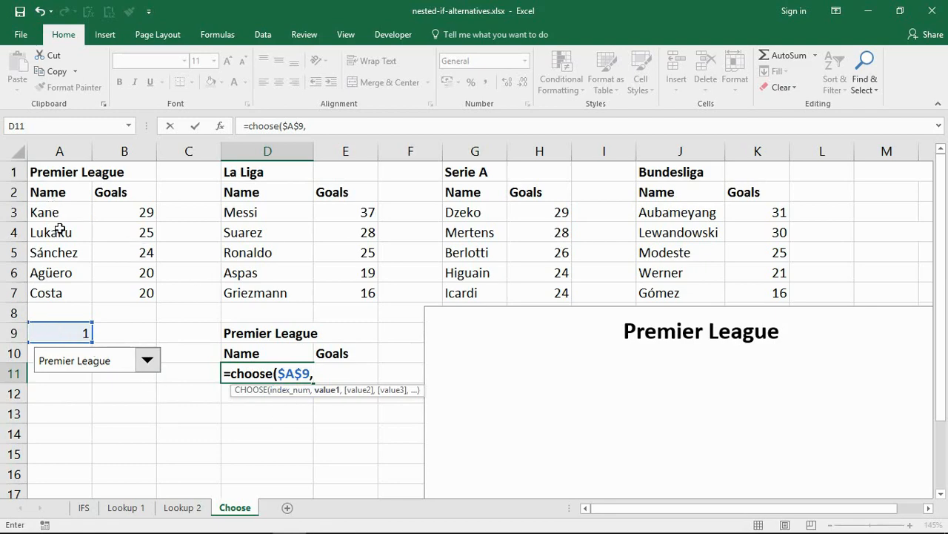
left_click(59, 212)
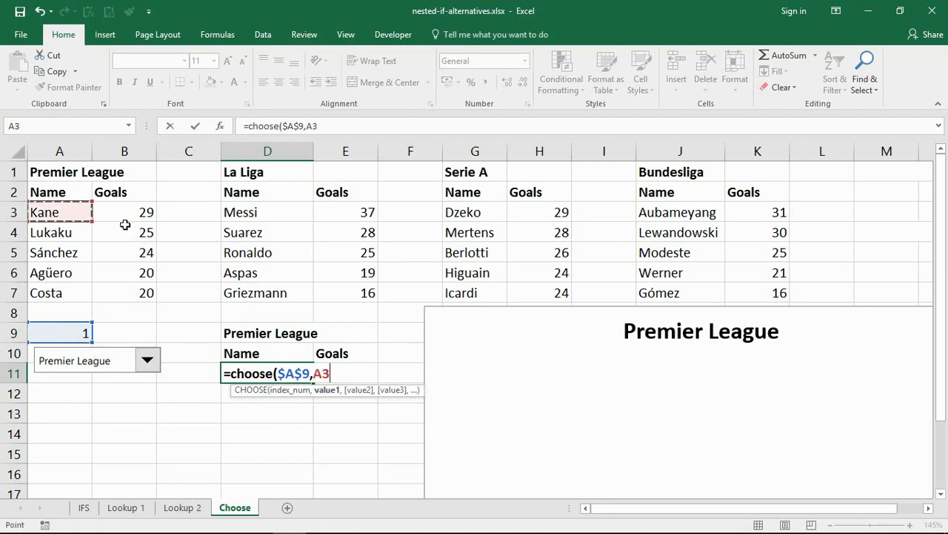
left_click(266, 212)
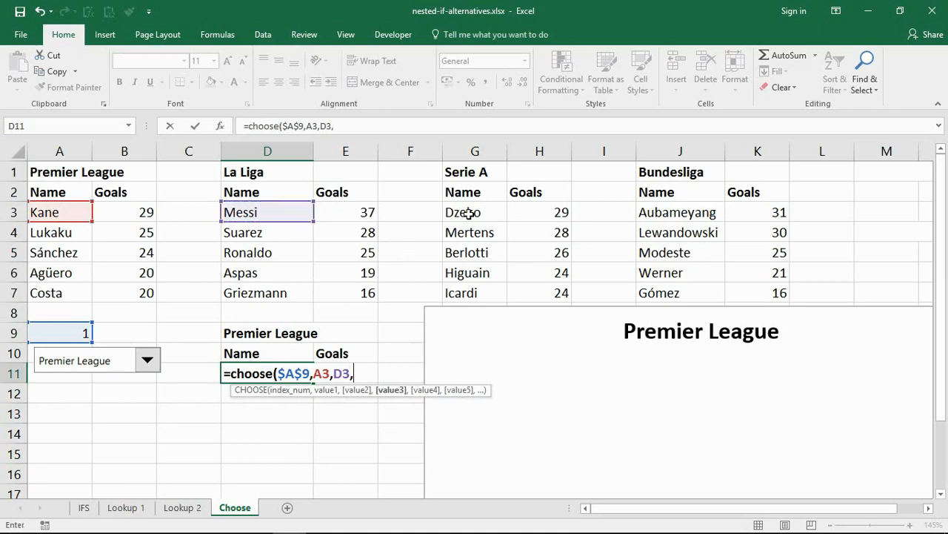
left_click(678, 212)
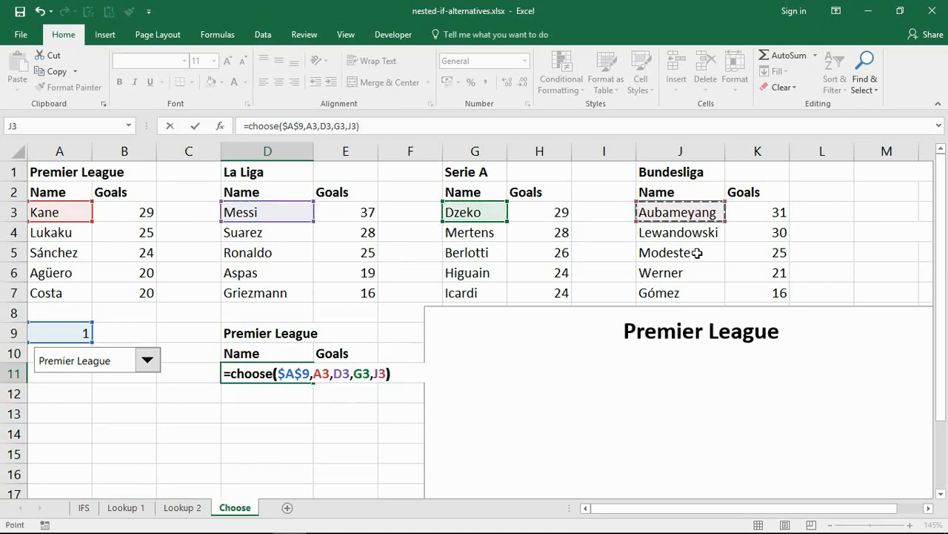
key("Enter")
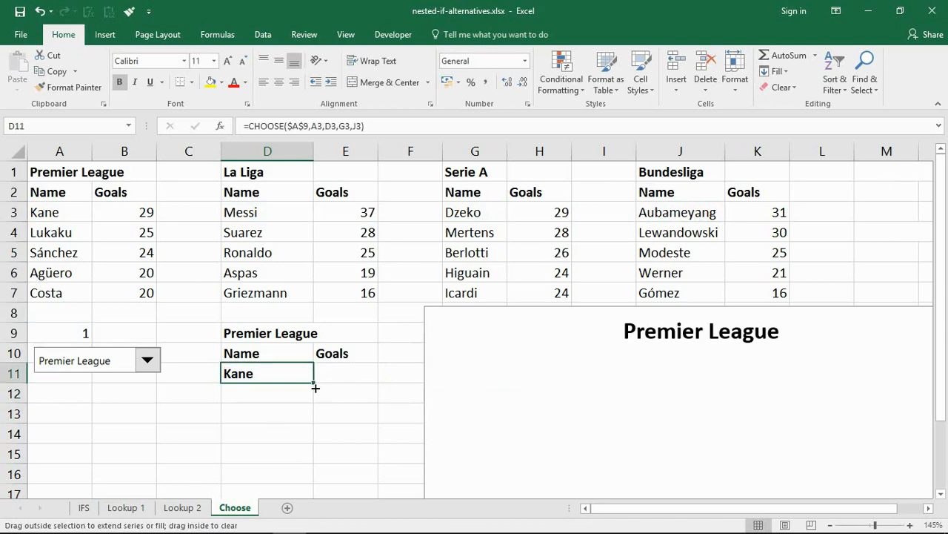
- Fill the CHOOSE formula through the Name and Goals table so the chart bars reappear
left_click_drag(314, 382, 314, 463)
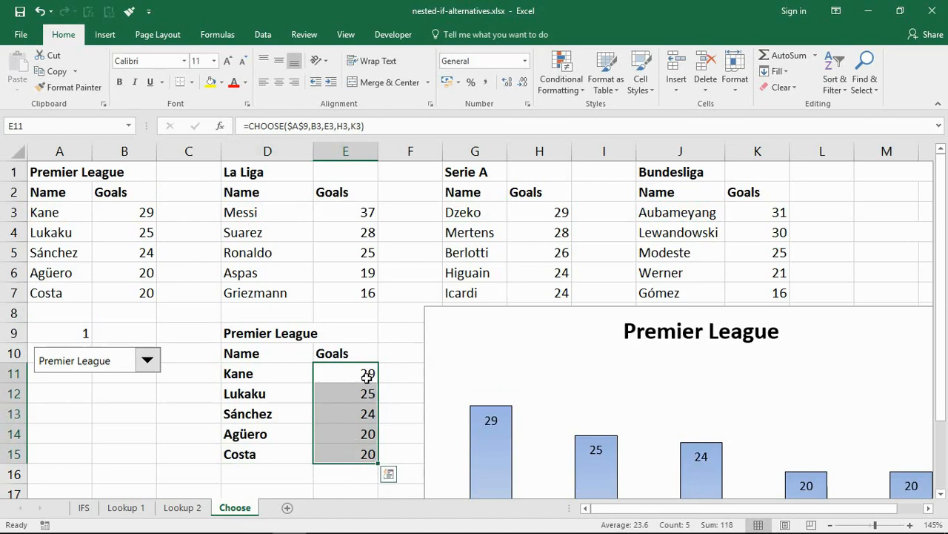
left_click(411, 374)
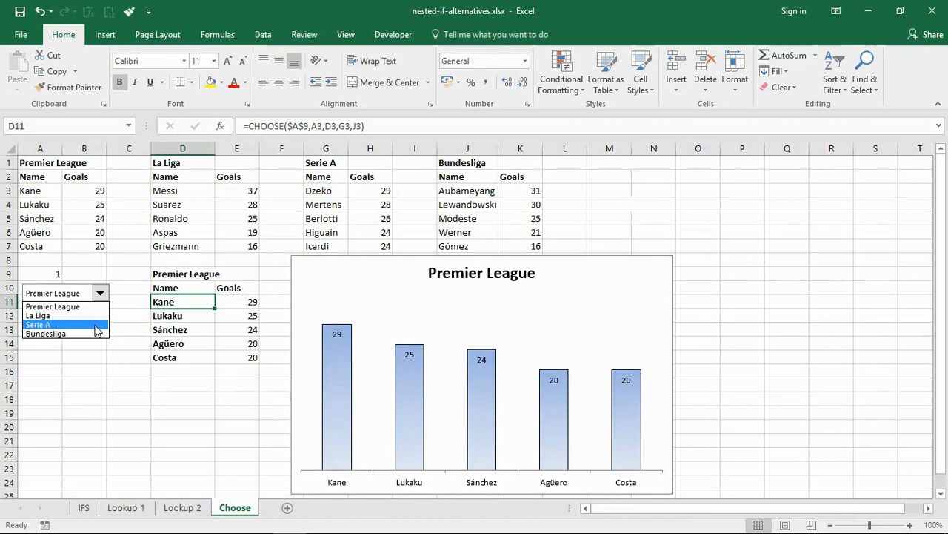
- Test the combo box through Serie A and Bundesliga, ending on La Liga with Messi on 37
left_click(39, 325)
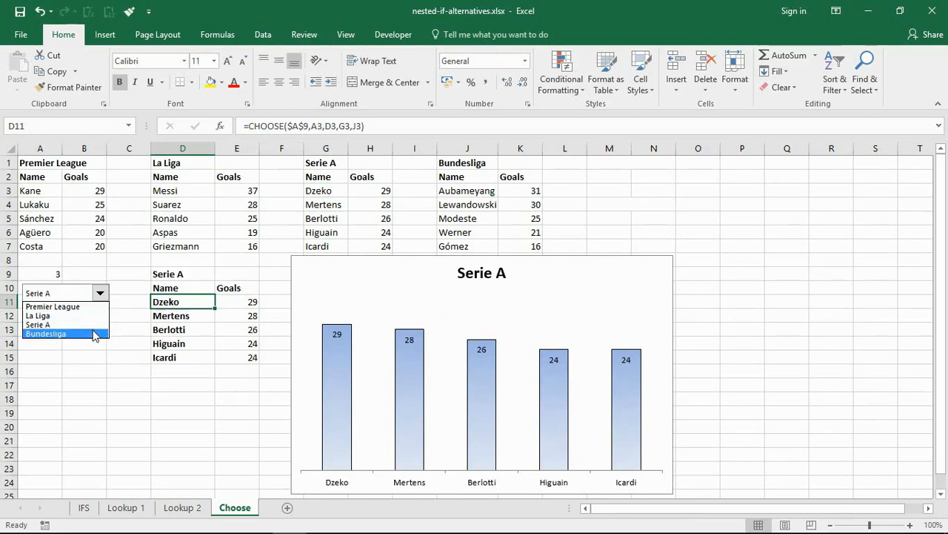
left_click(44, 333)
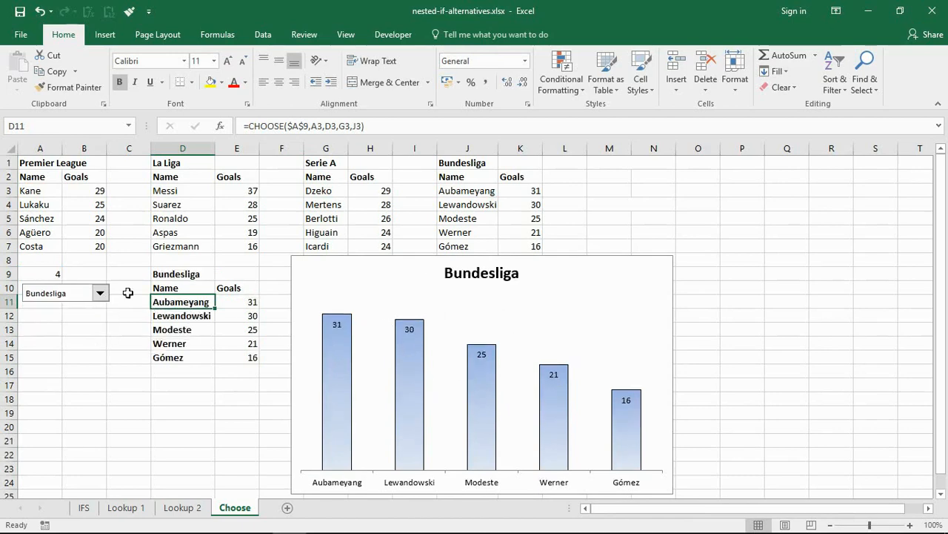
left_click(100, 293)
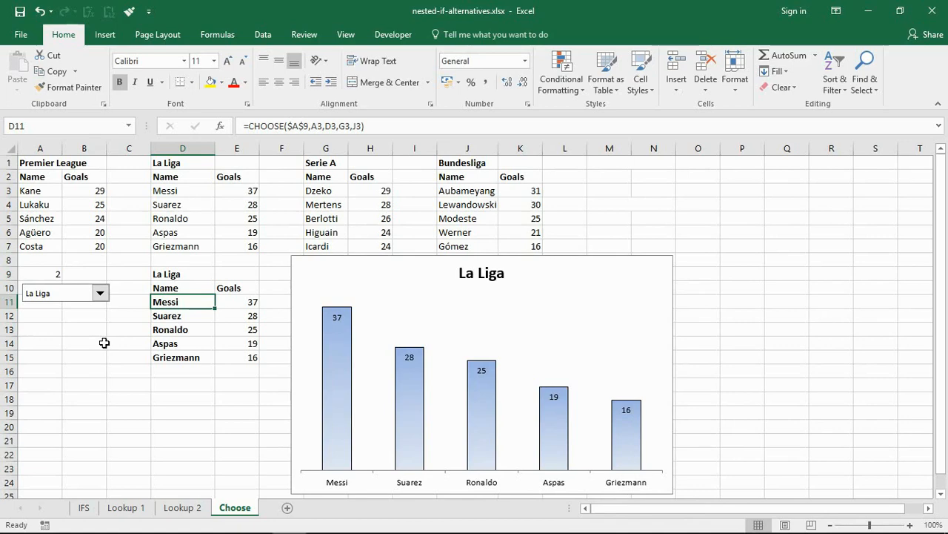
mouse_move(185, 297)
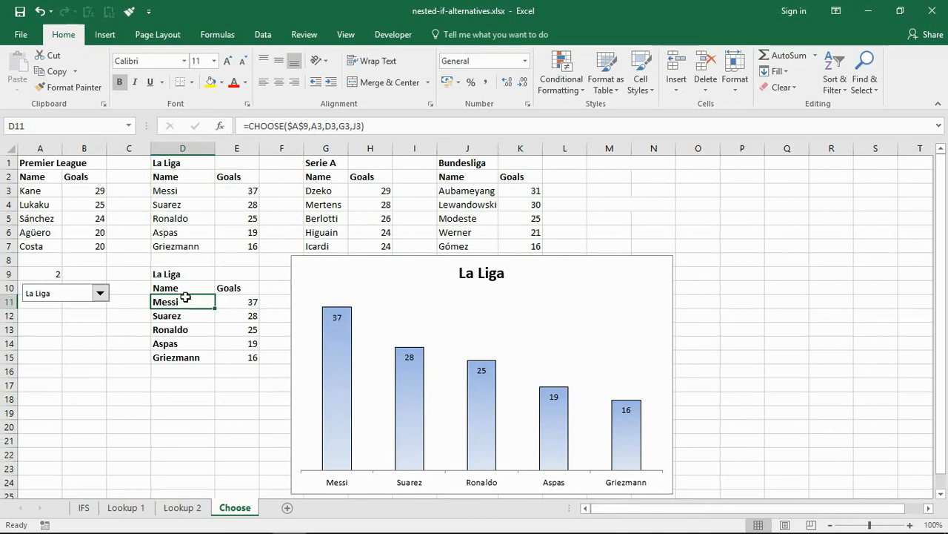
left_click_drag(182, 302, 244, 358)
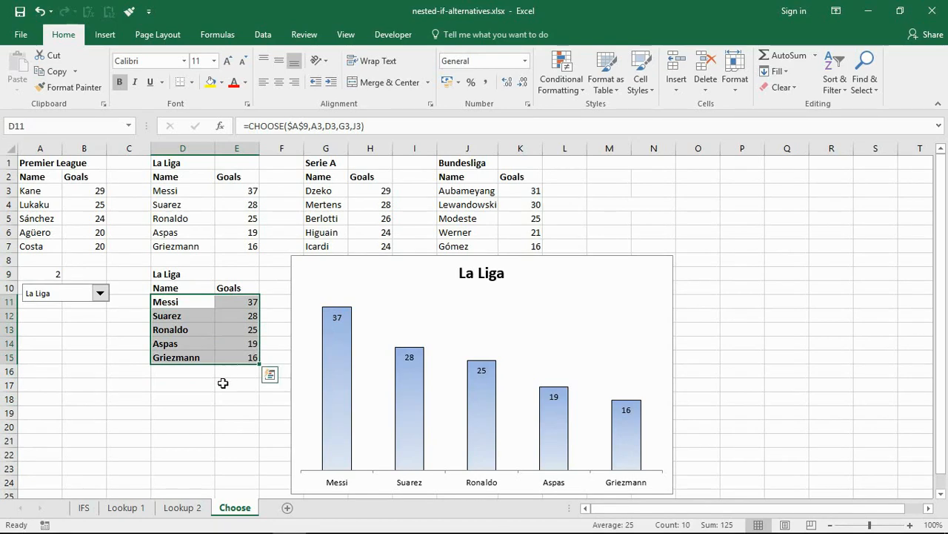
left_click(129, 329)
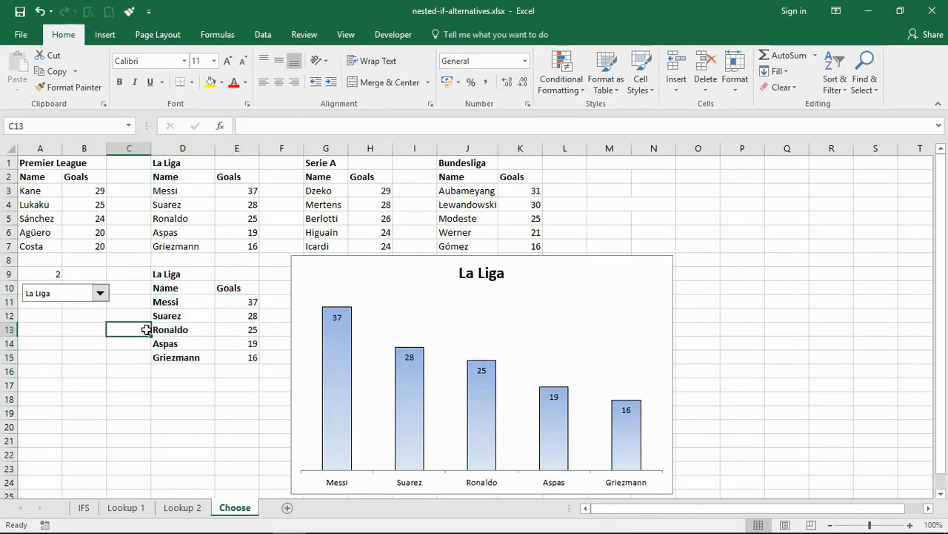